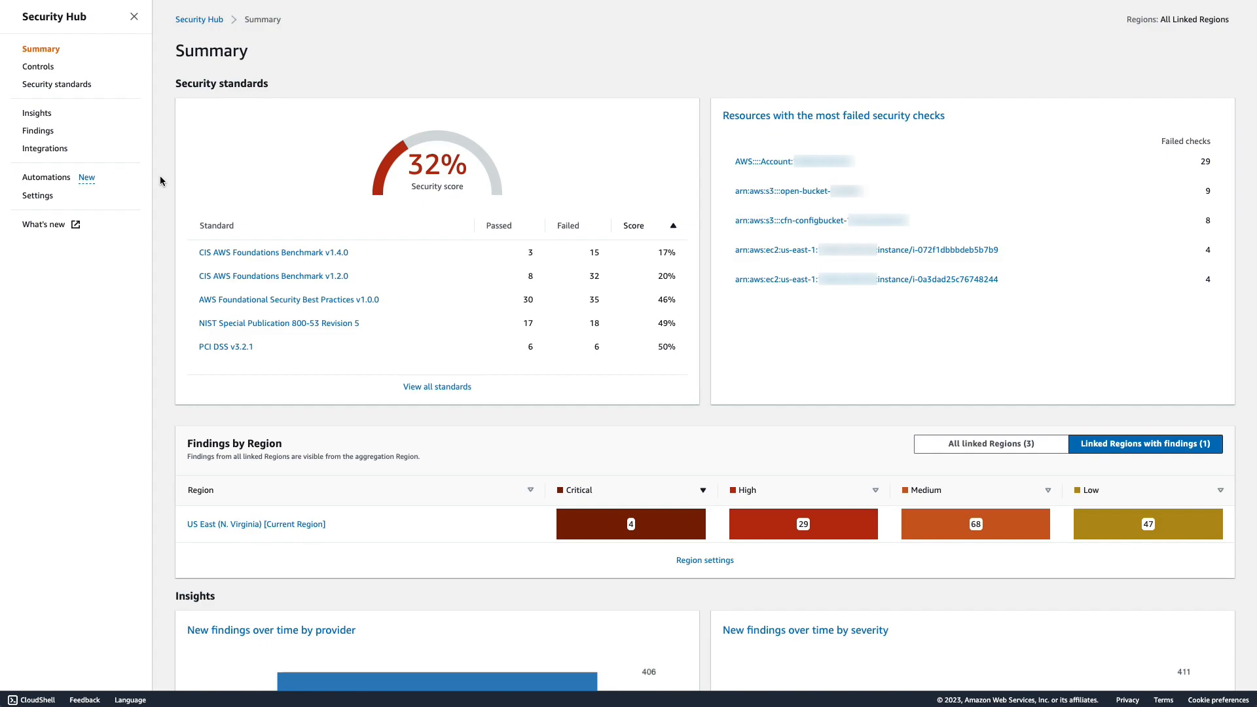
pyautogui.moveTo(46, 176)
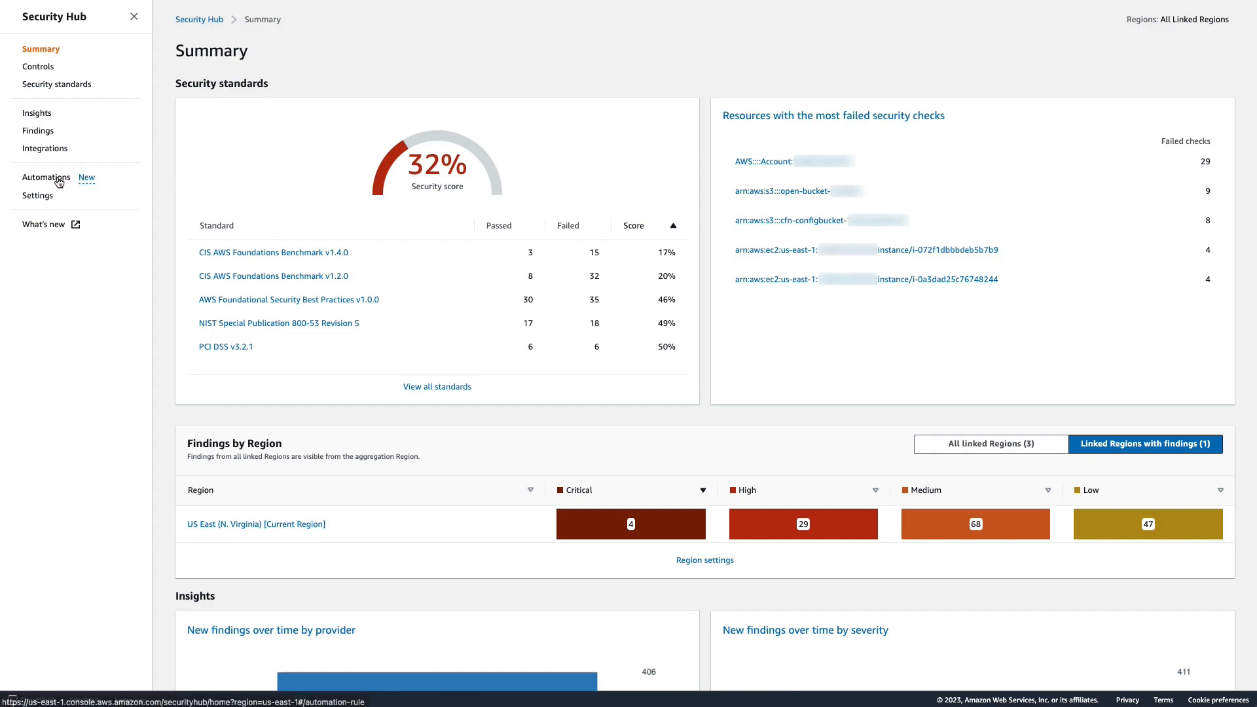
# Go to the Automations page from the Security Hub navigation pane.
pyautogui.click(48, 177)
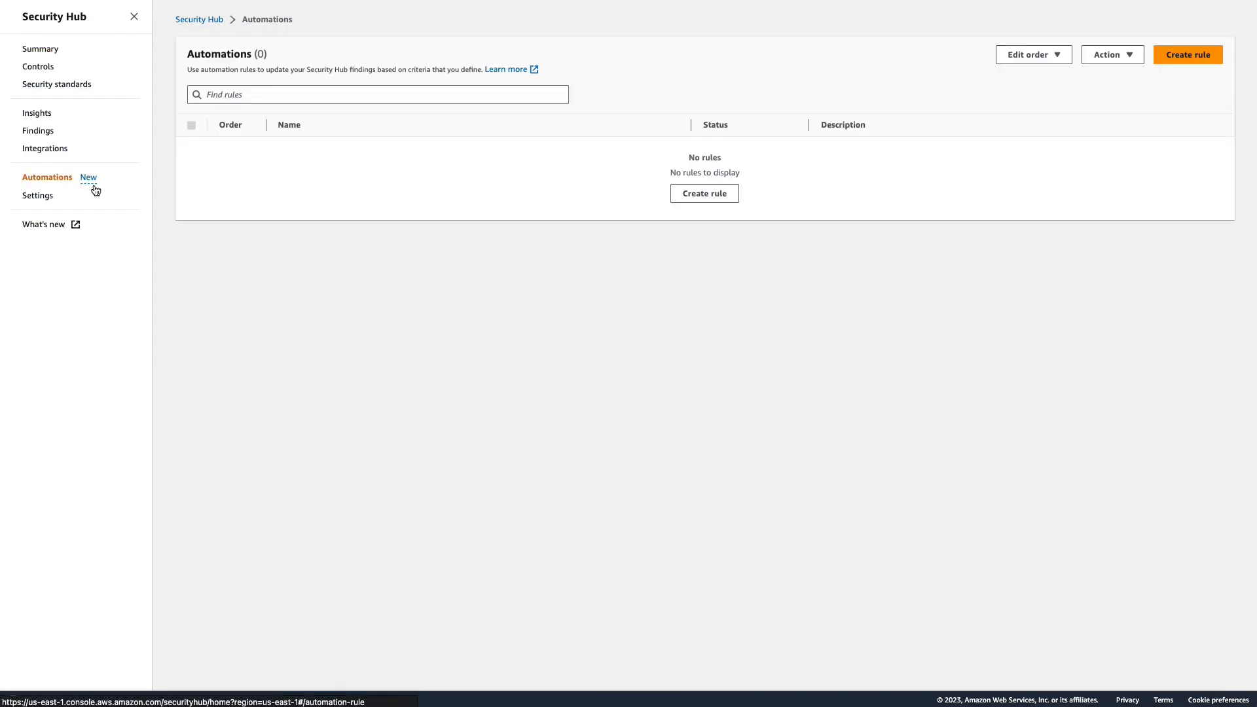
pyautogui.moveTo(373, 239)
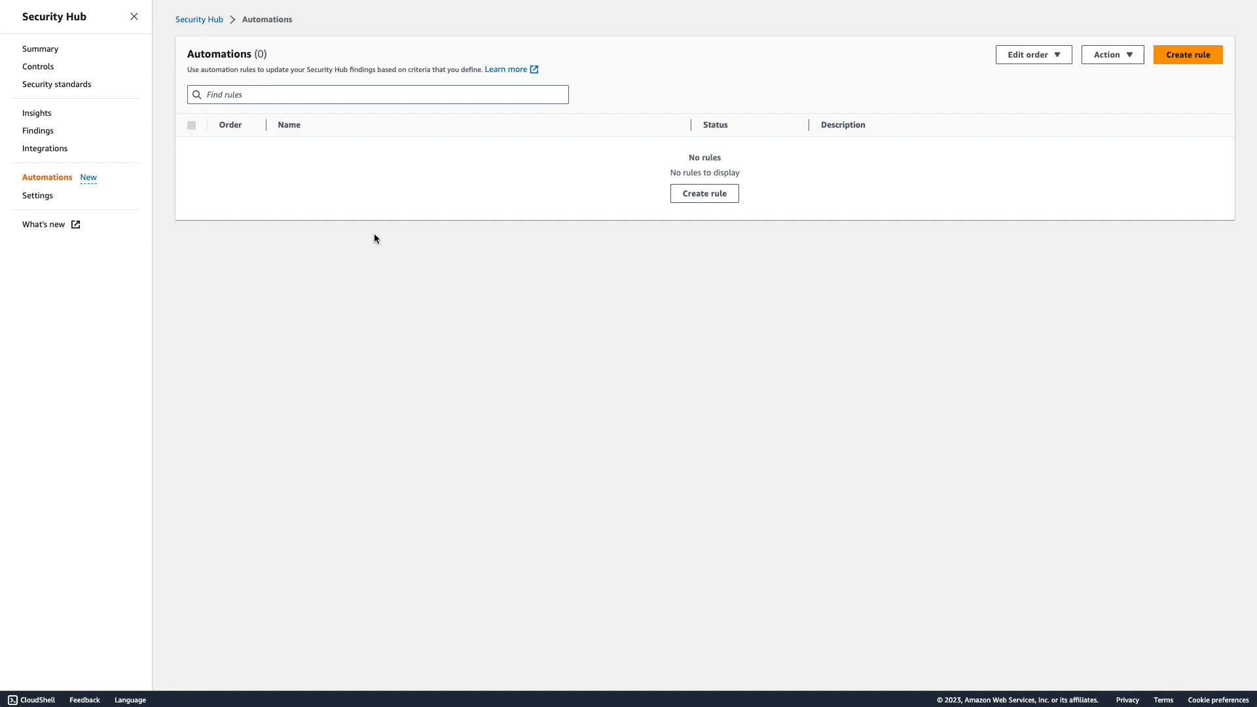
pyautogui.moveTo(1188, 55)
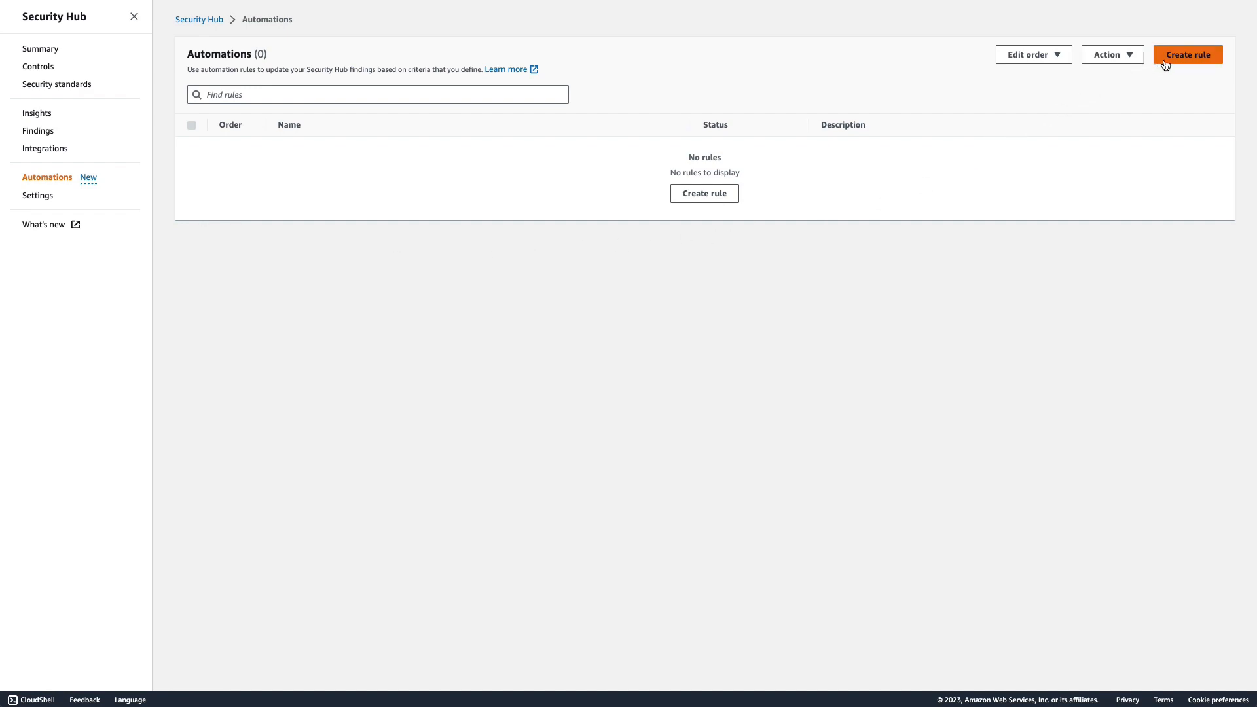
# Start a new rule from the 'Elevate severity of findings in production accounts' template.
pyautogui.click(1188, 55)
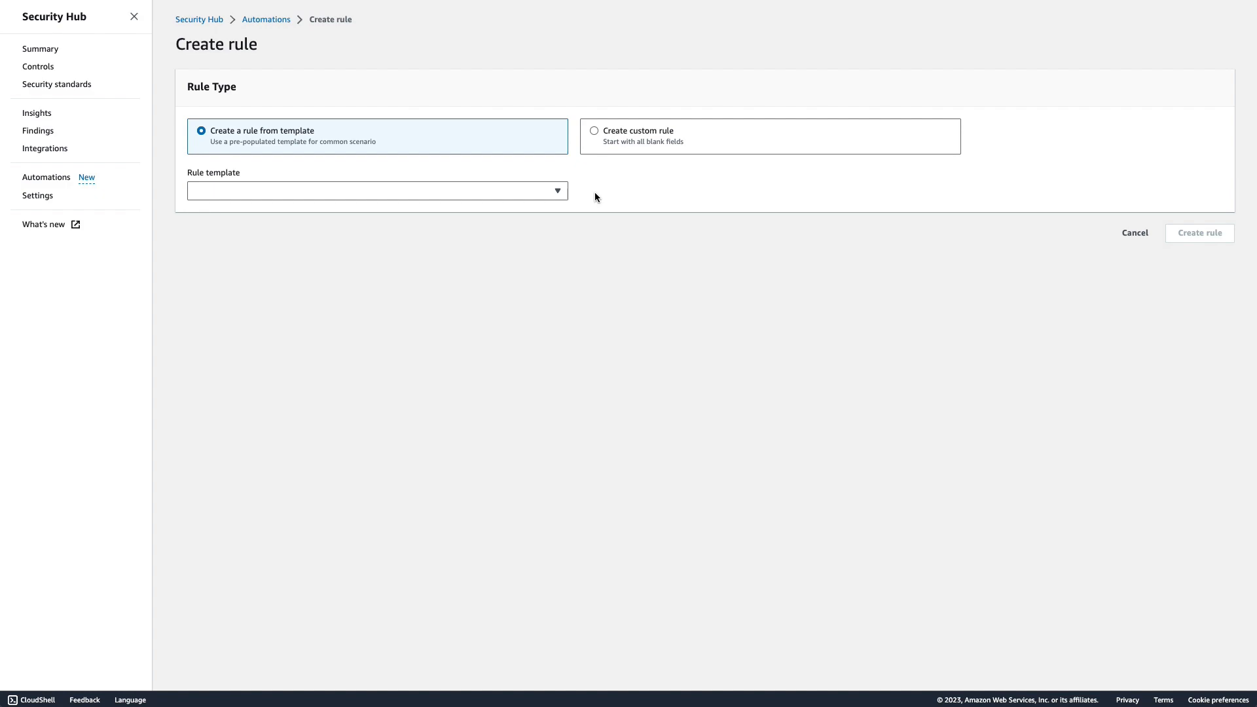
pyautogui.moveTo(570, 197)
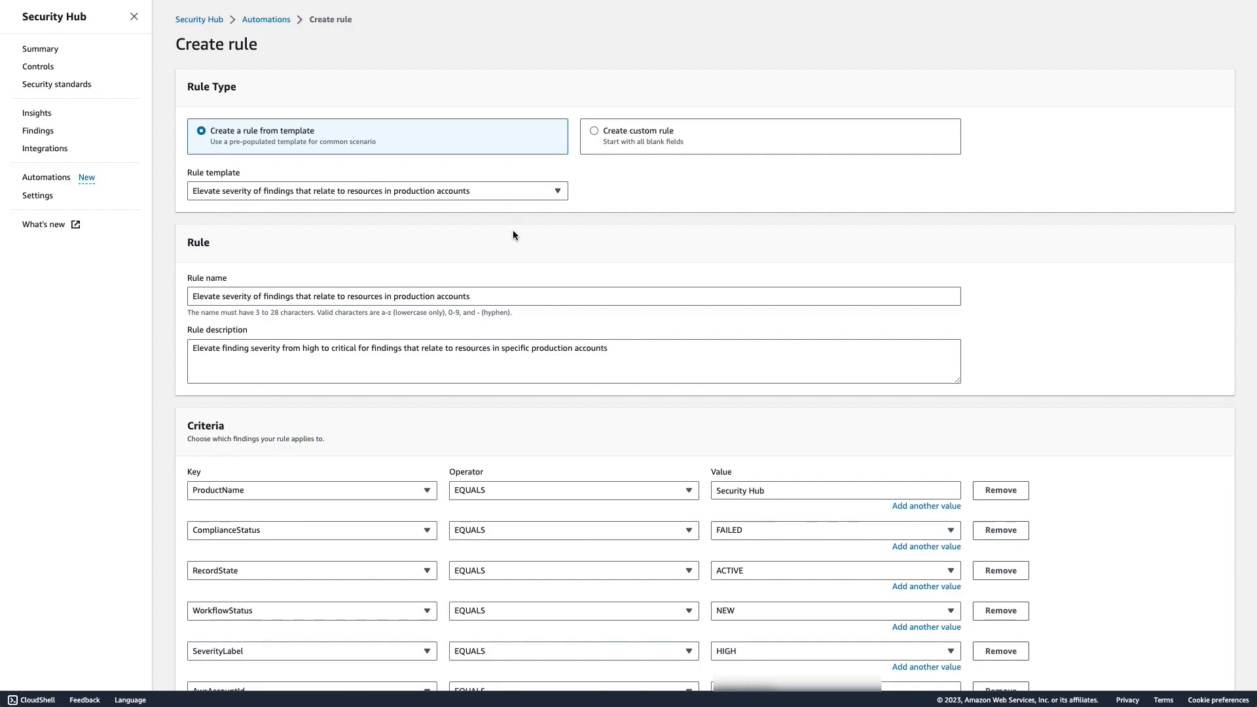
pyautogui.scroll(-3)
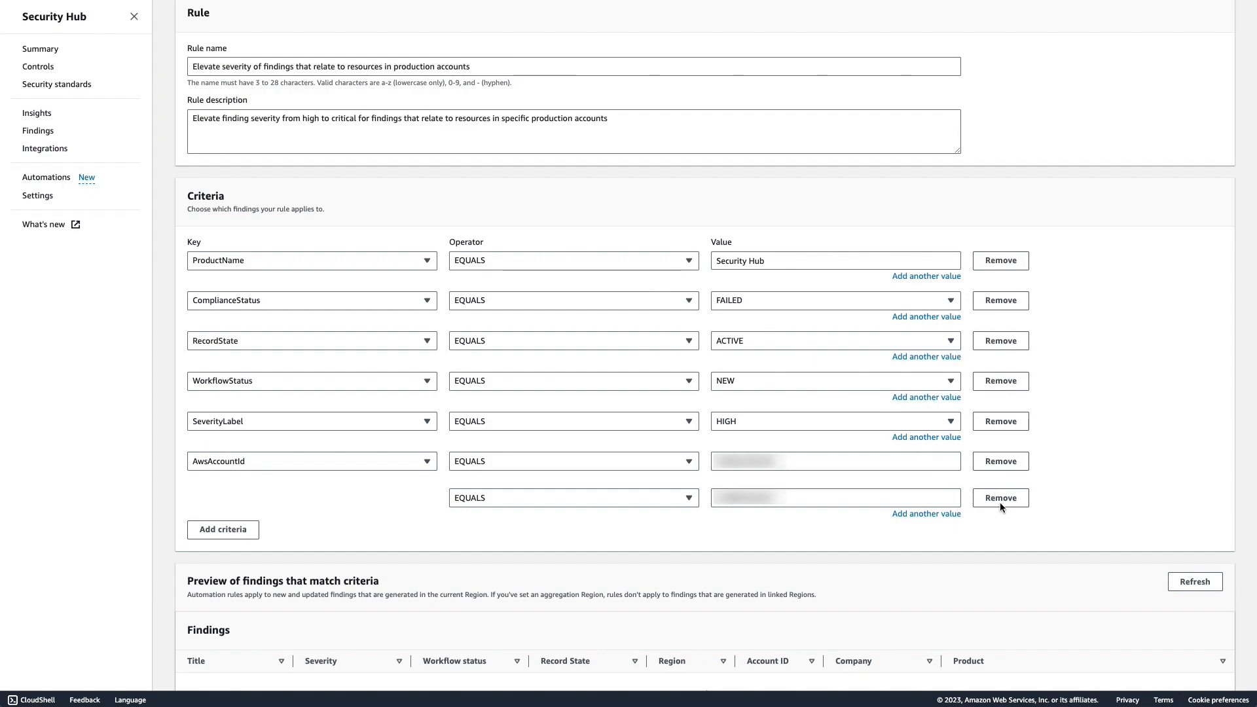
# Remove the second AwsAccountId value so the criterion targets a single account.
pyautogui.click(999, 498)
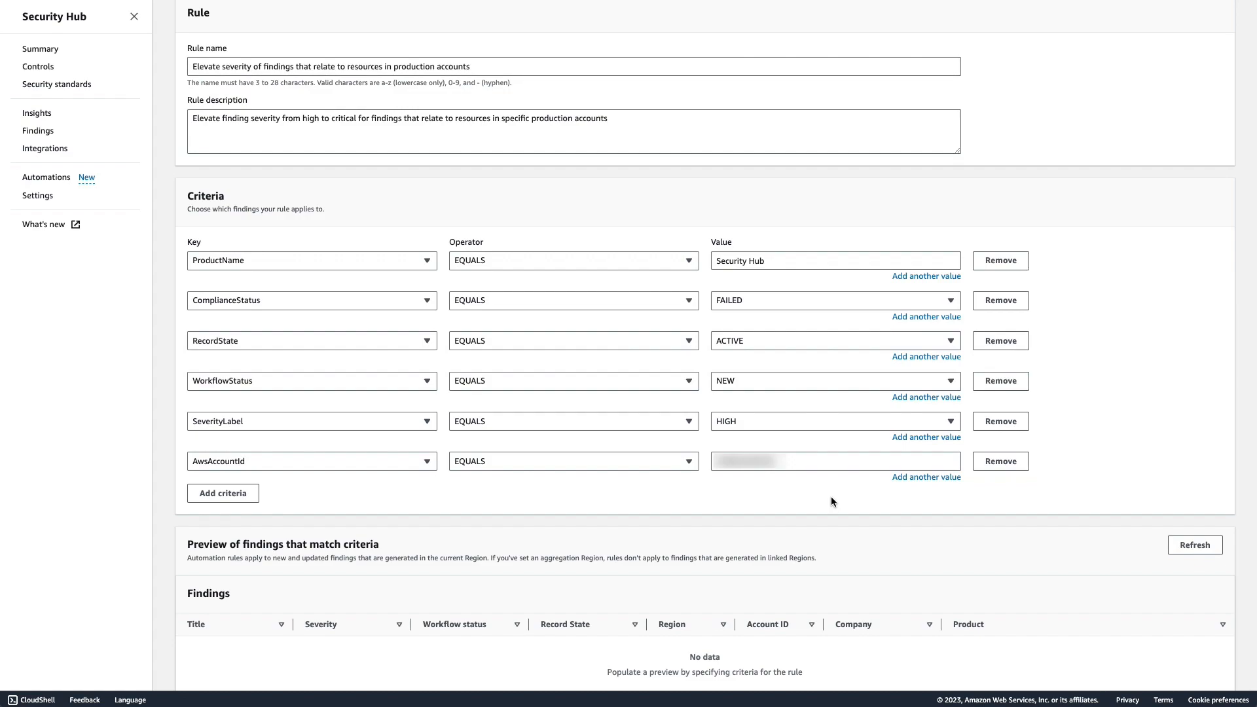
pyautogui.scroll(3)
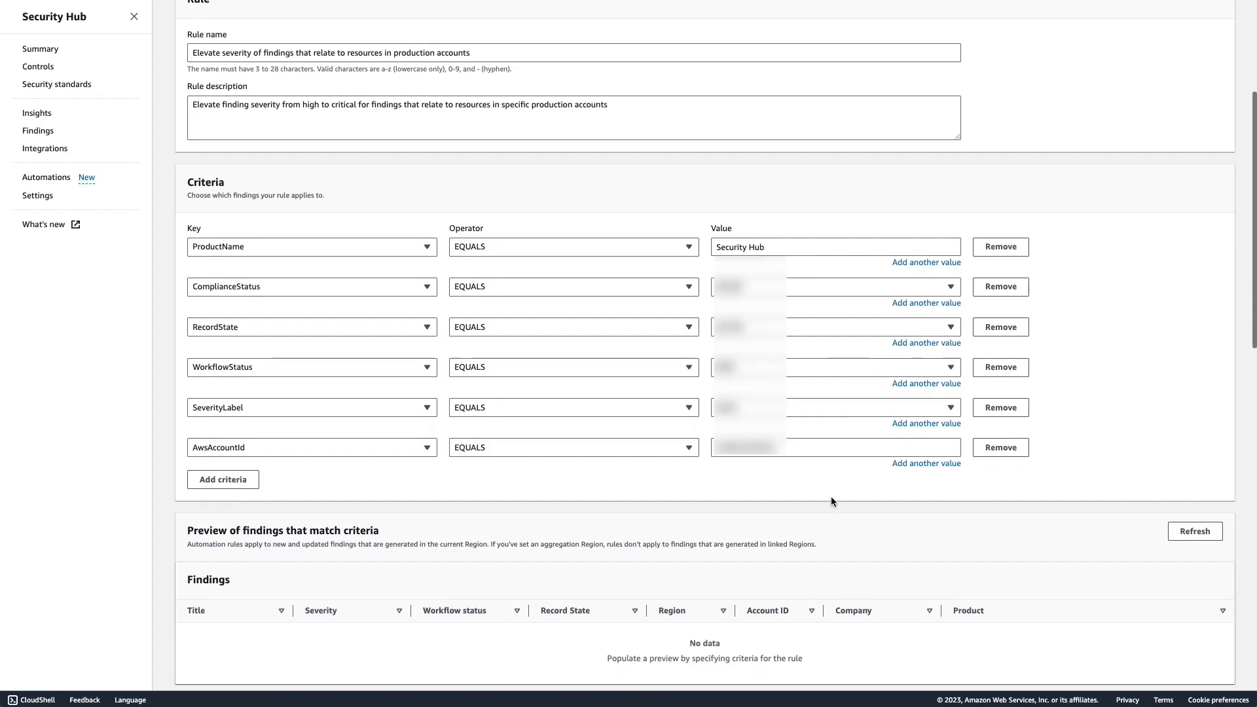
pyautogui.scroll(-3)
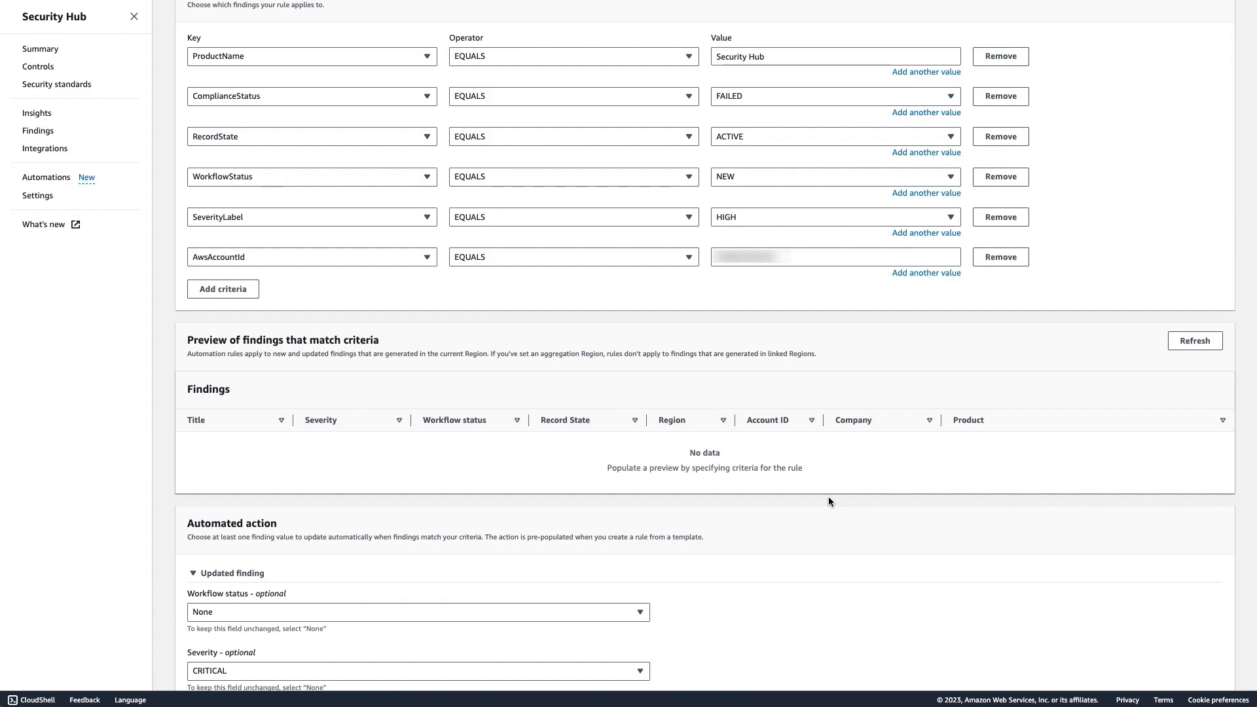
pyautogui.moveTo(1194, 341)
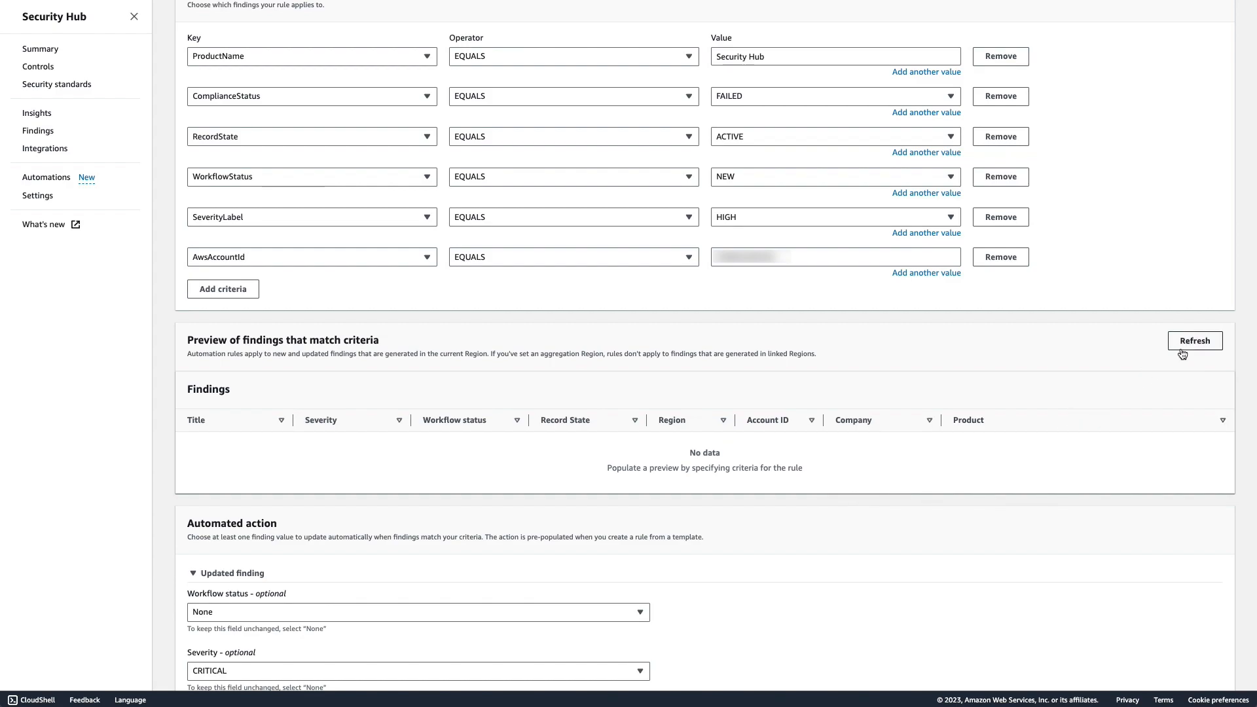
# Refresh the preview of matching High-severity findings and review the CRITICAL action with its note.
pyautogui.click(1194, 340)
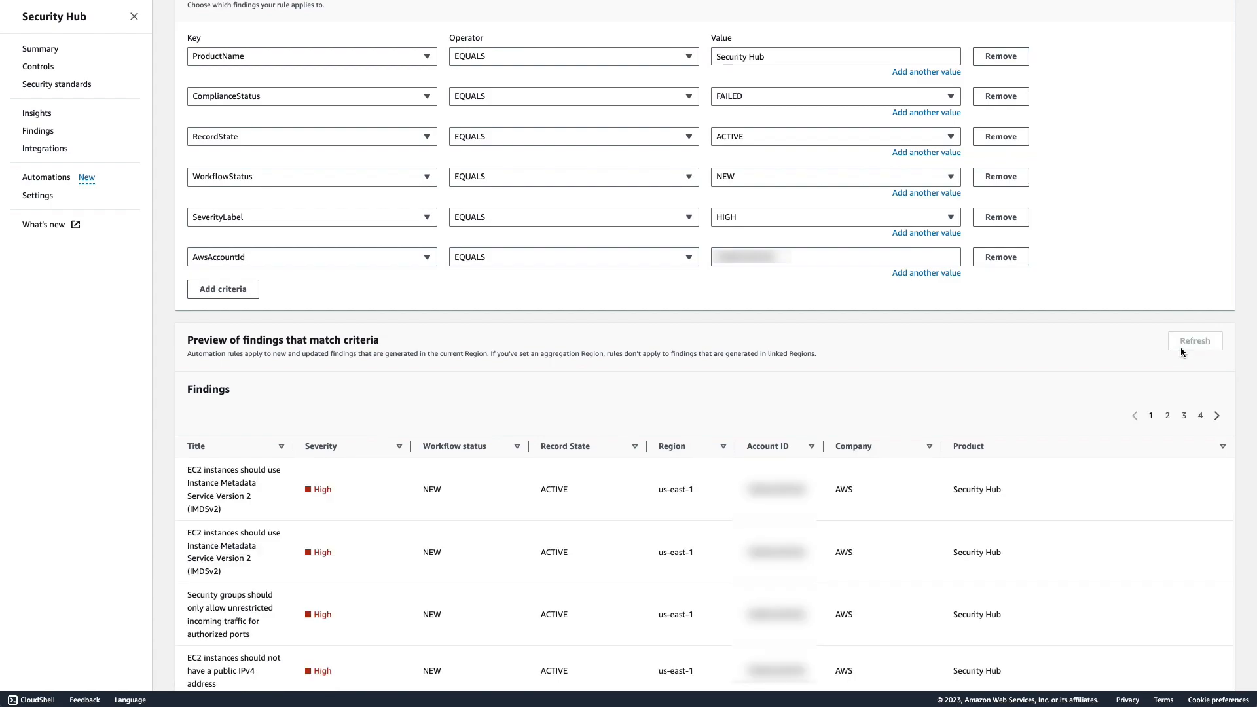
pyautogui.scroll(-3)
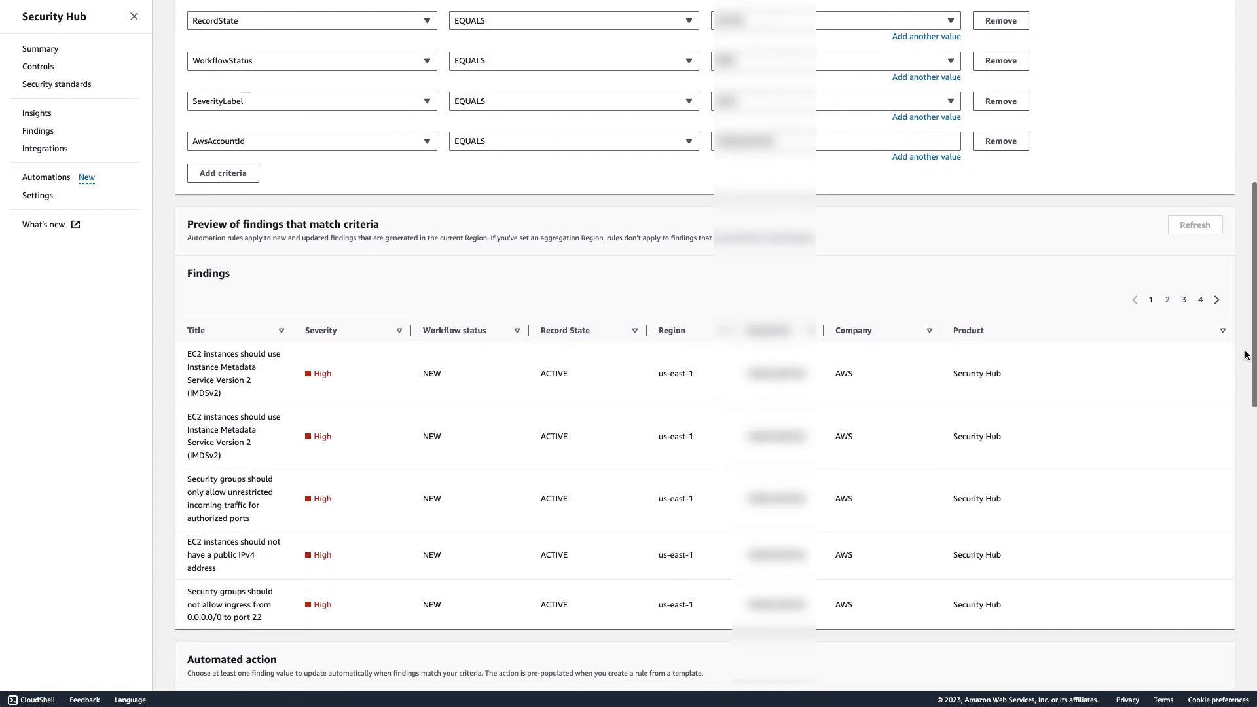
pyautogui.scroll(-3)
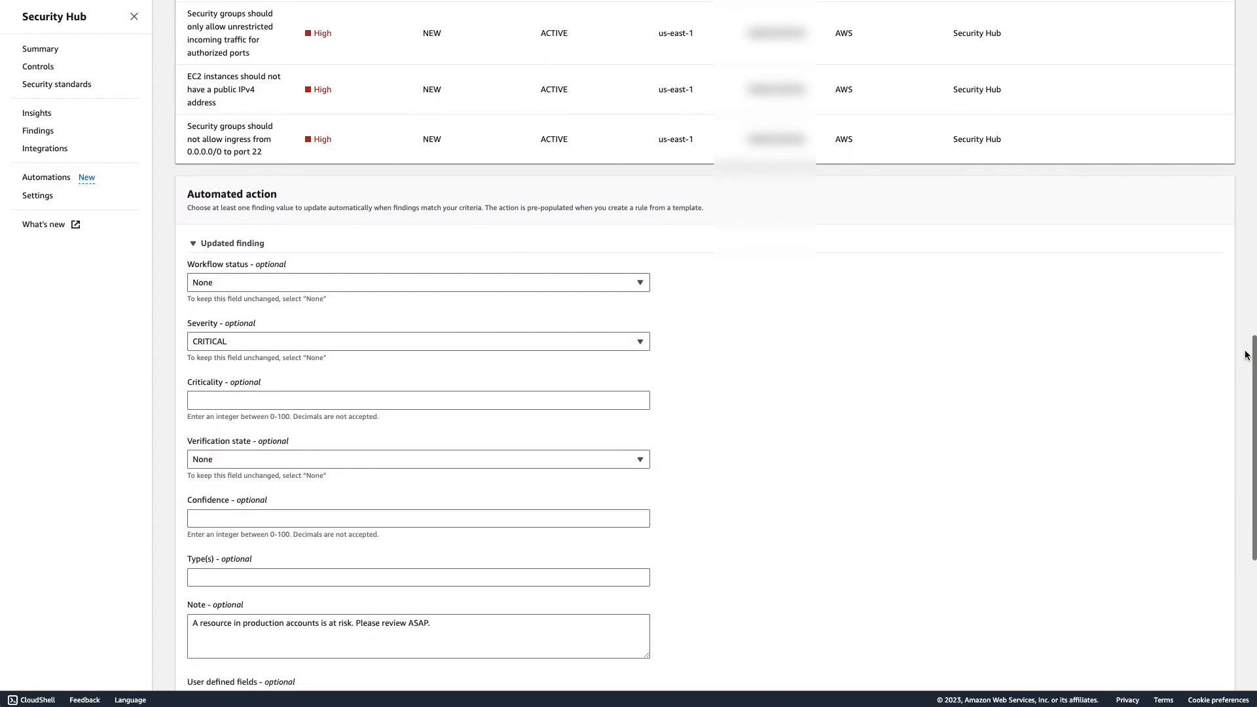
pyautogui.scroll(-3)
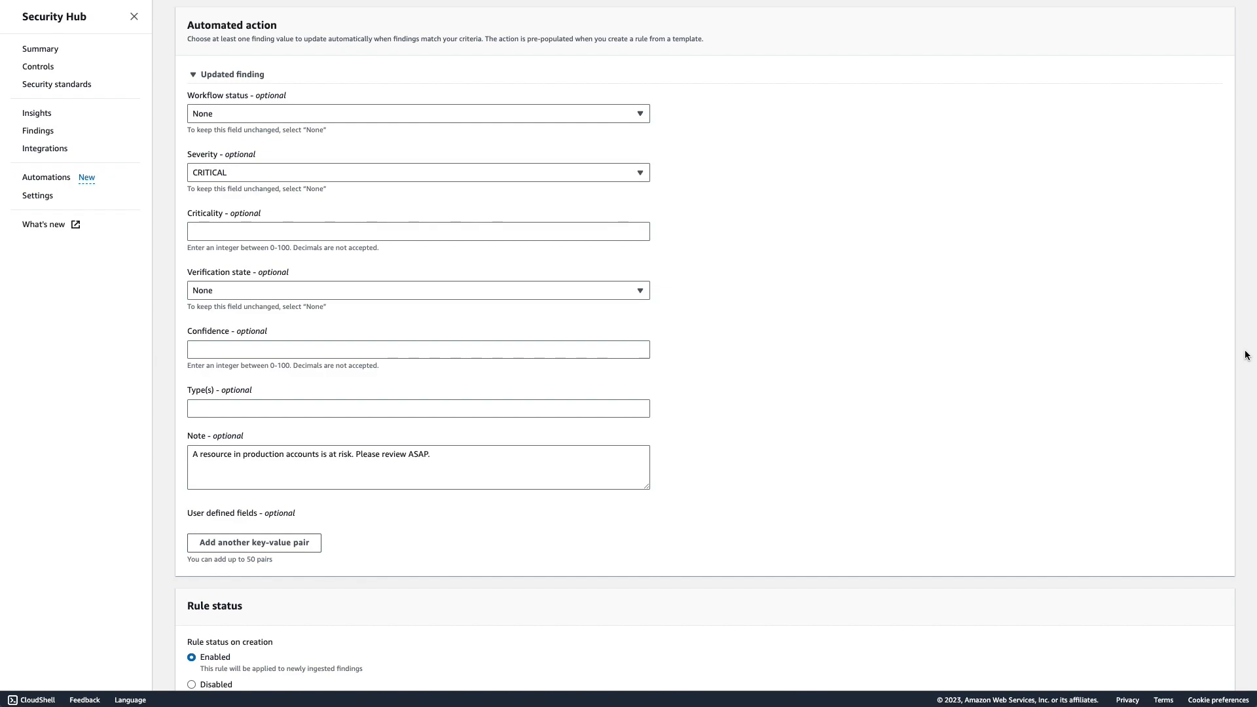
# Create the production-accounts severity rule, then go to the Findings list.
pyautogui.scroll(-3)
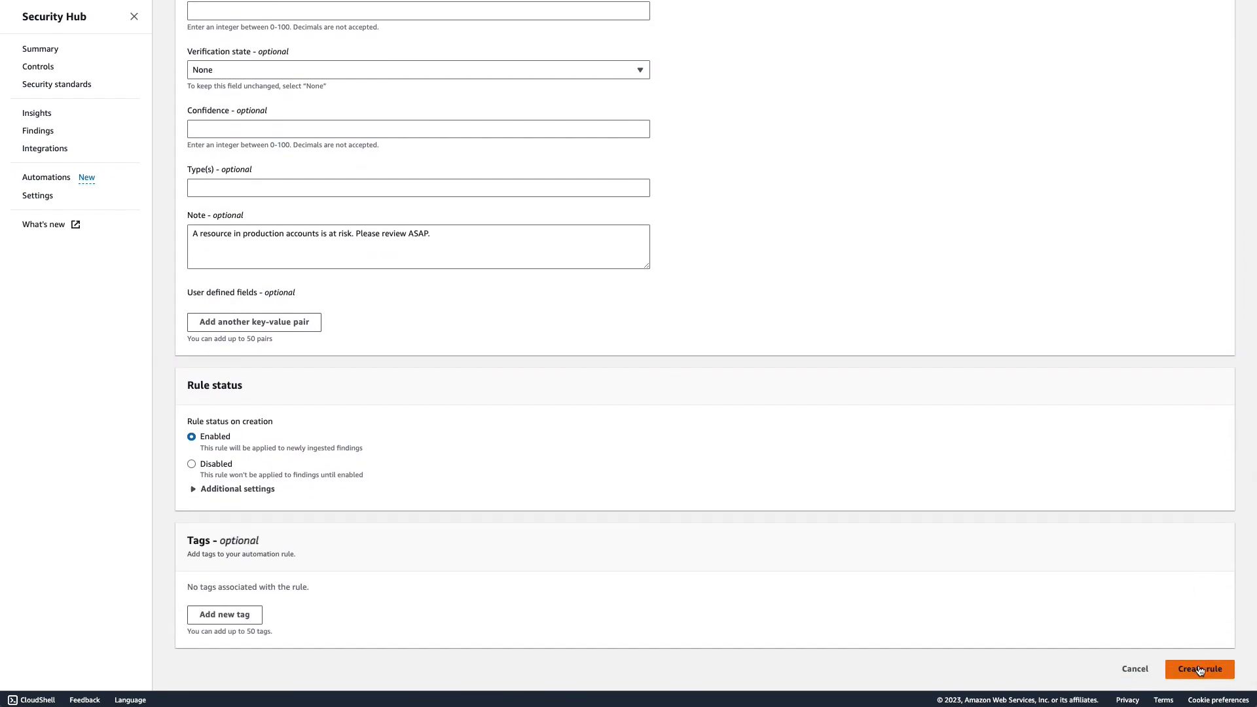
pyautogui.click(1200, 669)
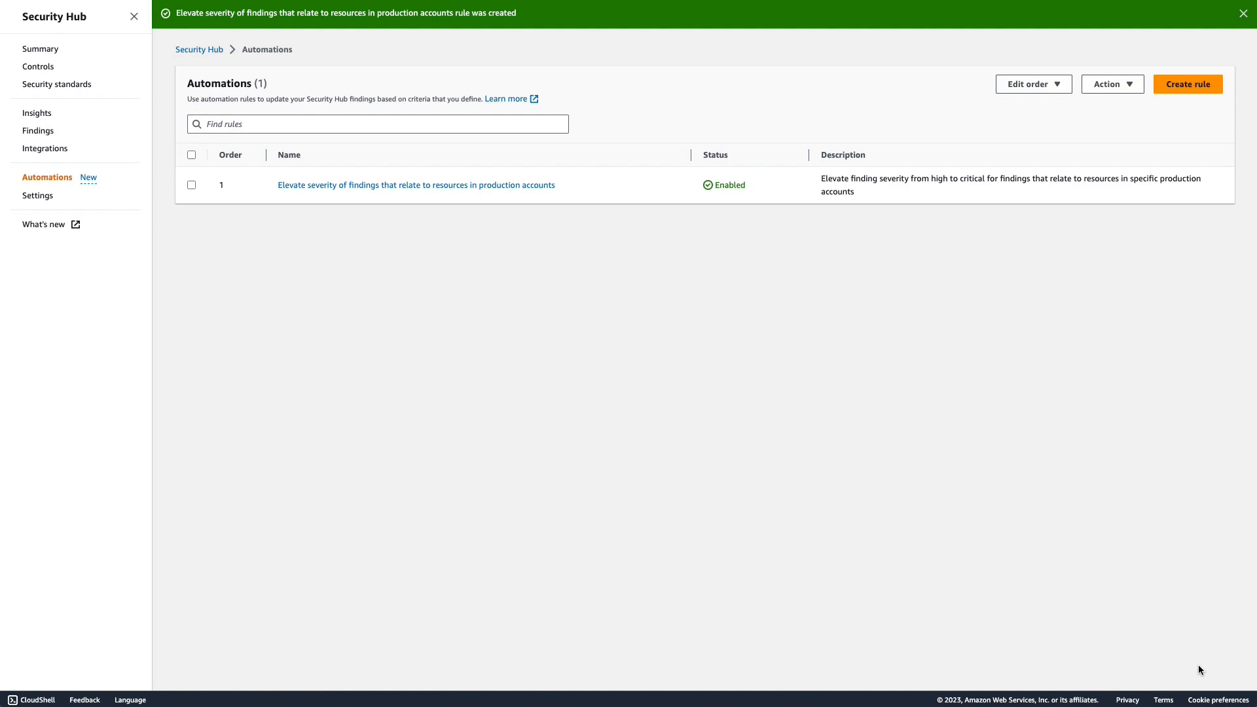
pyautogui.click(38, 131)
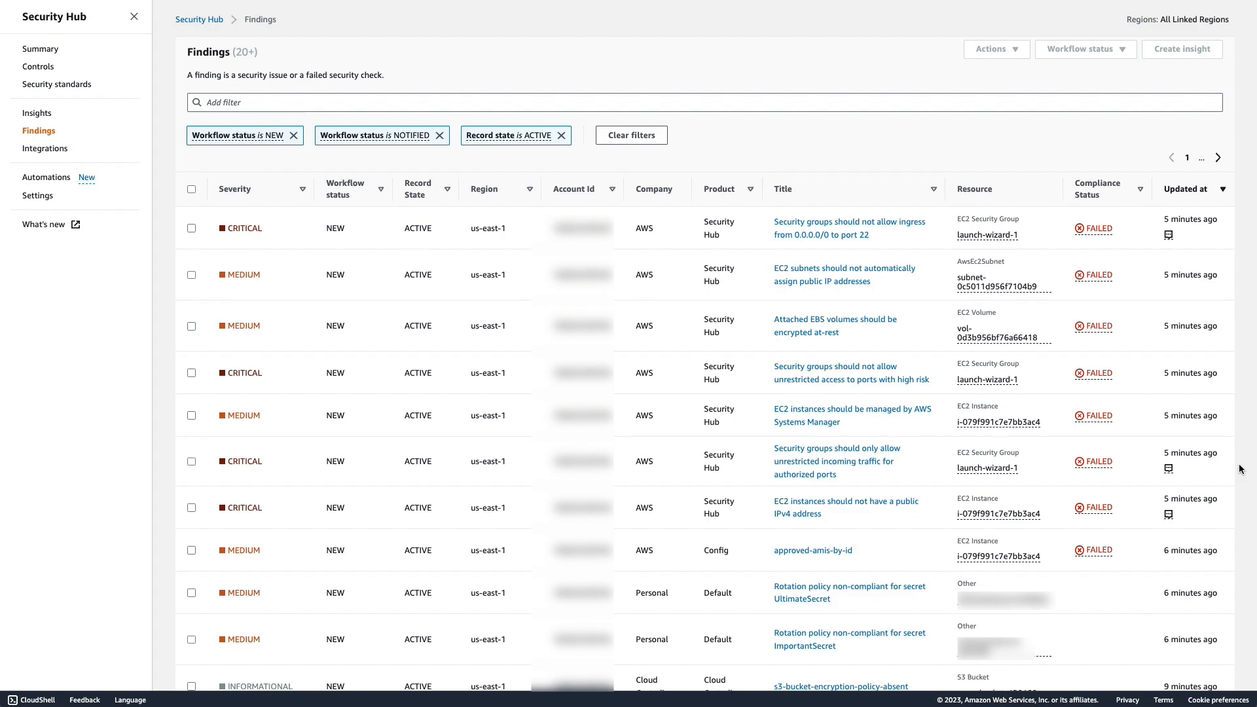
pyautogui.moveTo(892, 463)
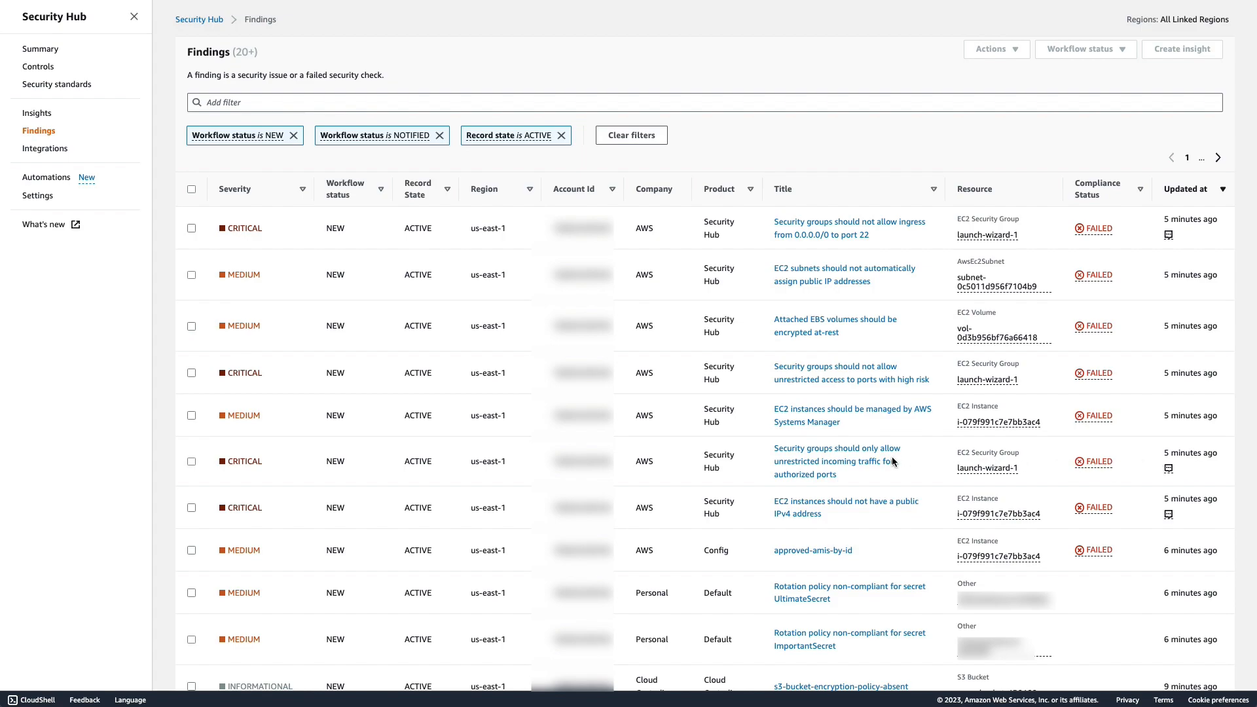
# View the authorized-ports security group finding's details and its production-risk note.
pyautogui.click(834, 461)
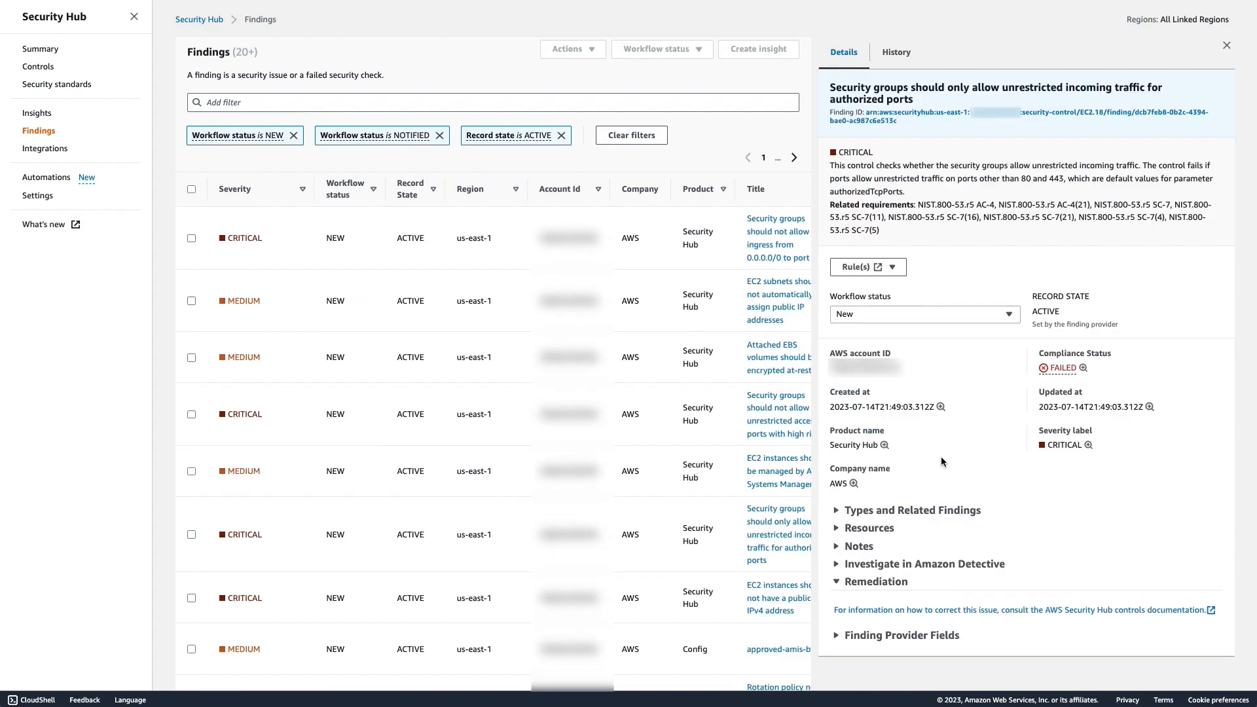
pyautogui.moveTo(1163, 408)
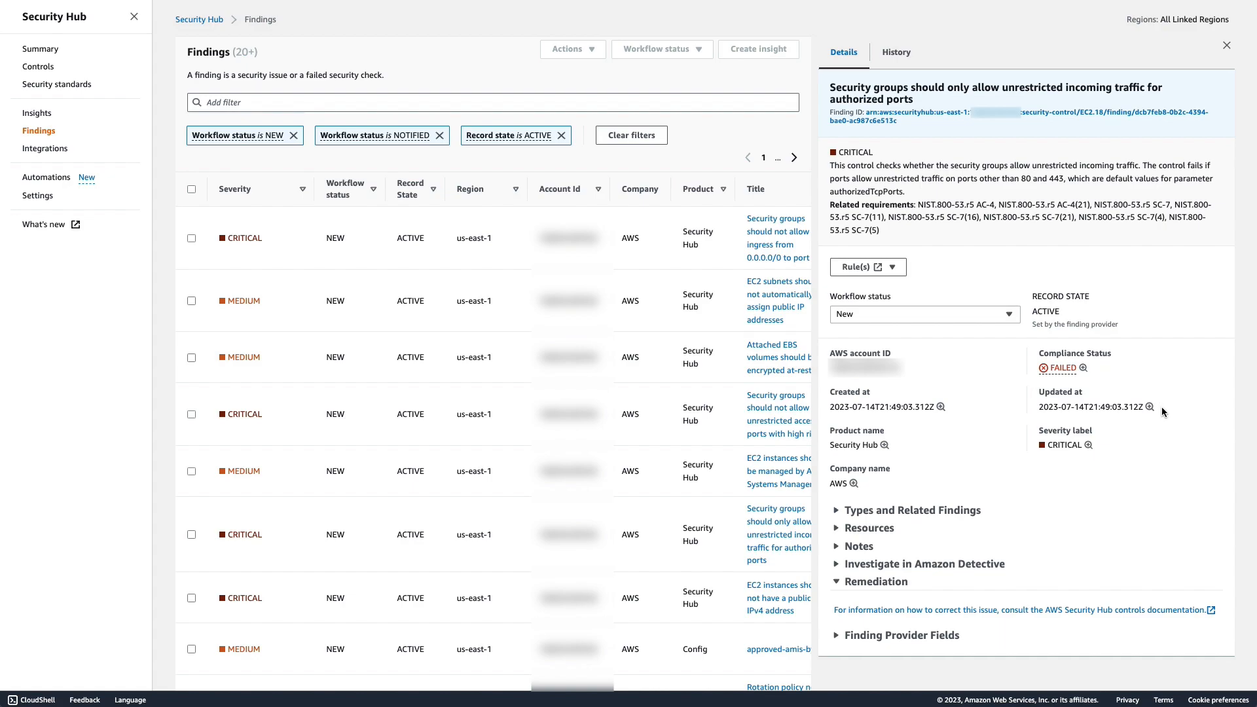
pyautogui.moveTo(1091, 508)
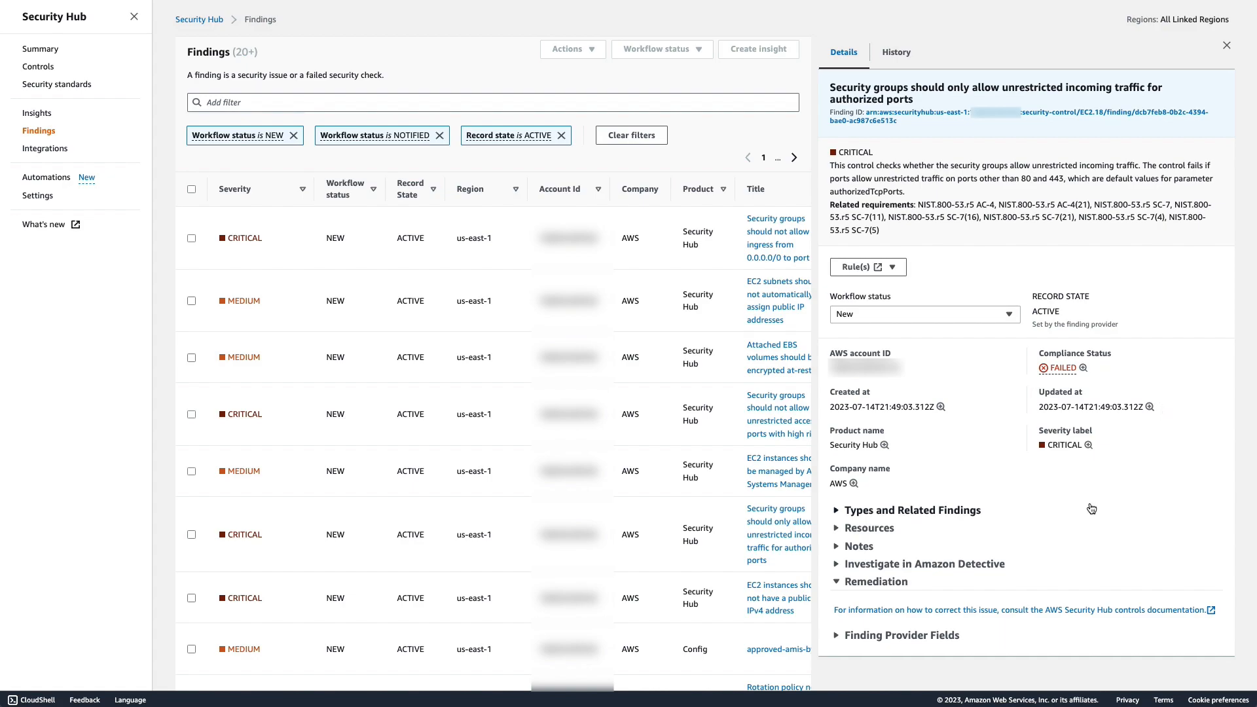
pyautogui.click(857, 546)
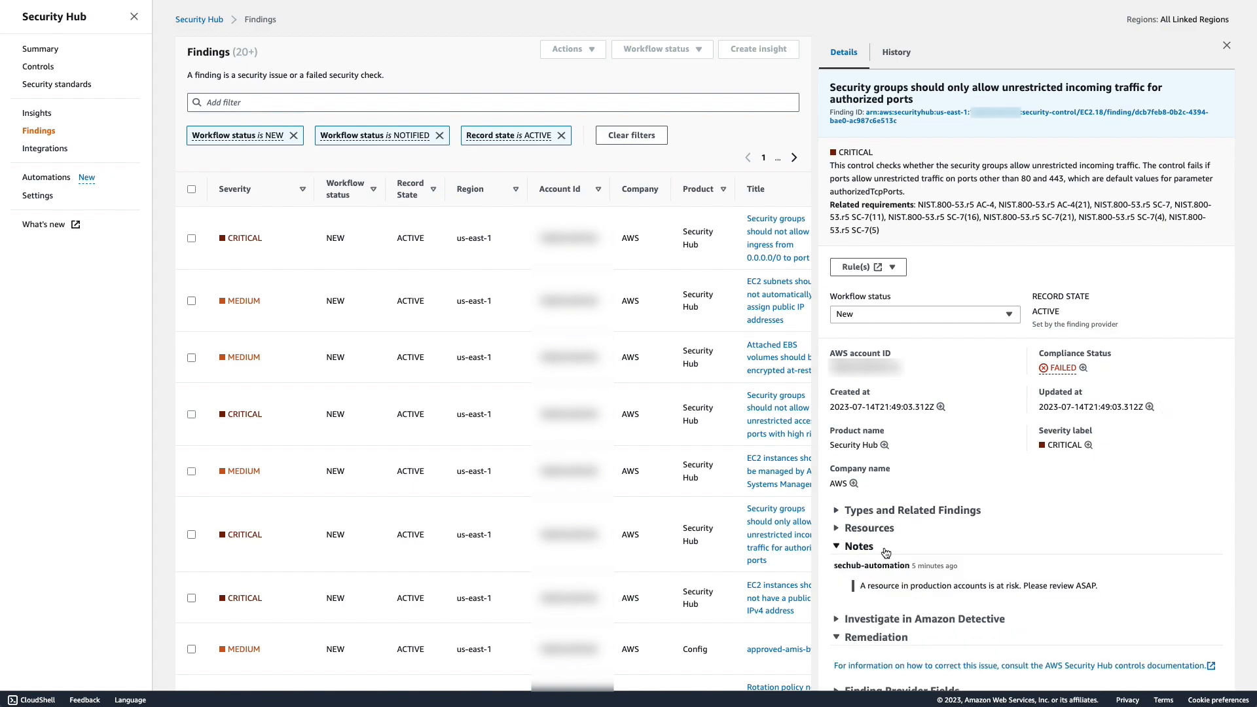
pyautogui.moveTo(1187, 449)
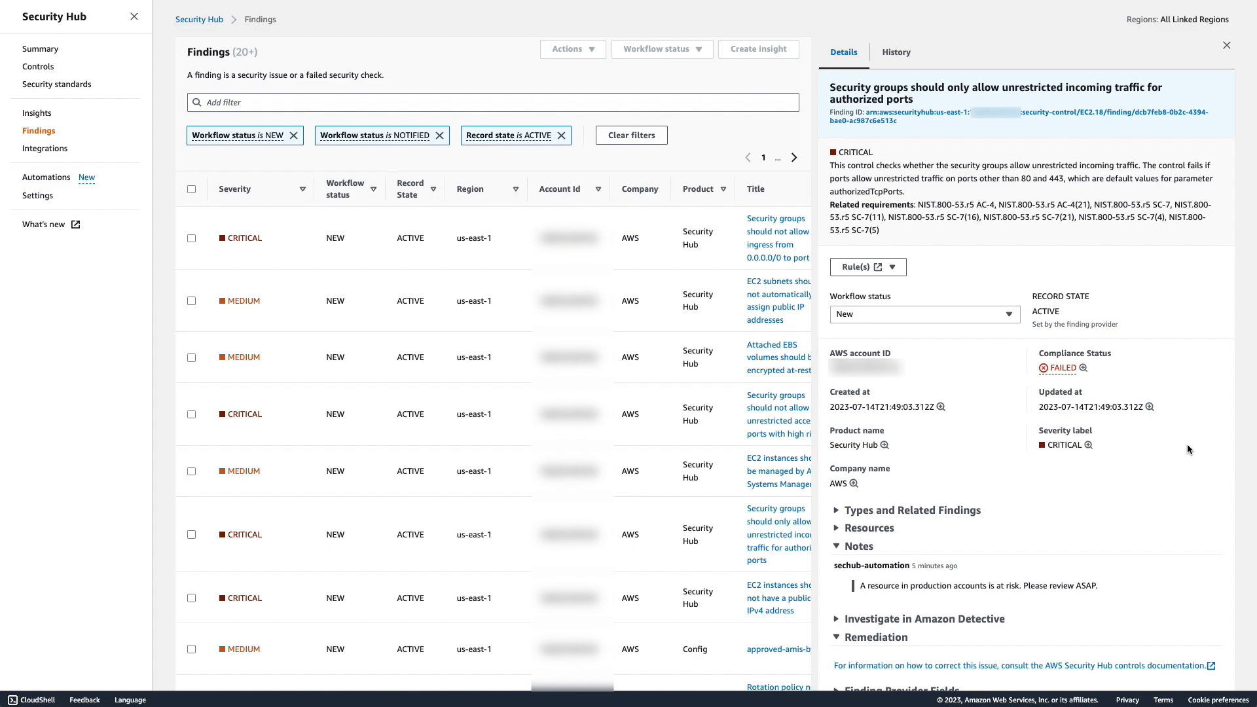
# View the finding's history showing severity raised from HIGH to CRITICAL by the rule.
pyautogui.click(896, 52)
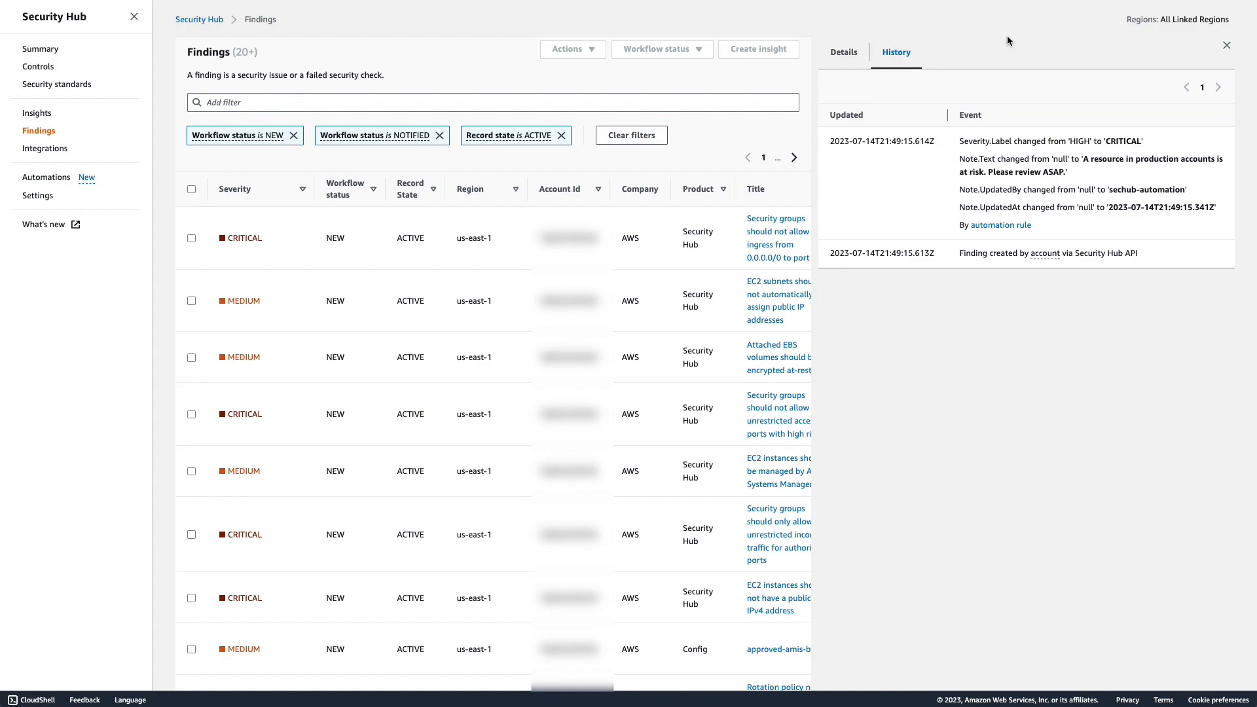
pyautogui.moveTo(68, 186)
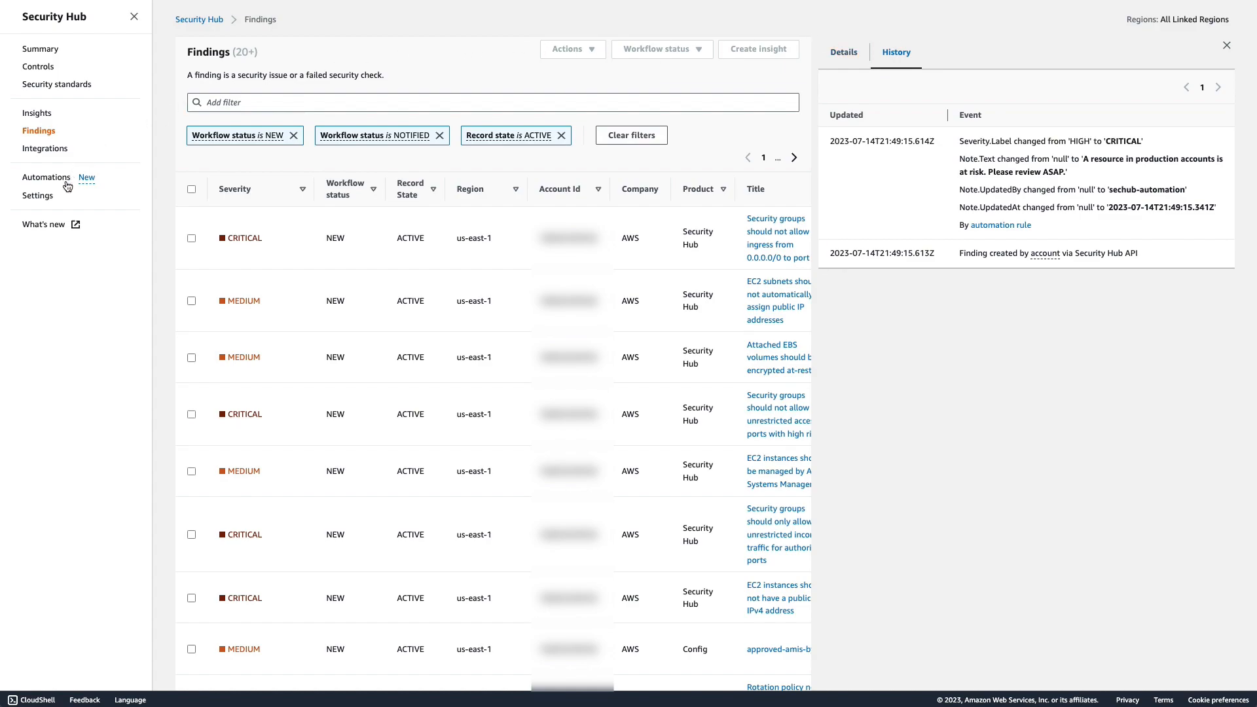
# Return to the Automations list showing the single enabled production-accounts rule.
pyautogui.click(48, 176)
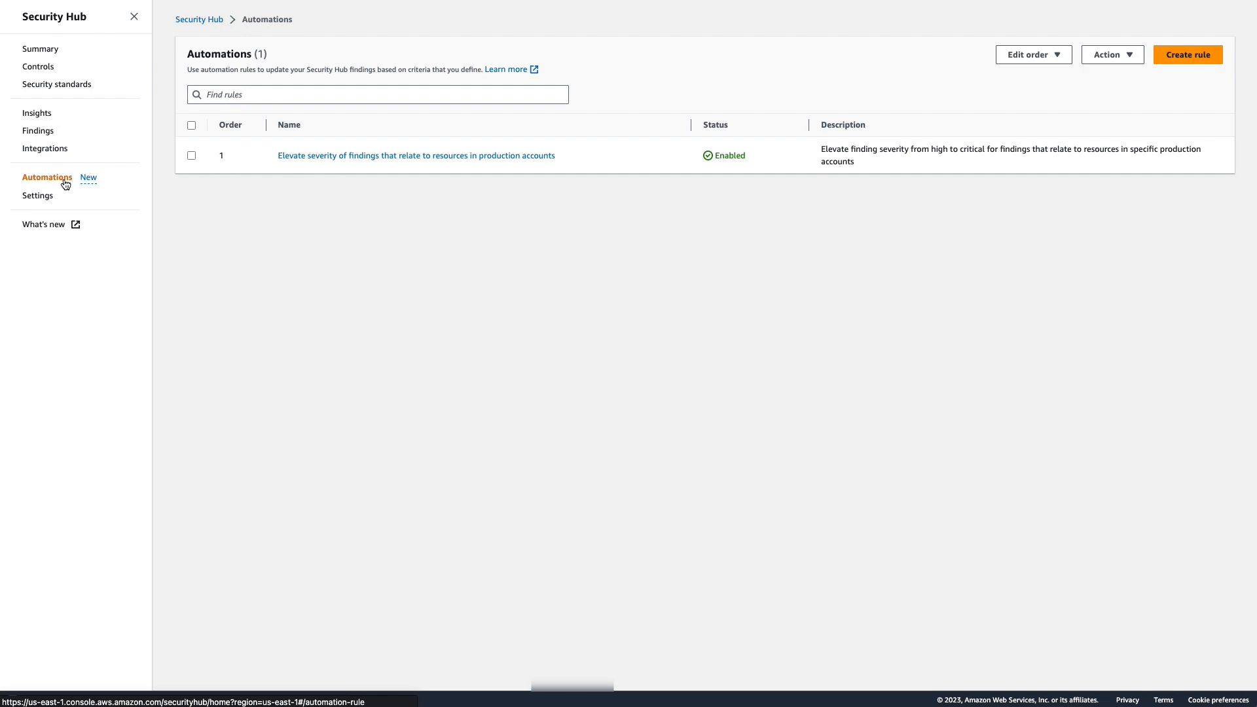
pyautogui.moveTo(1246, 56)
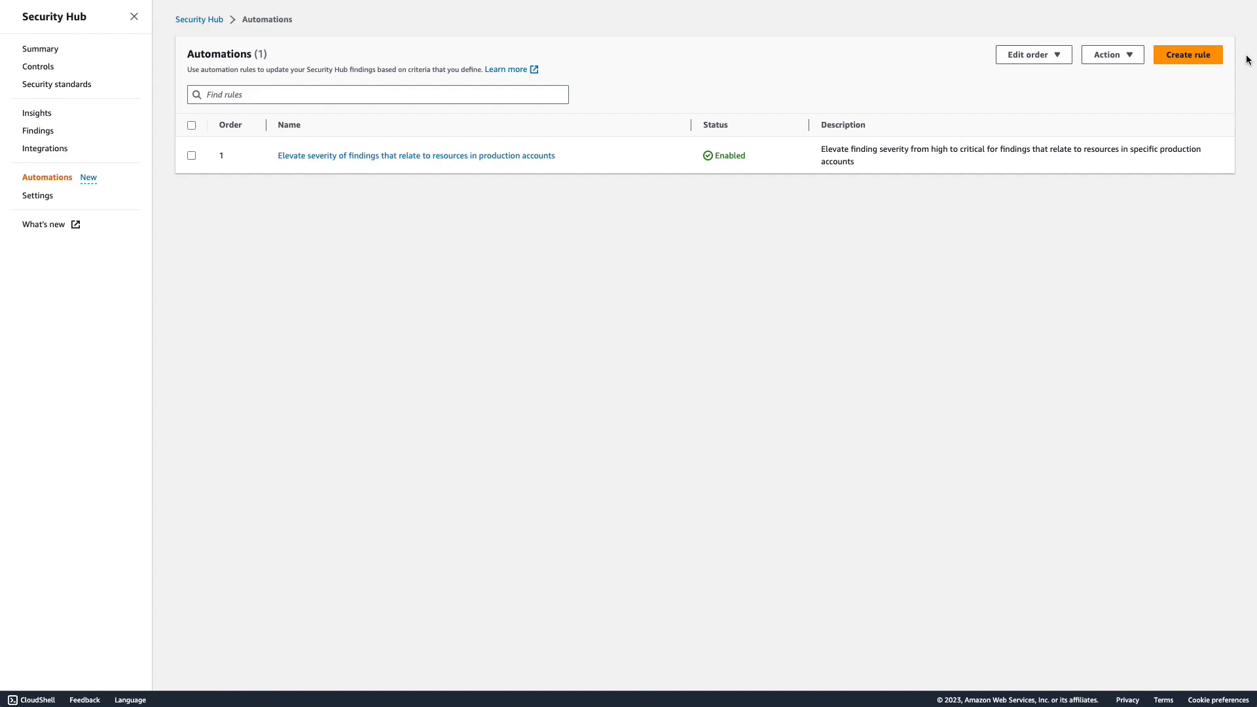
pyautogui.moveTo(1238, 63)
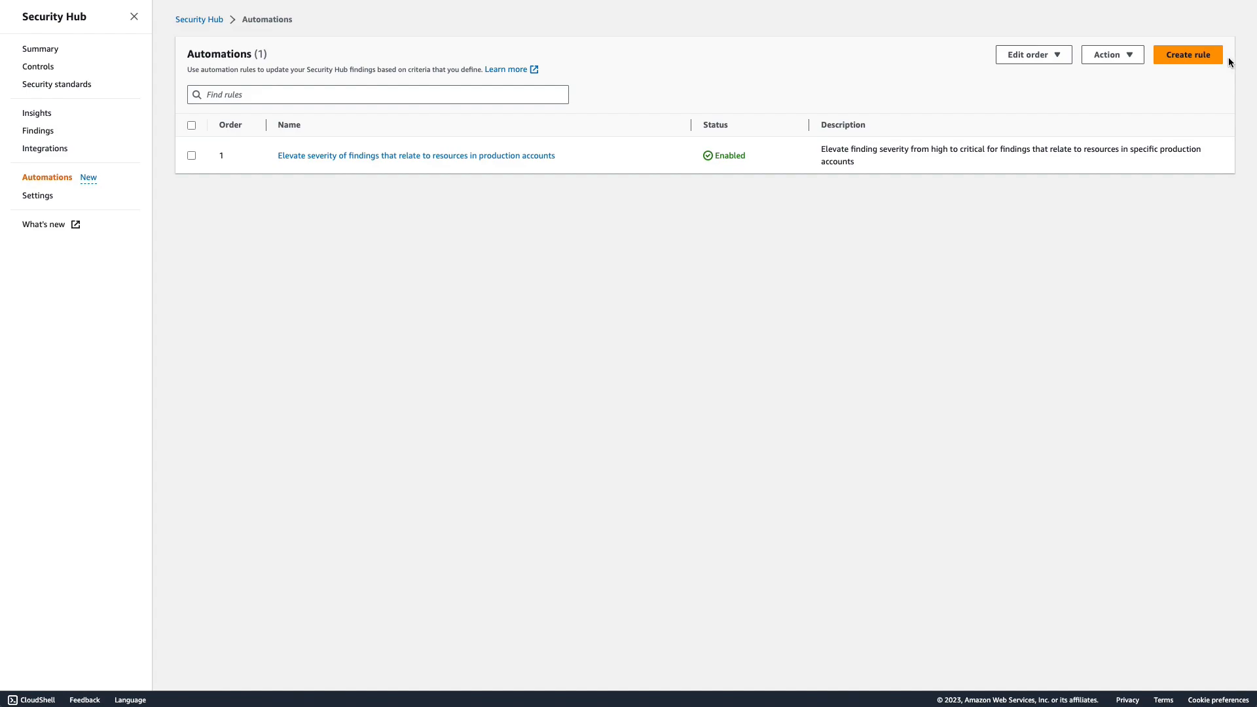
# Begin a custom rule named 'Production tag', described 'Findings originating in production accounts.', with an AwsAccountId criterion.
pyautogui.click(1186, 55)
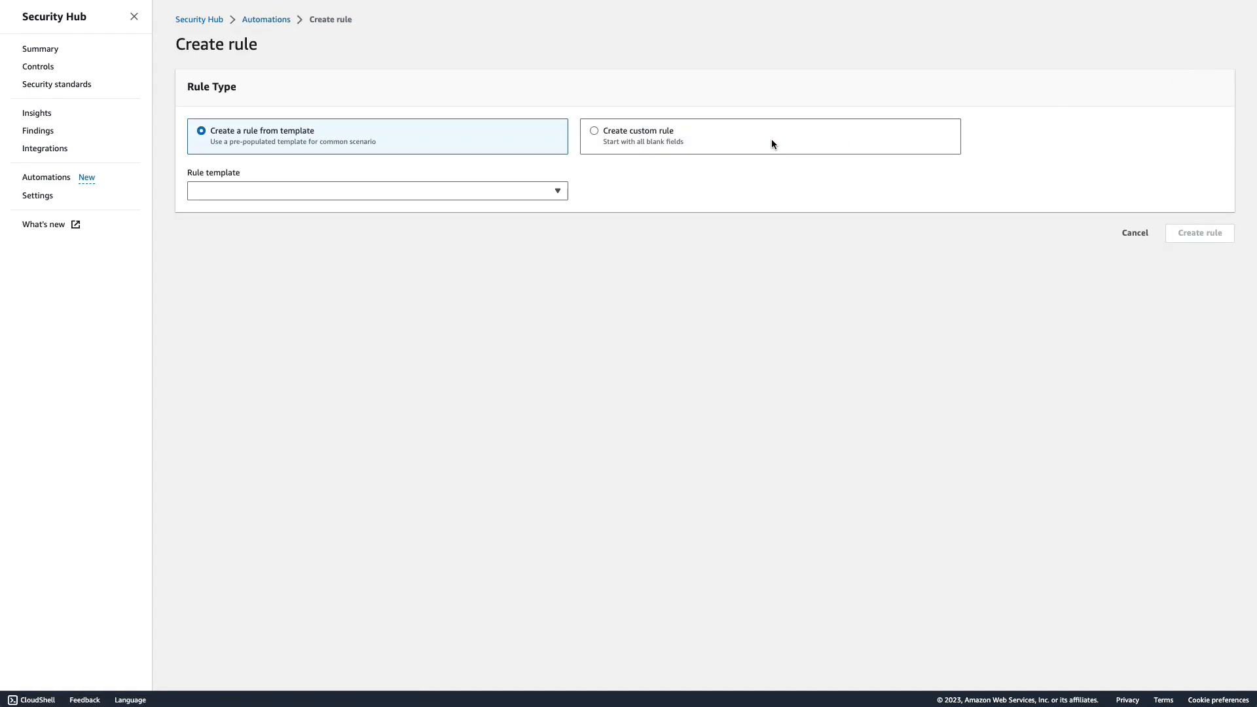
pyautogui.click(593, 131)
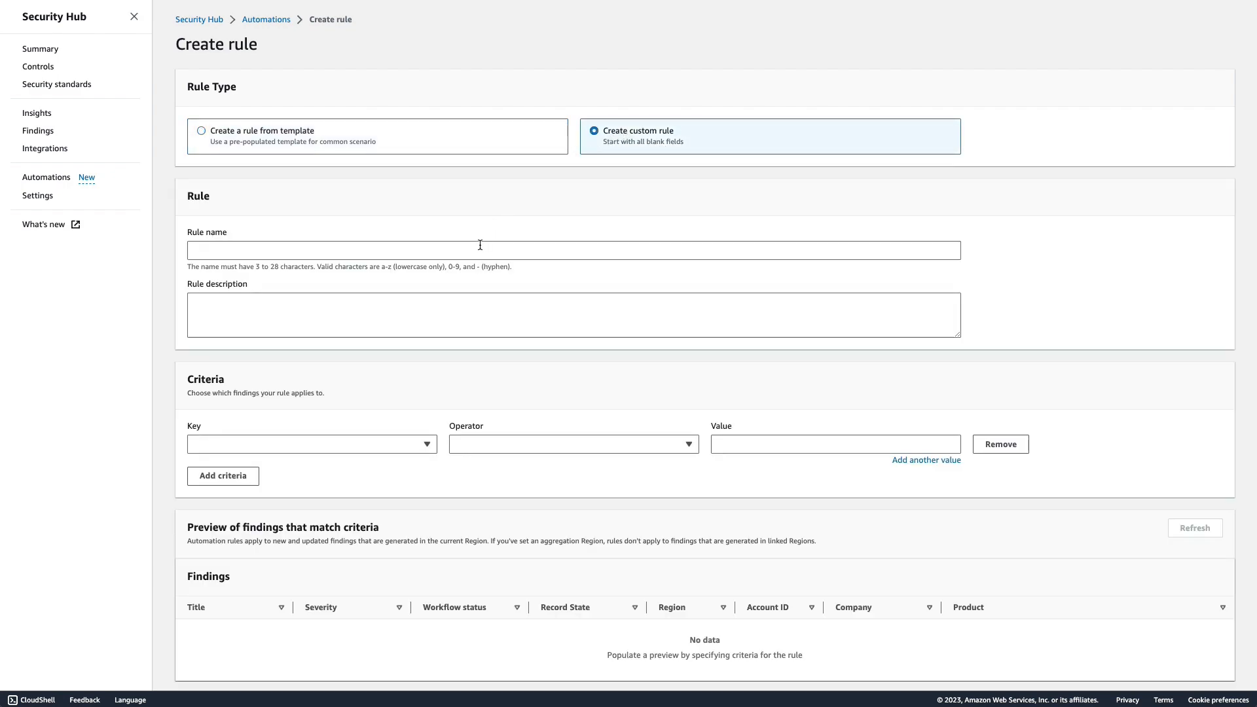
pyautogui.write('p')
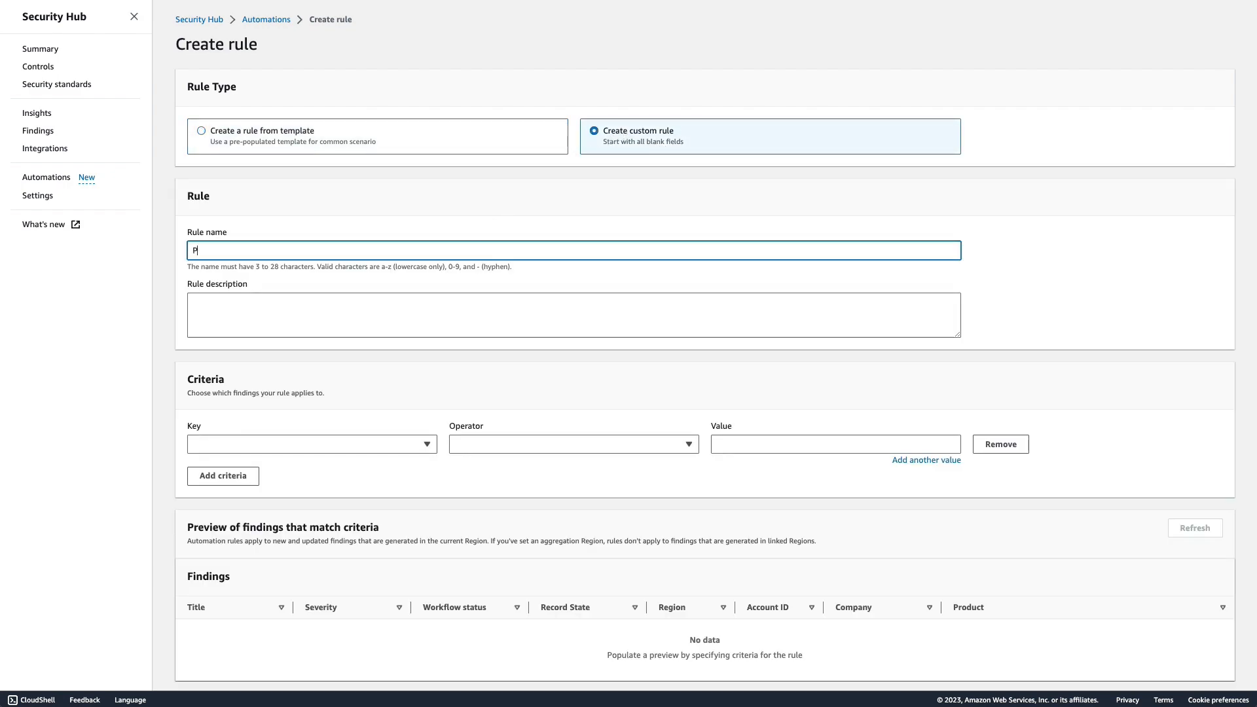
pyautogui.write('Production')
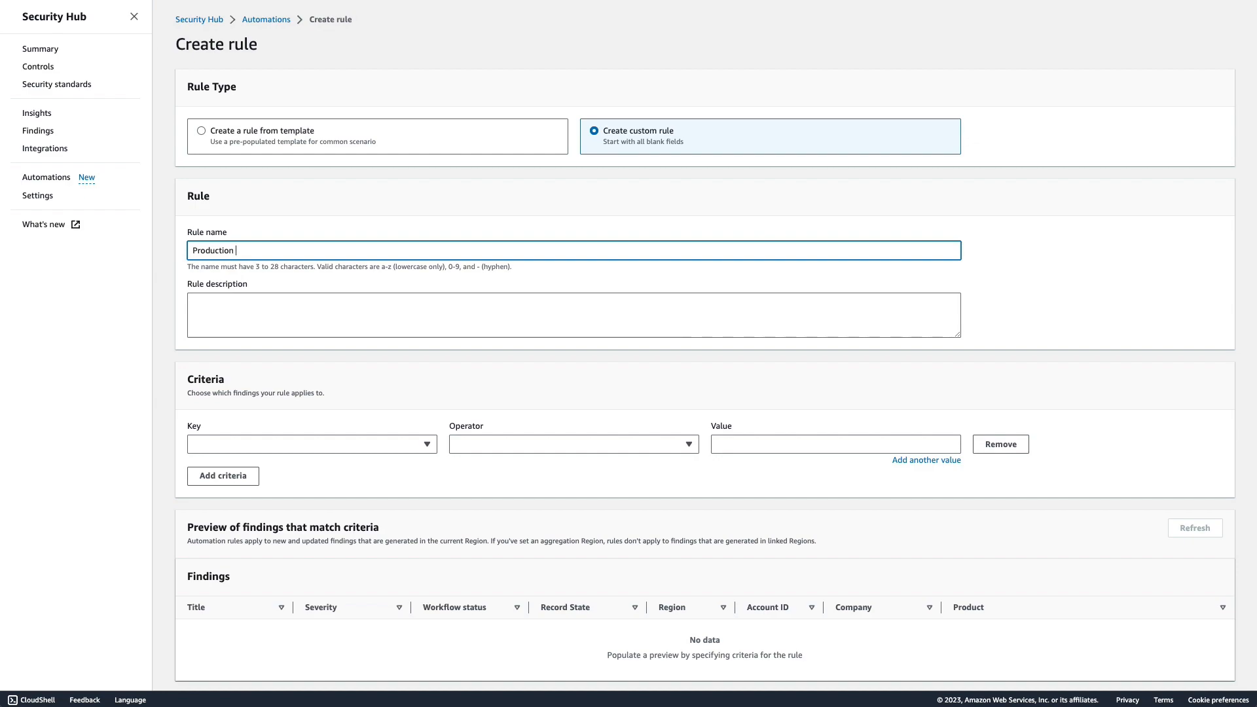
pyautogui.write('tag')
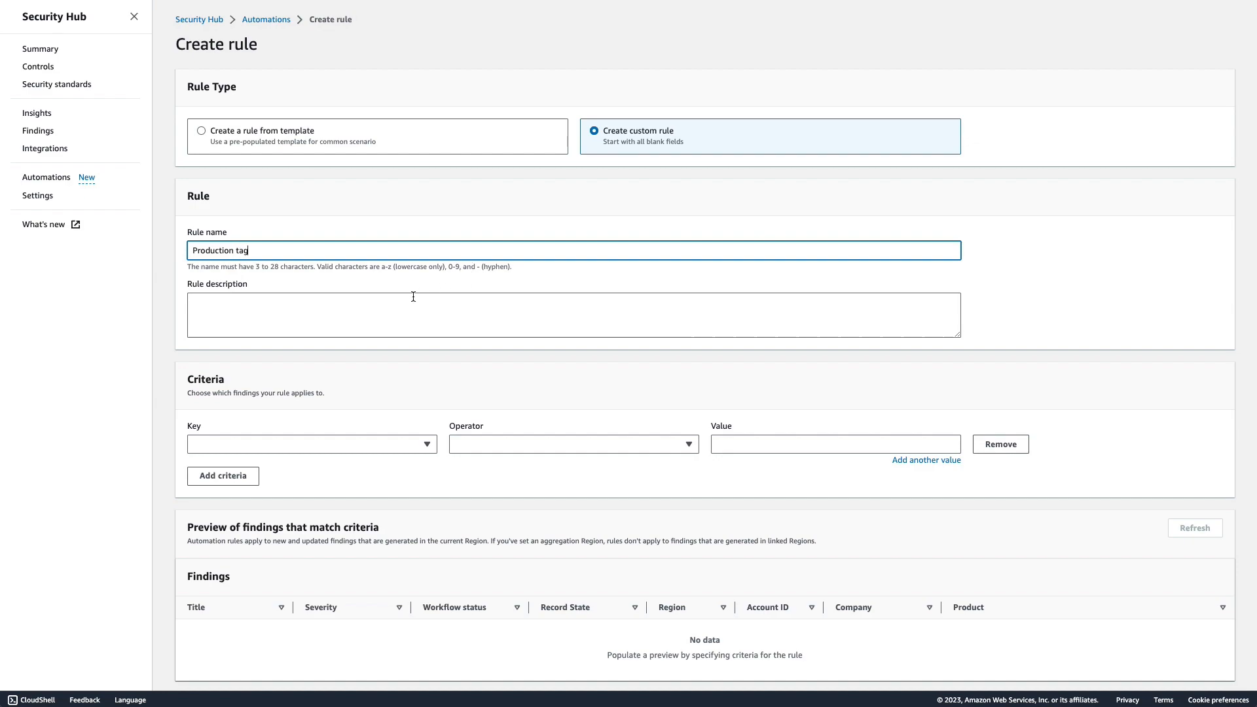
pyautogui.moveTo(355, 311)
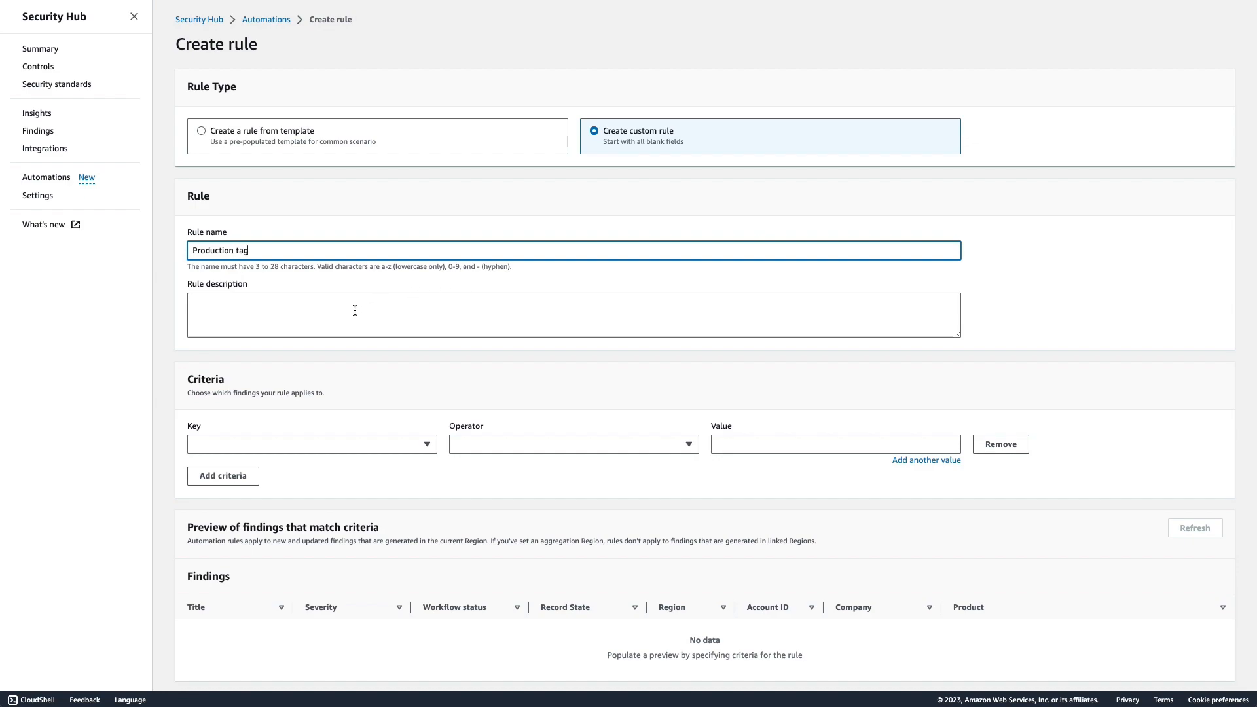
pyautogui.write('Findings originating in production accounts.')
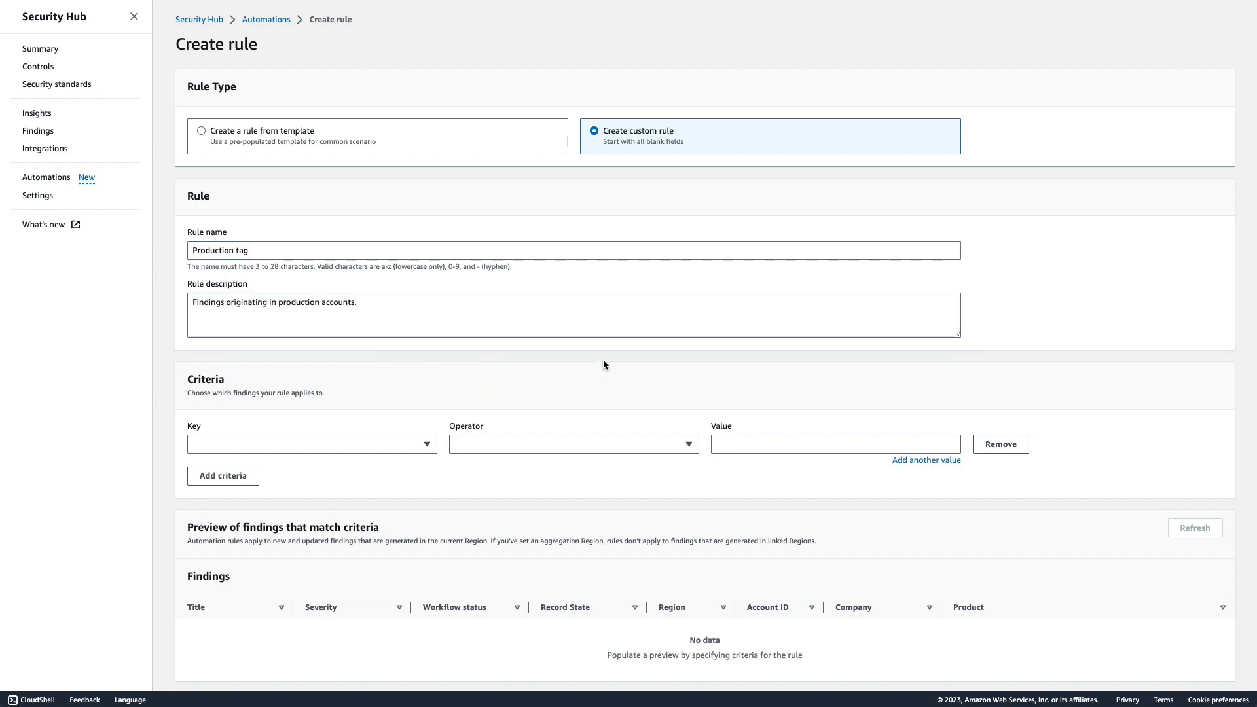
pyautogui.moveTo(1088, 315)
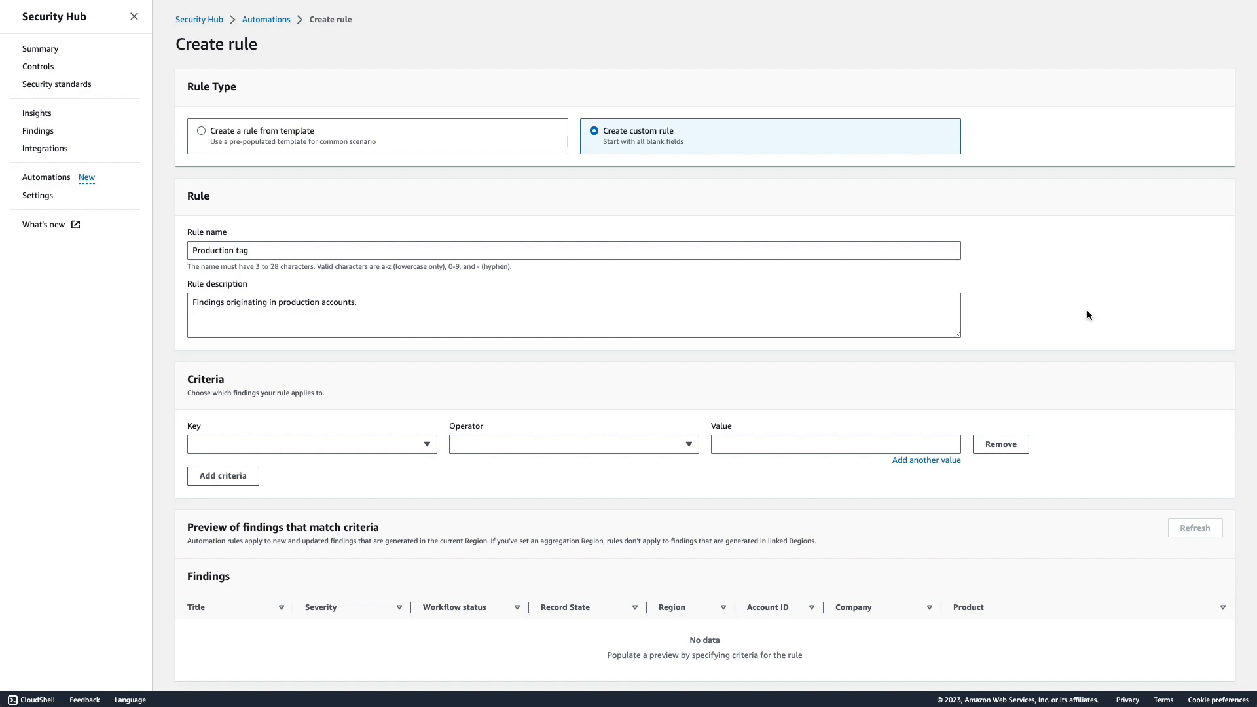
pyautogui.click(312, 444)
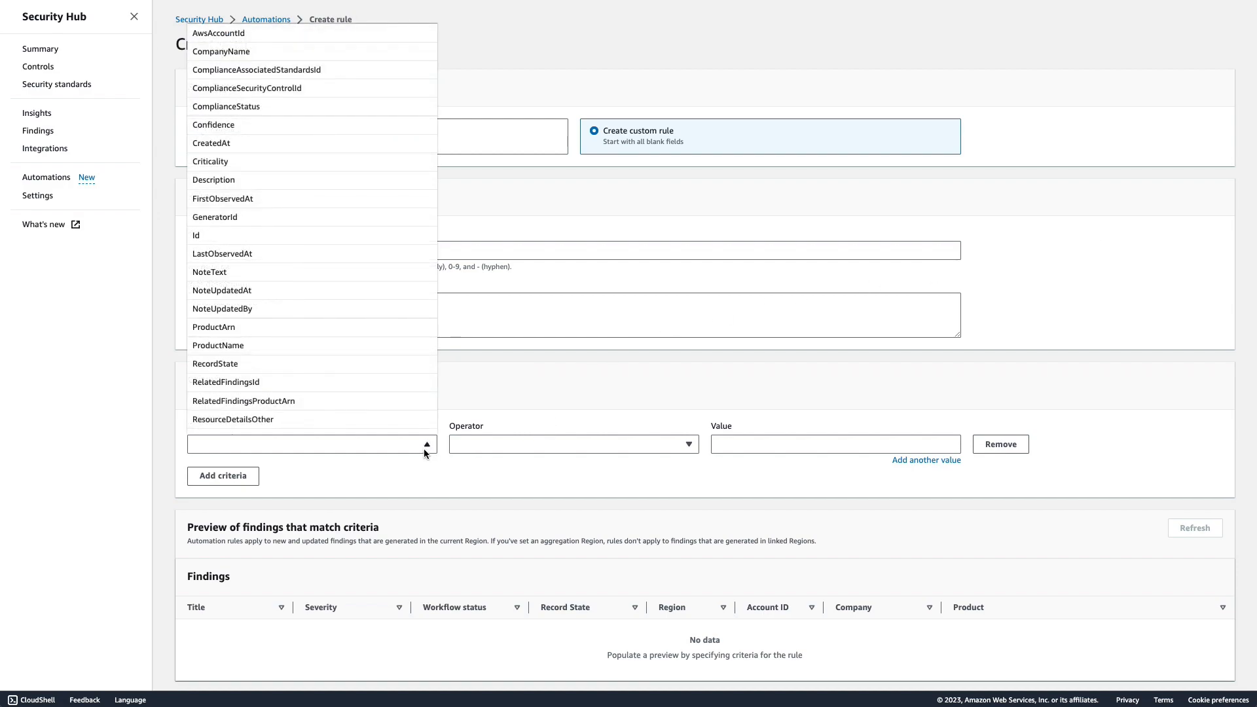
pyautogui.moveTo(219, 33)
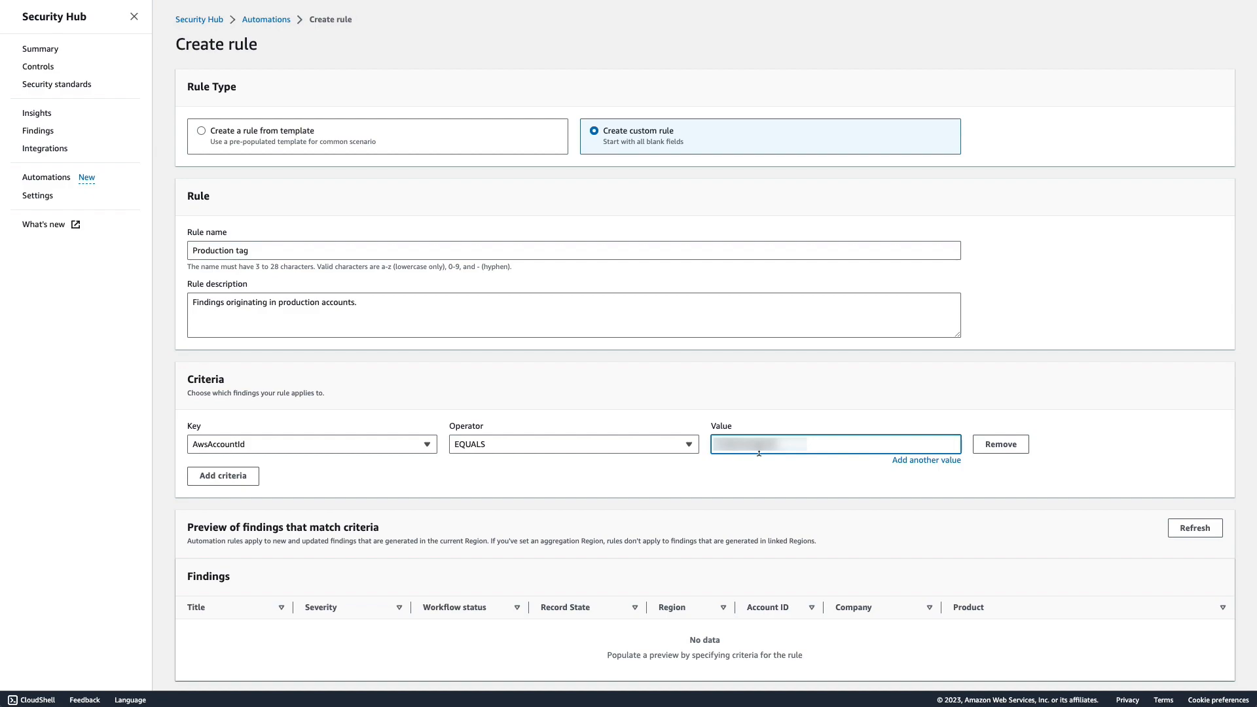
# Add an automated action setting user-defined field Environment = Production.
pyautogui.scroll(-3)
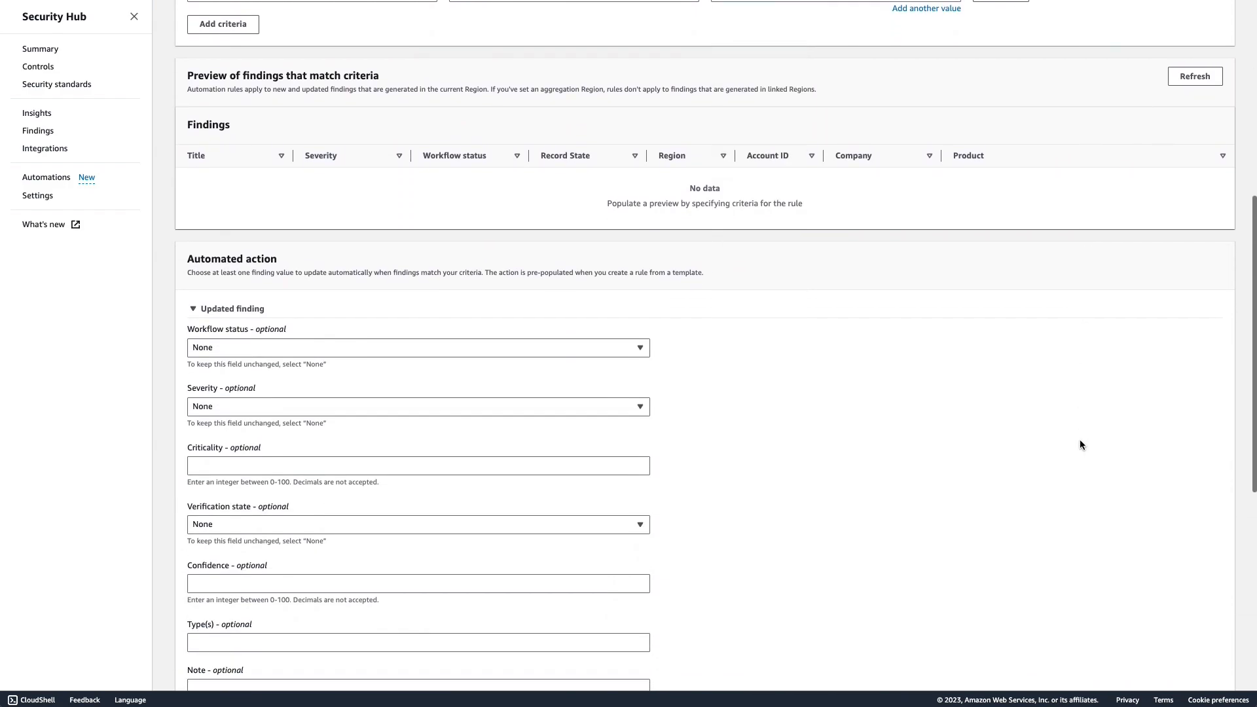
pyautogui.scroll(-3)
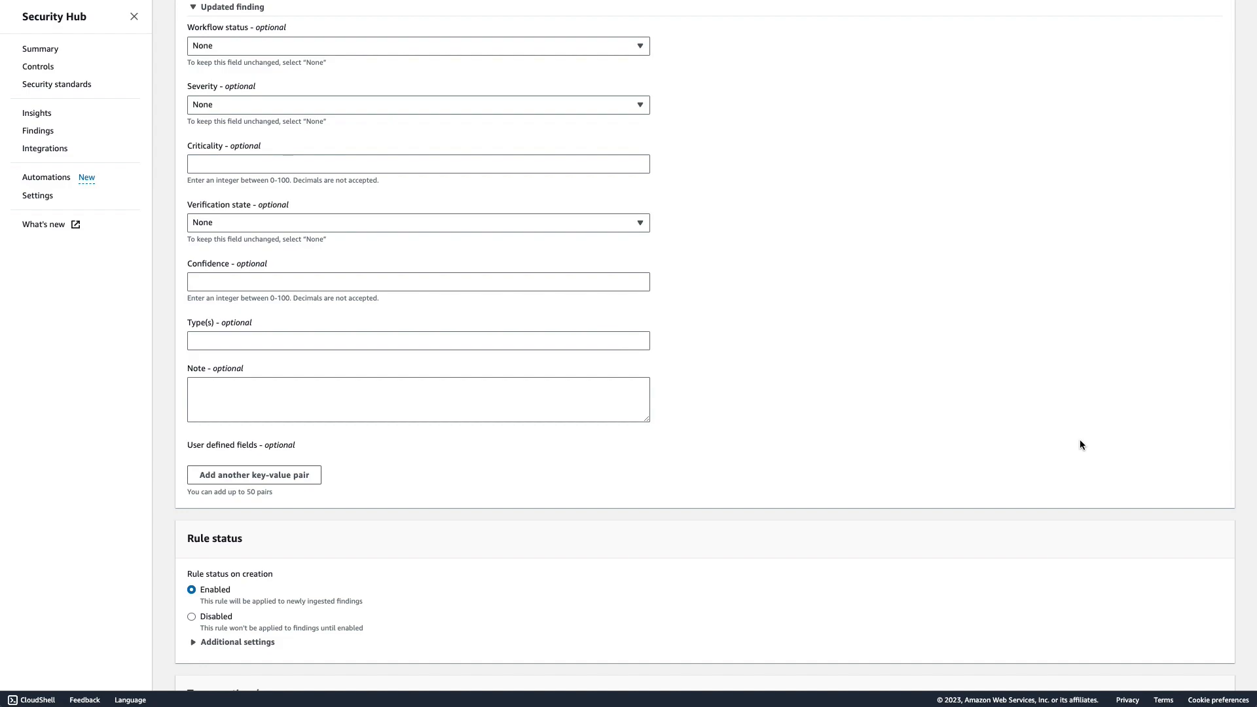
pyautogui.moveTo(1069, 444)
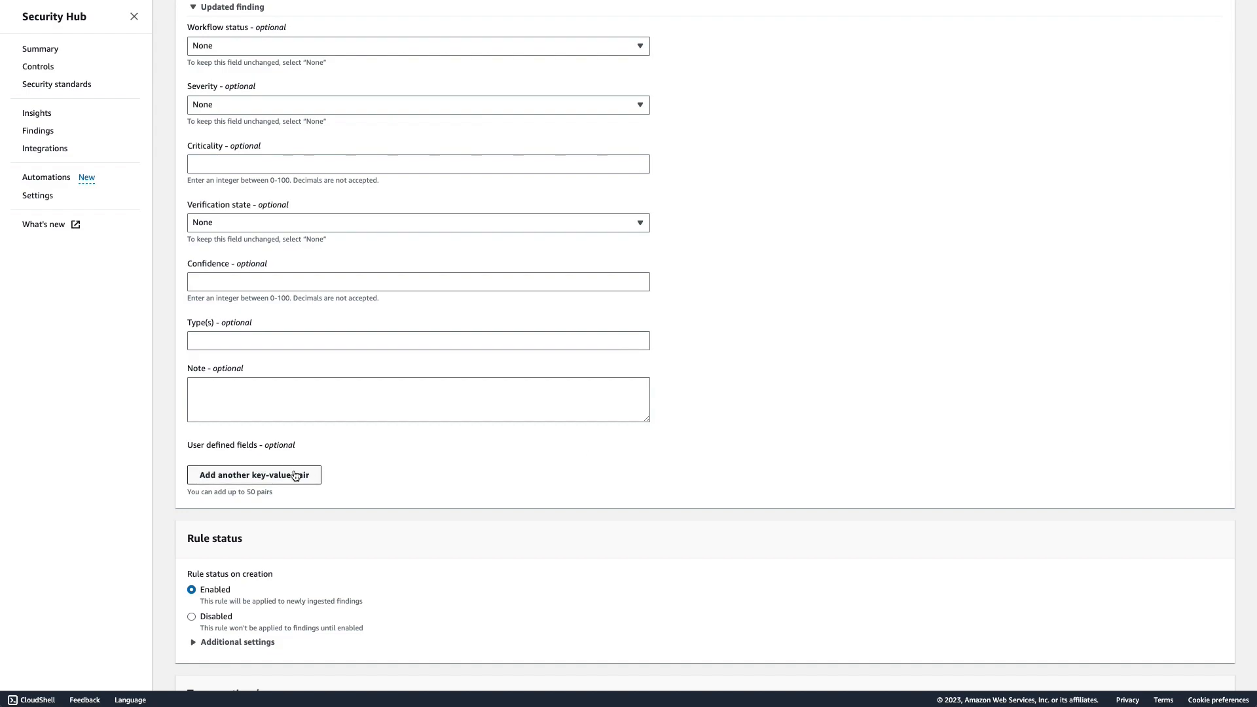
pyautogui.click(253, 474)
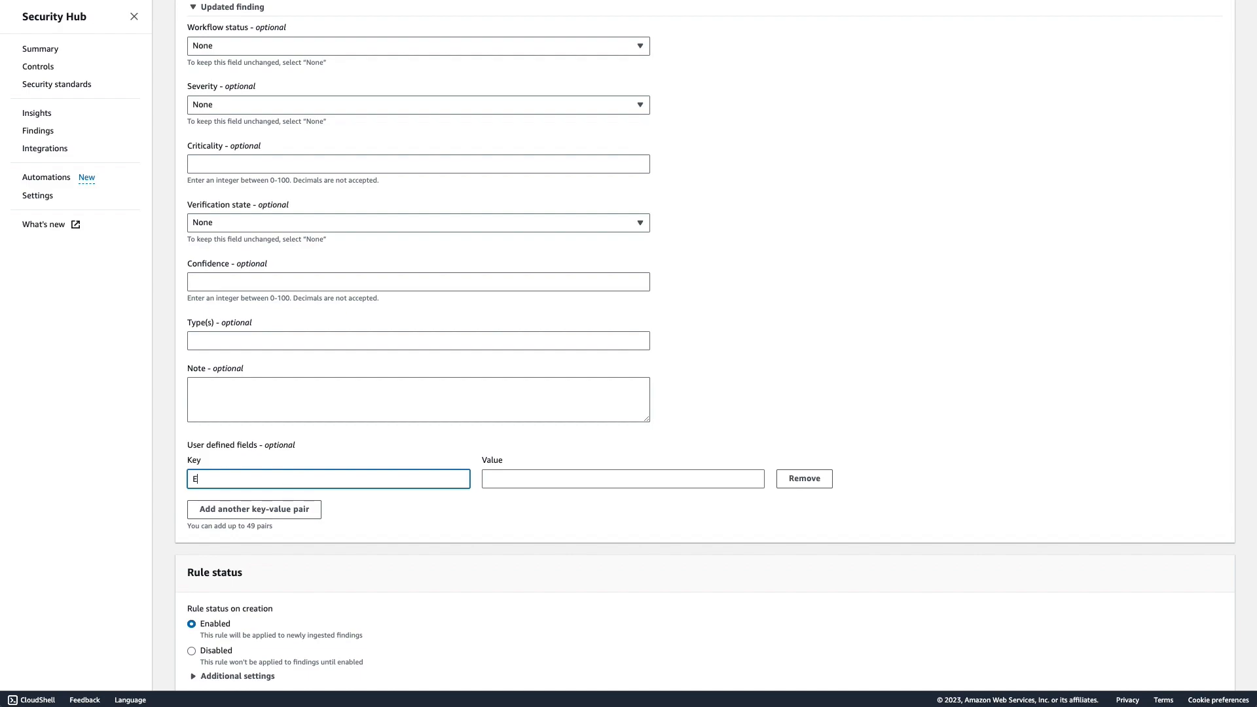
pyautogui.write('nvironment')
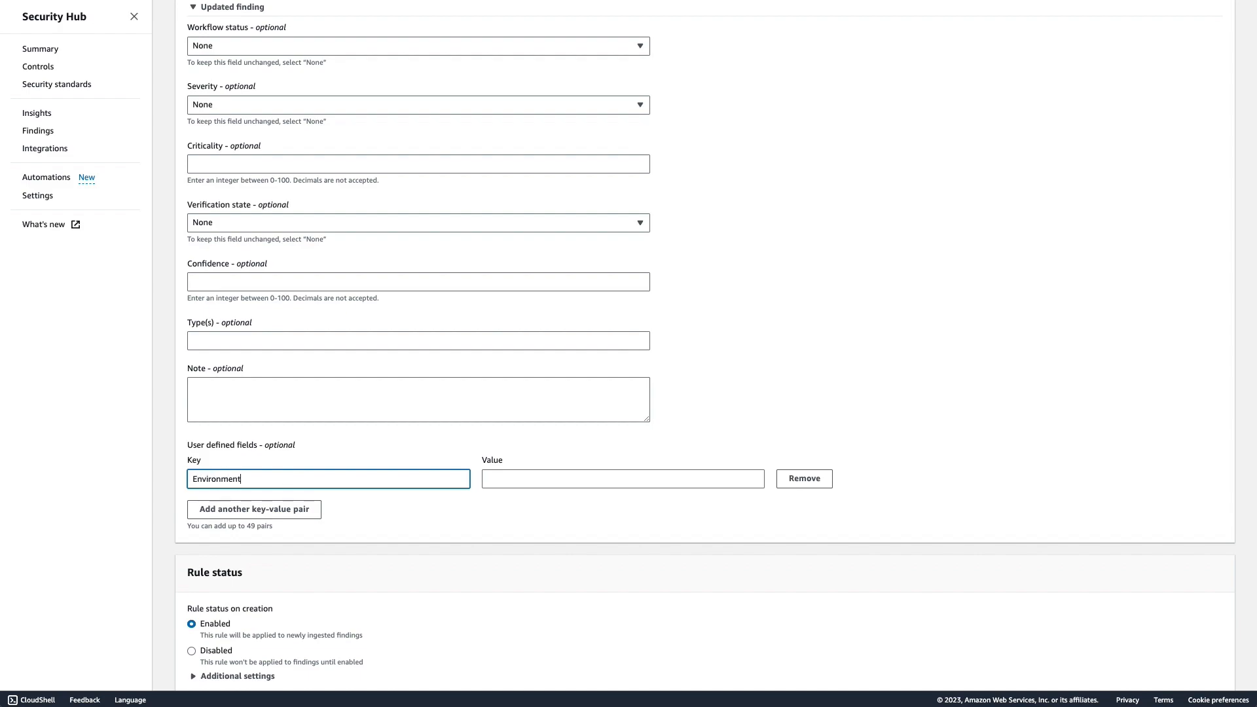
pyautogui.write('P')
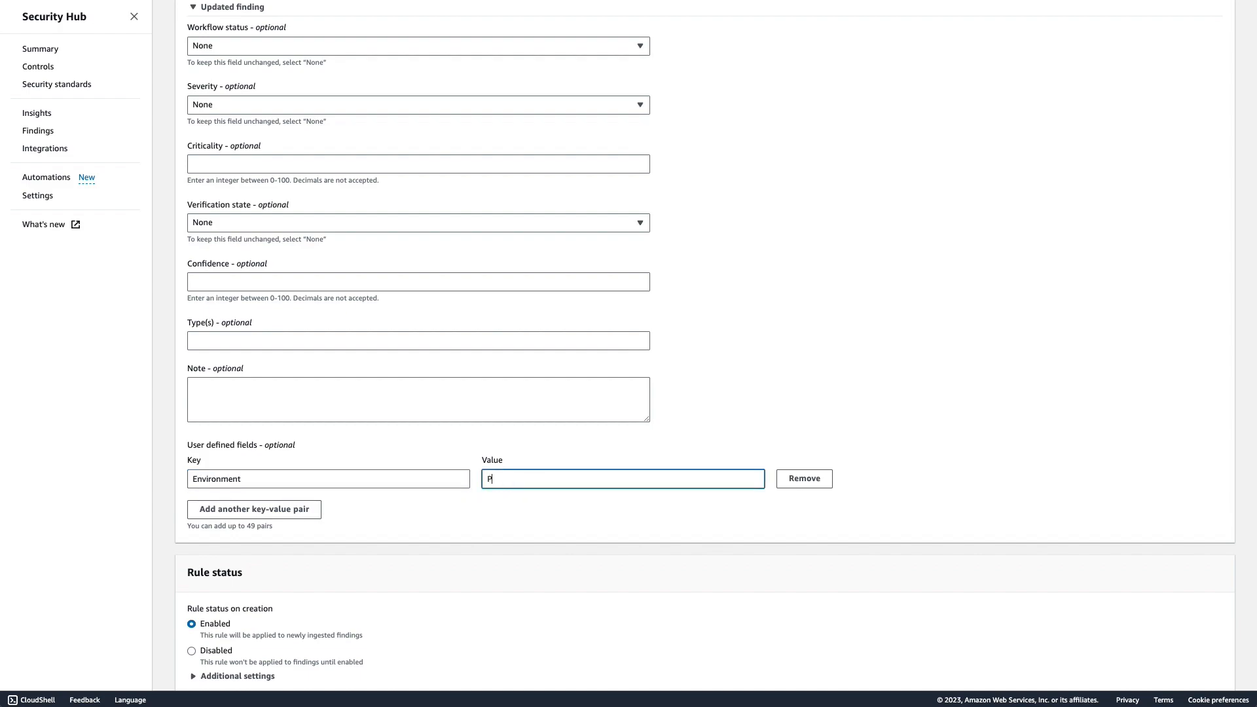
pyautogui.write('roduction')
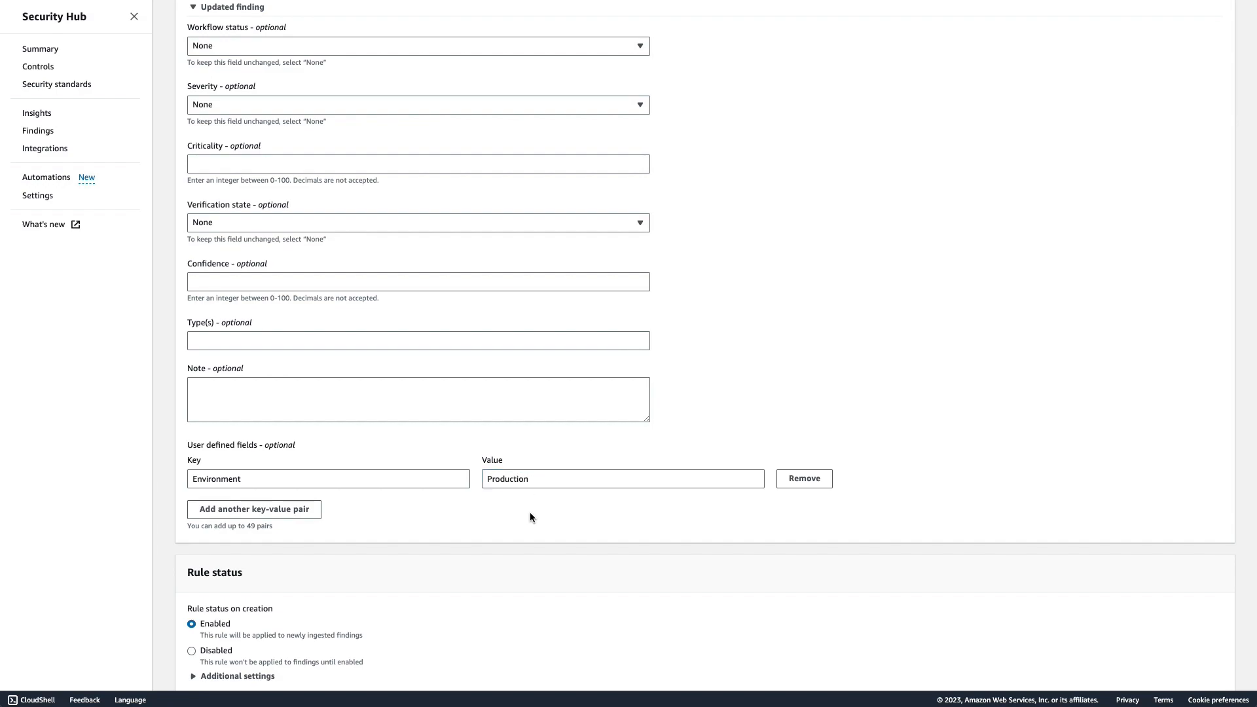
pyautogui.scroll(-3)
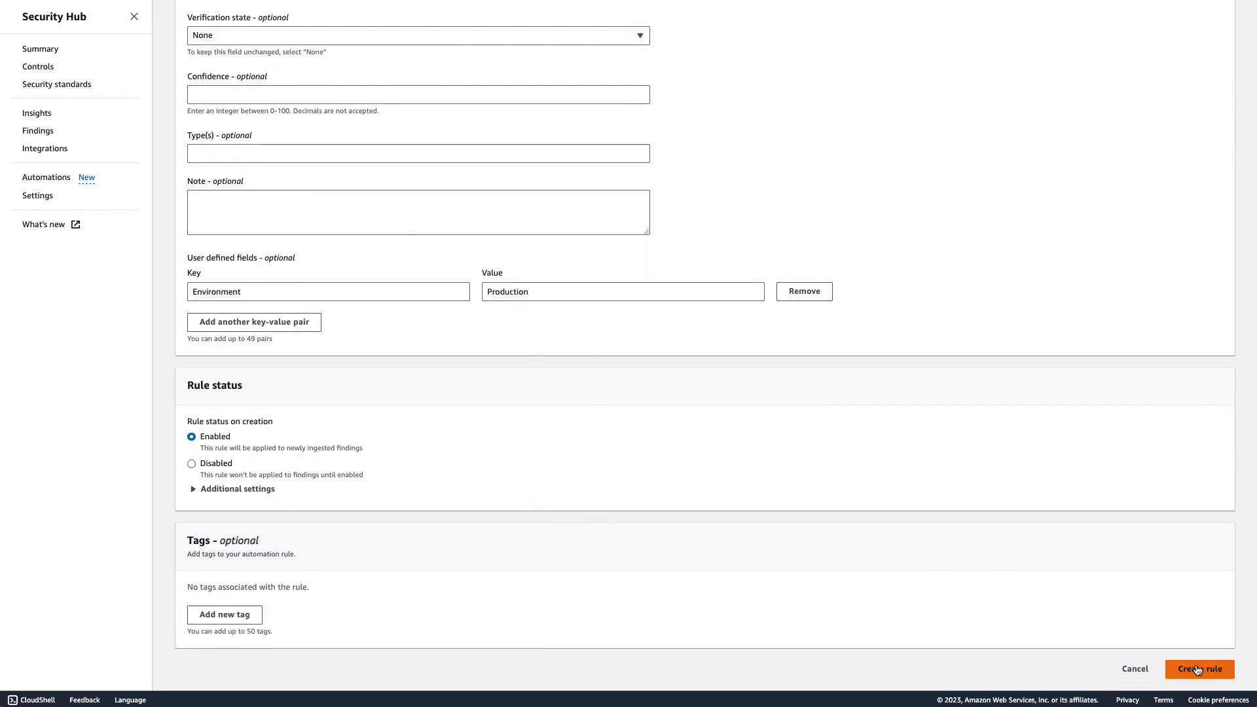
# Create the Production tag rule and dismiss the success notification.
pyautogui.click(1200, 669)
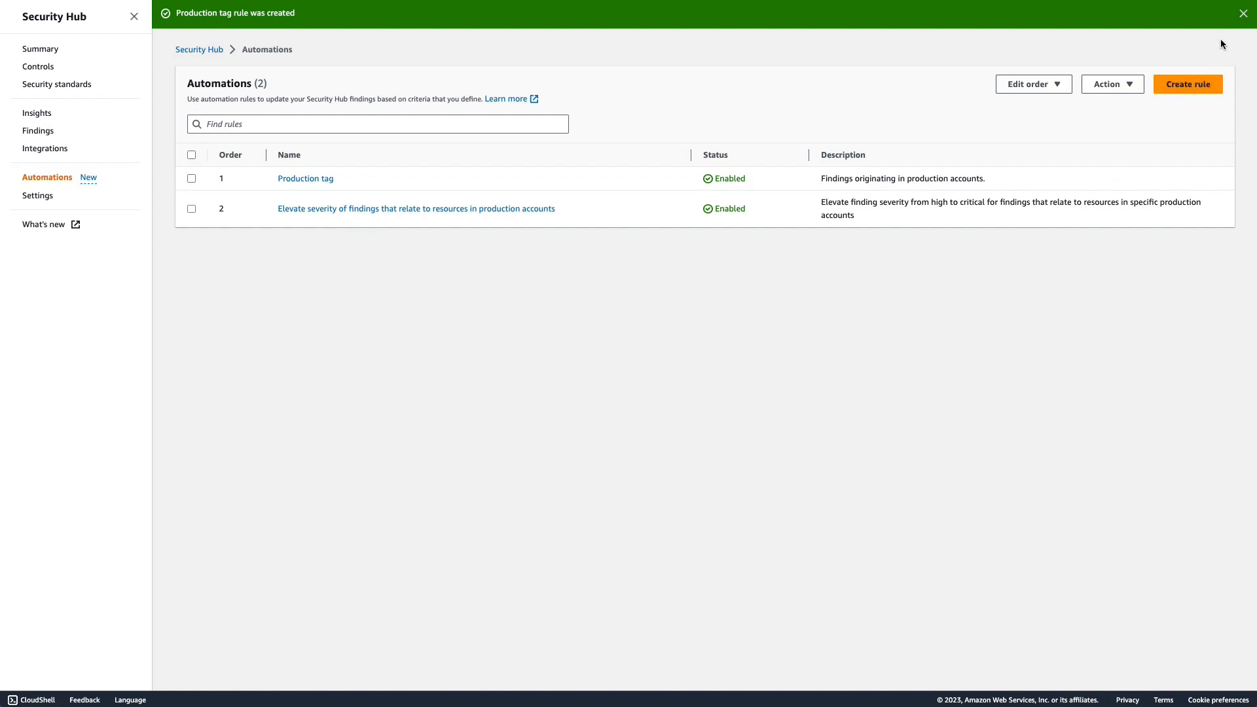
pyautogui.click(1244, 13)
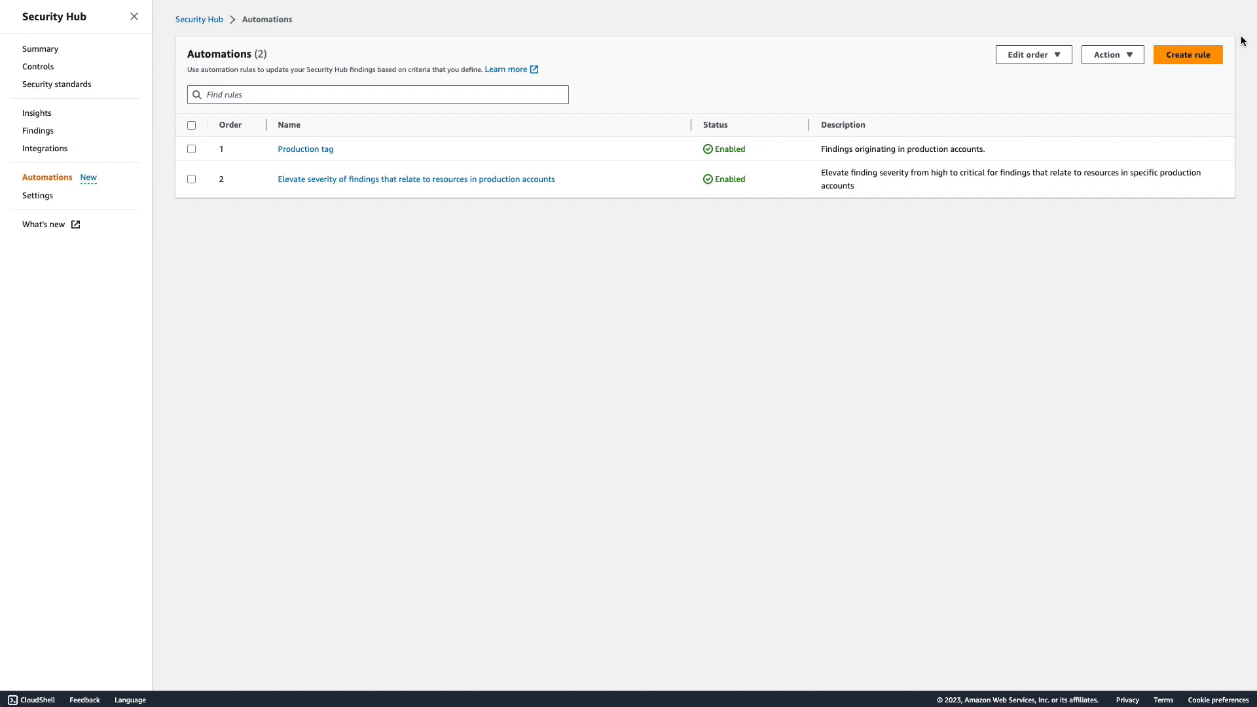
# Start a blank custom rule named and described 'Goal - IAM and Accounts tag'.
pyautogui.click(1188, 55)
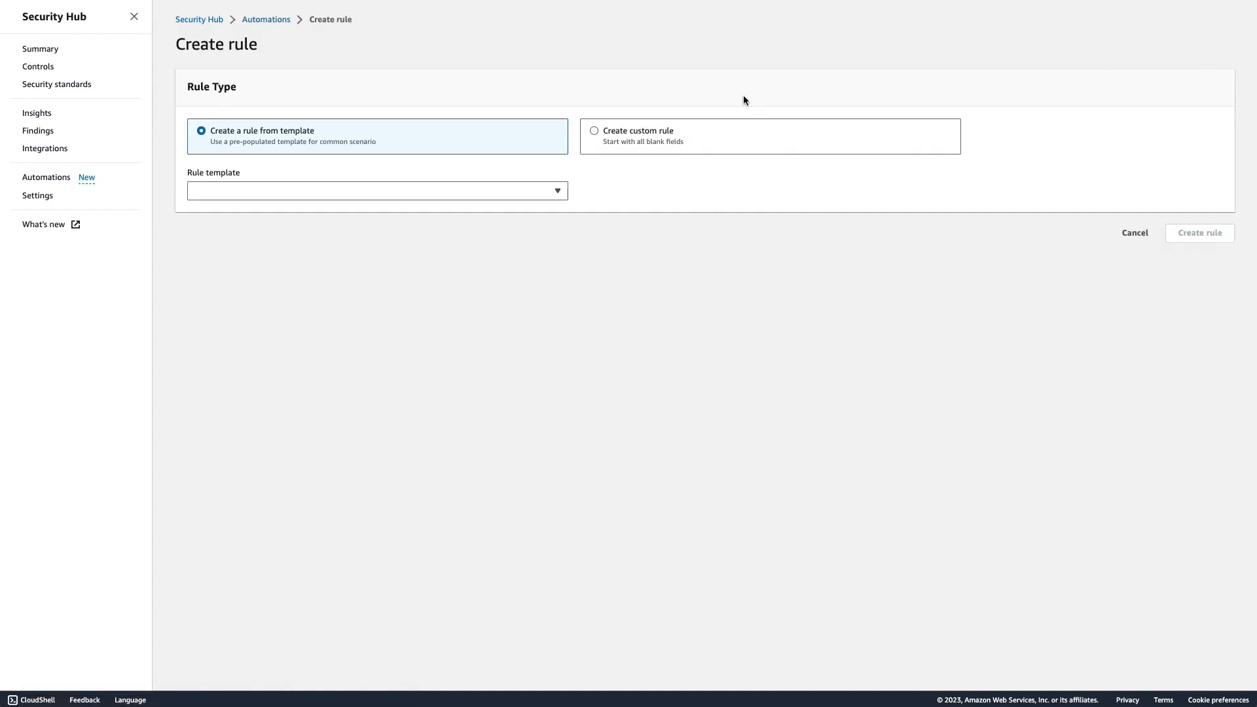
pyautogui.click(595, 131)
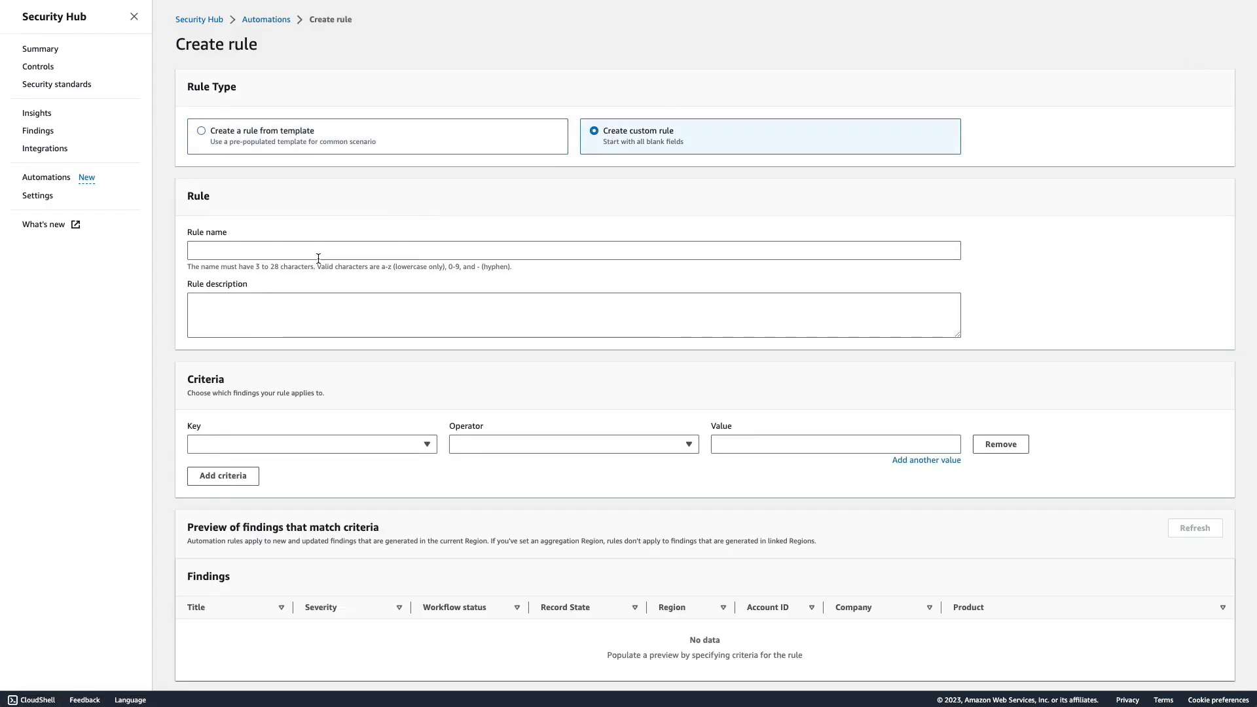
pyautogui.write('Goal')
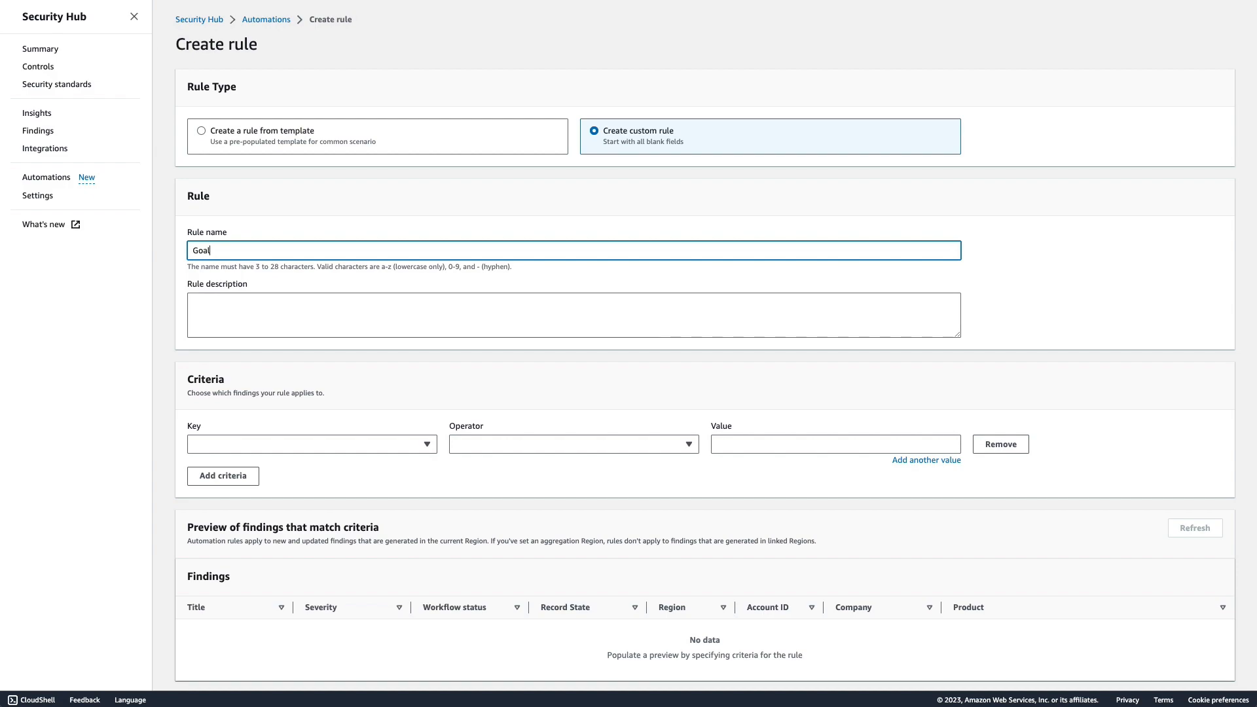
pyautogui.write('- Iam')
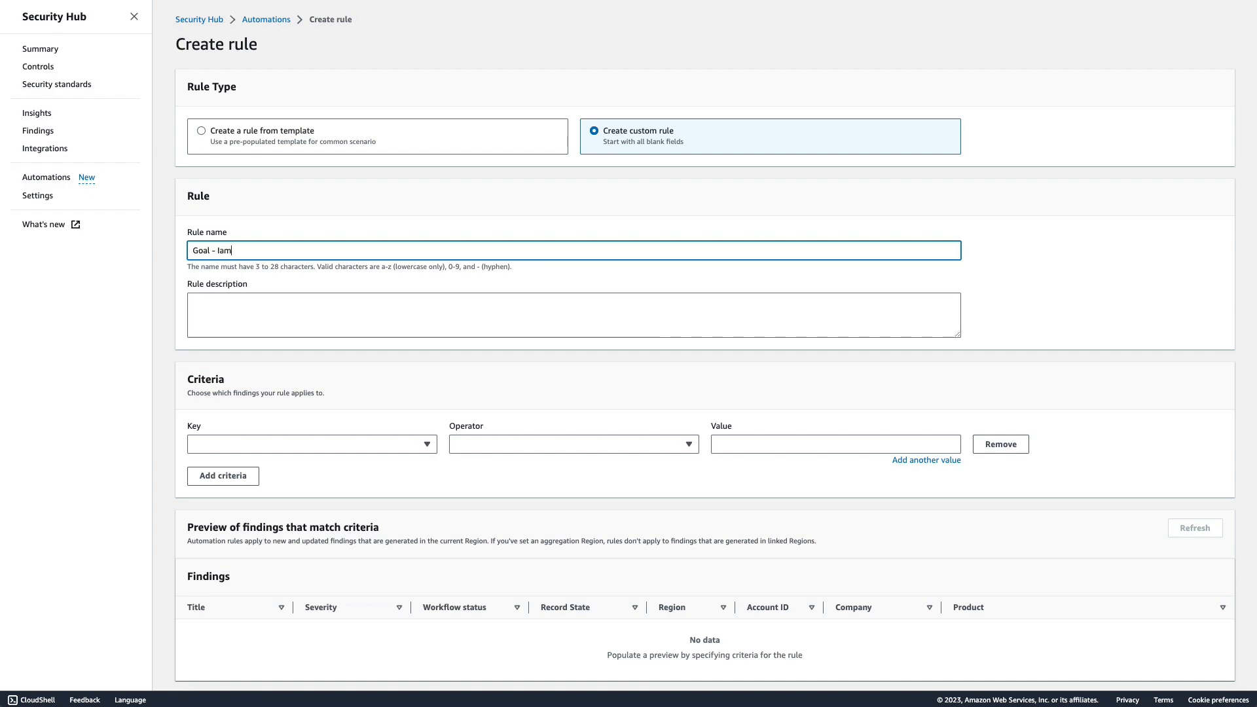
pyautogui.write('IAM')
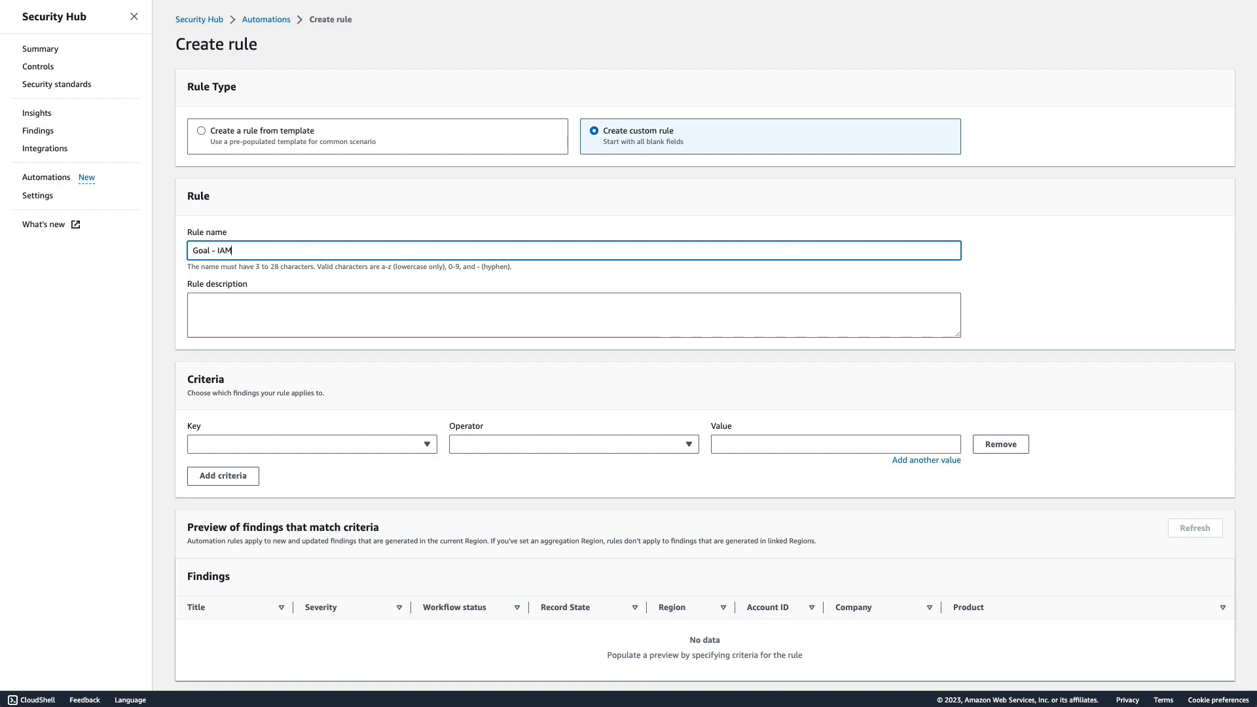
pyautogui.write('and Account')
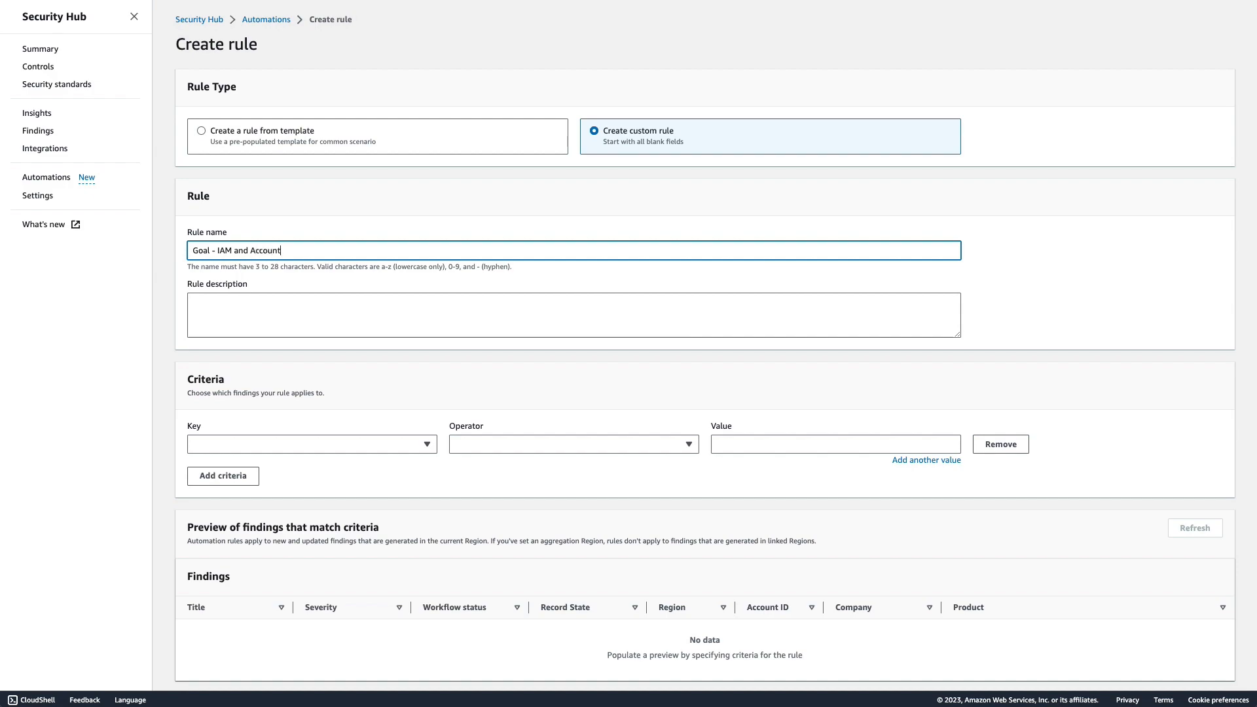
pyautogui.write('s ta')
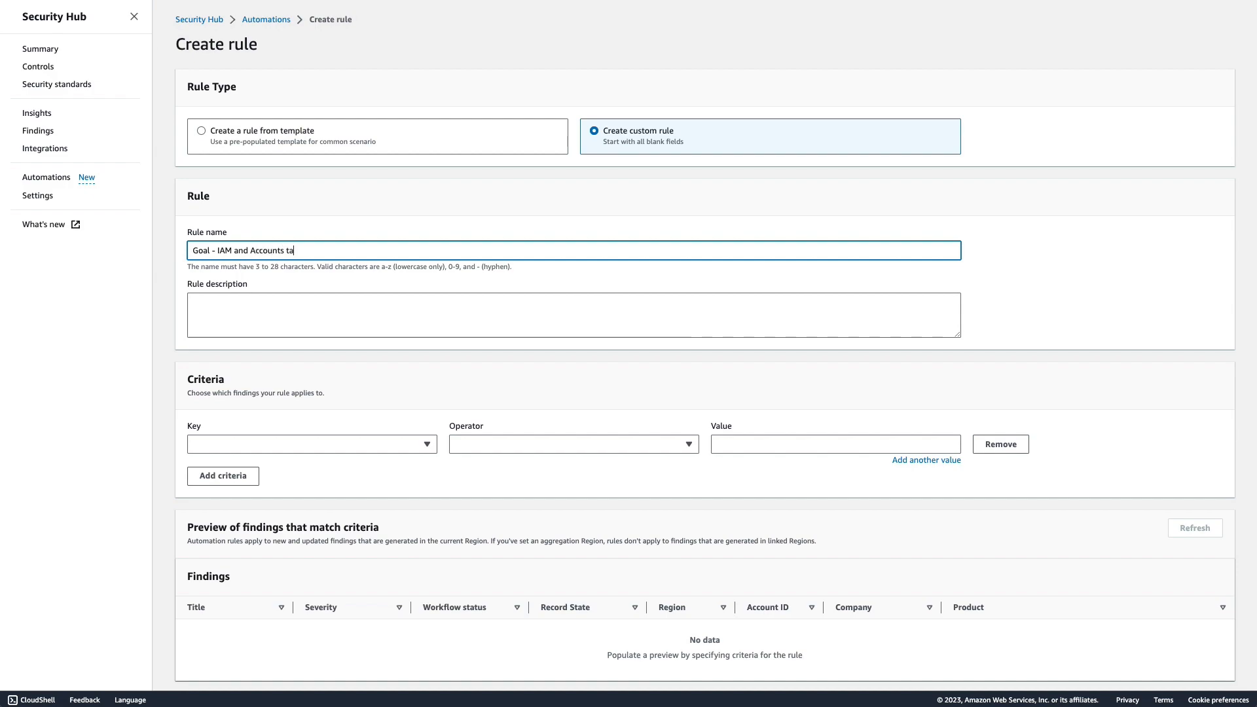
pyautogui.write('g')
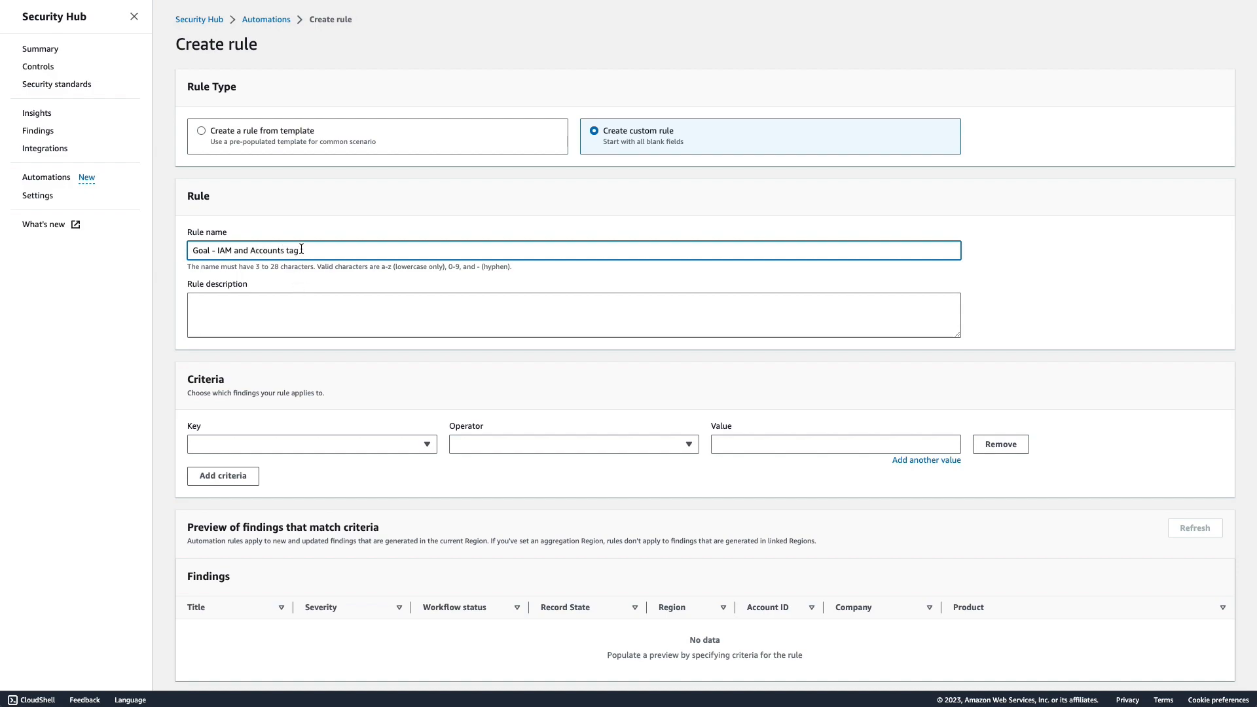
pyautogui.write('Goal - IAM and Accounts tag')
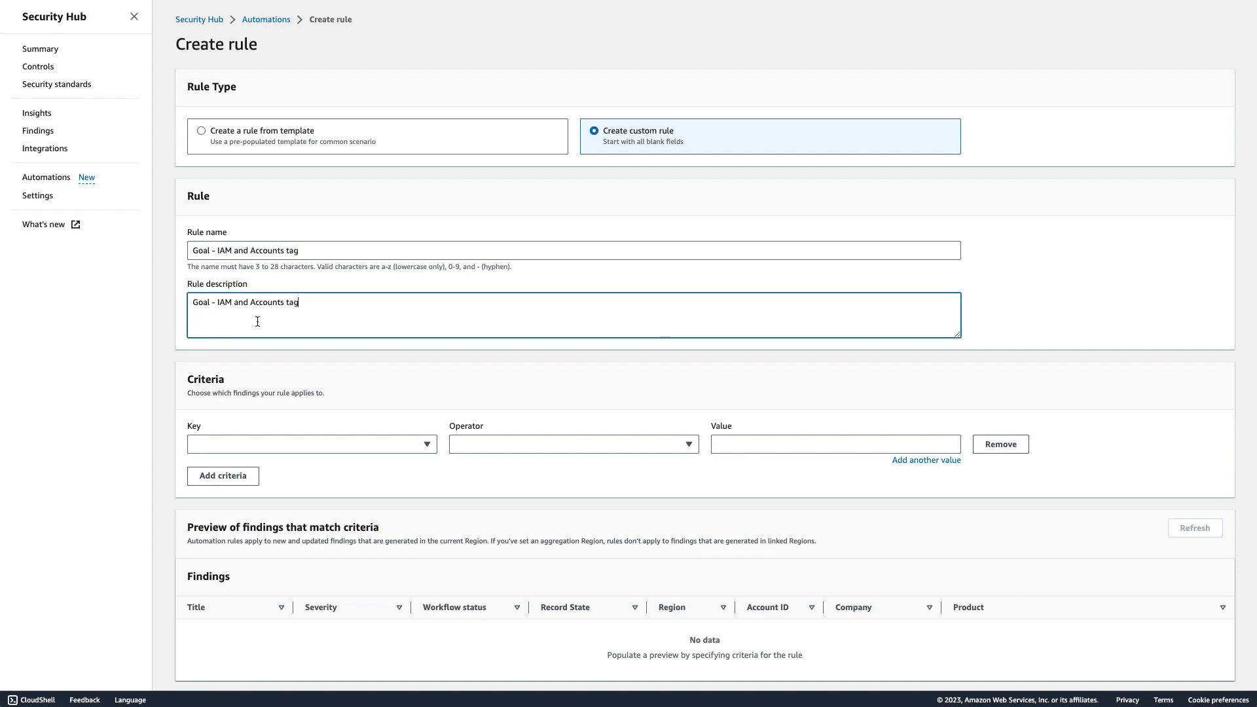
pyautogui.moveTo(706, 369)
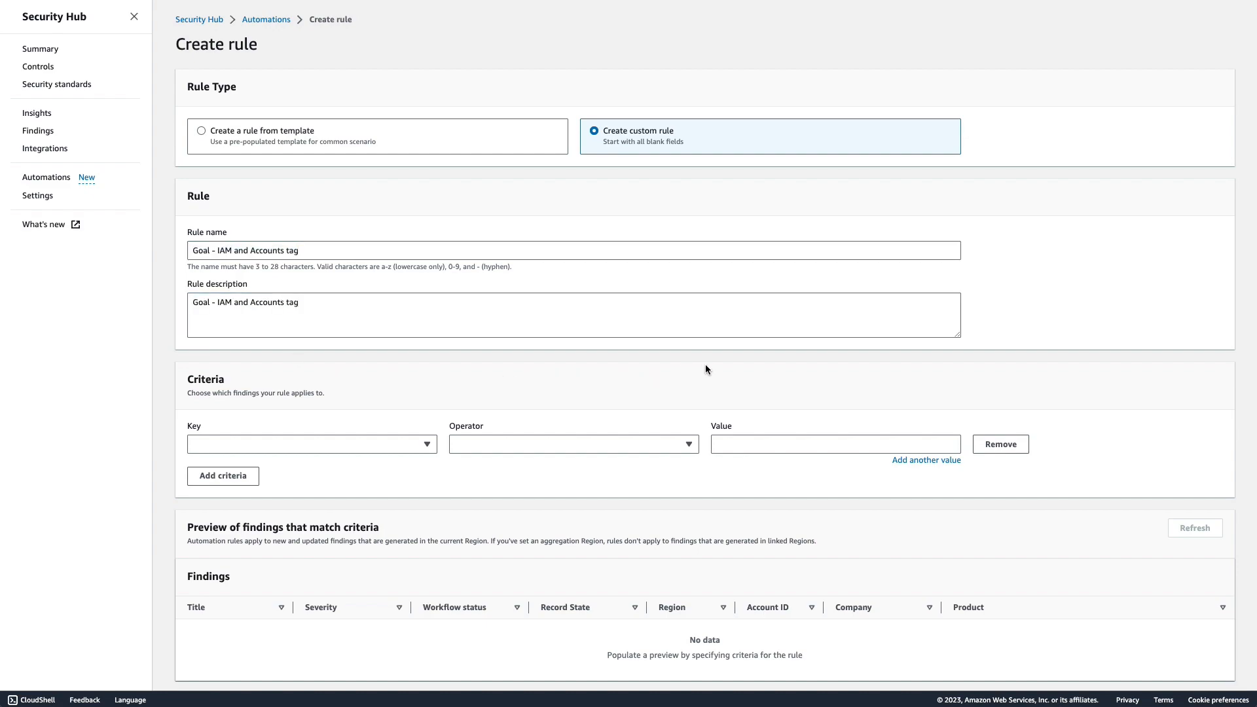
pyautogui.moveTo(694, 368)
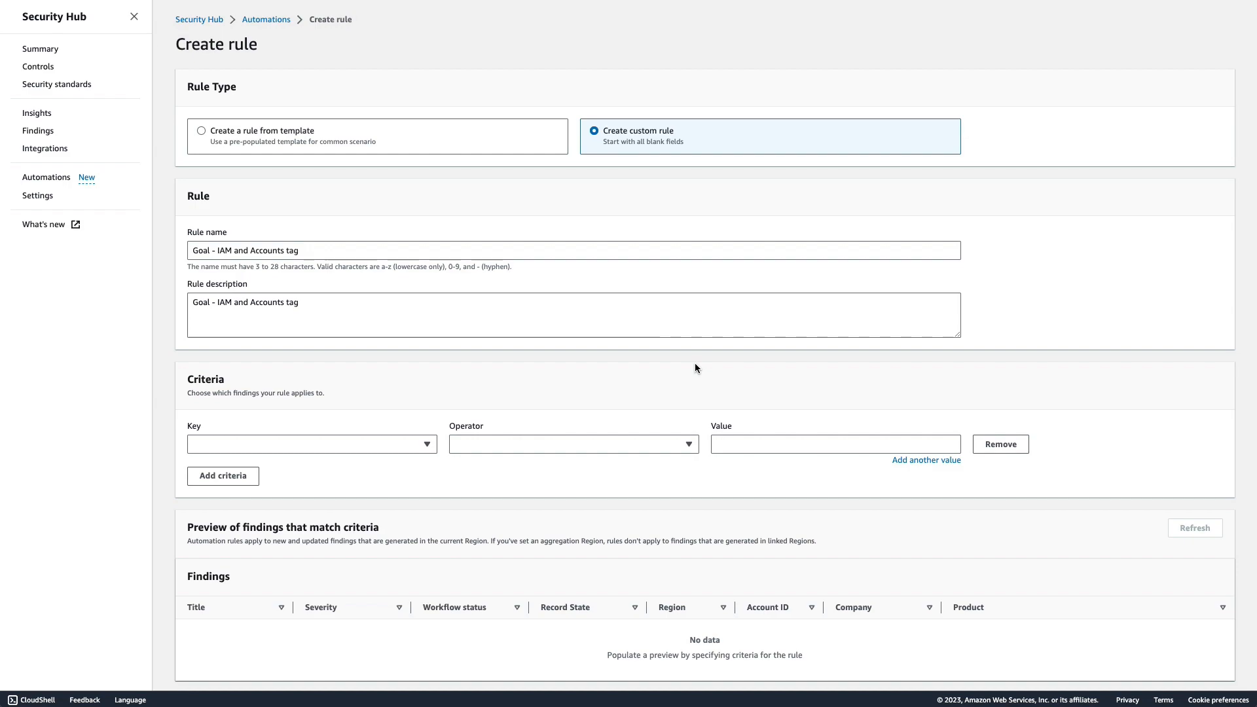
pyautogui.moveTo(584, 383)
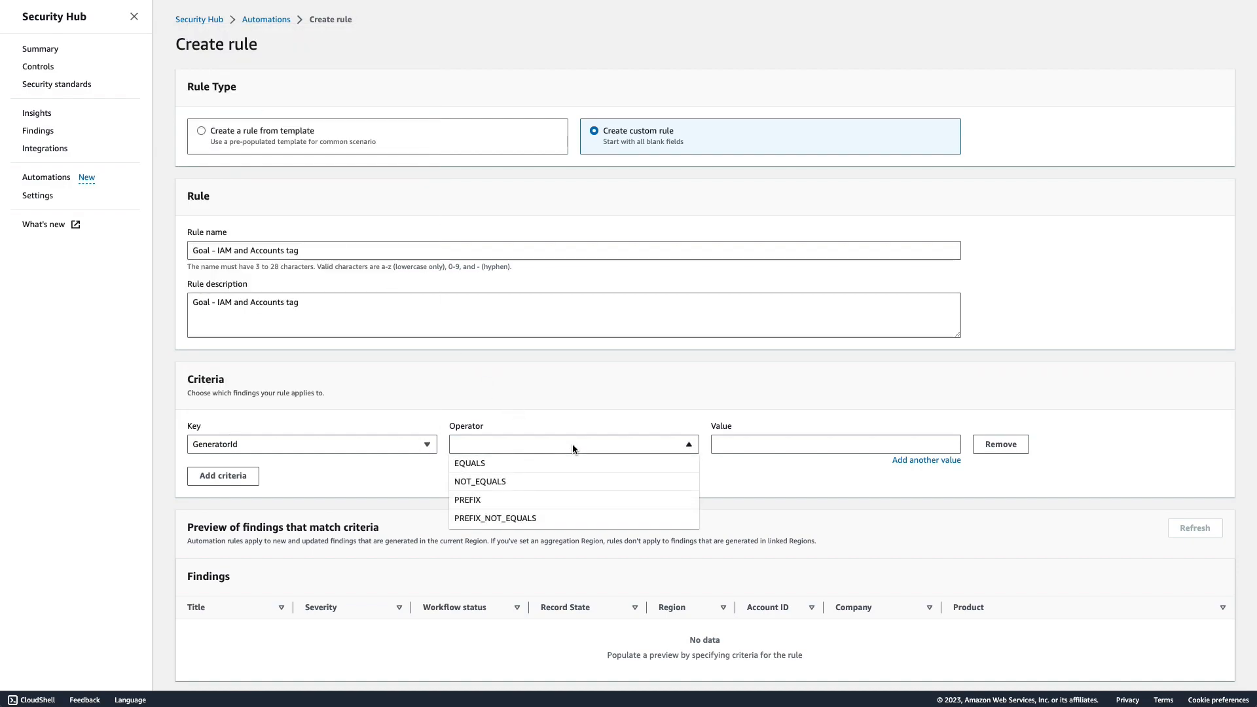
# Add criterion GeneratorId PREFIX with values security-control/Account and security-control/IAM.
pyautogui.click(468, 499)
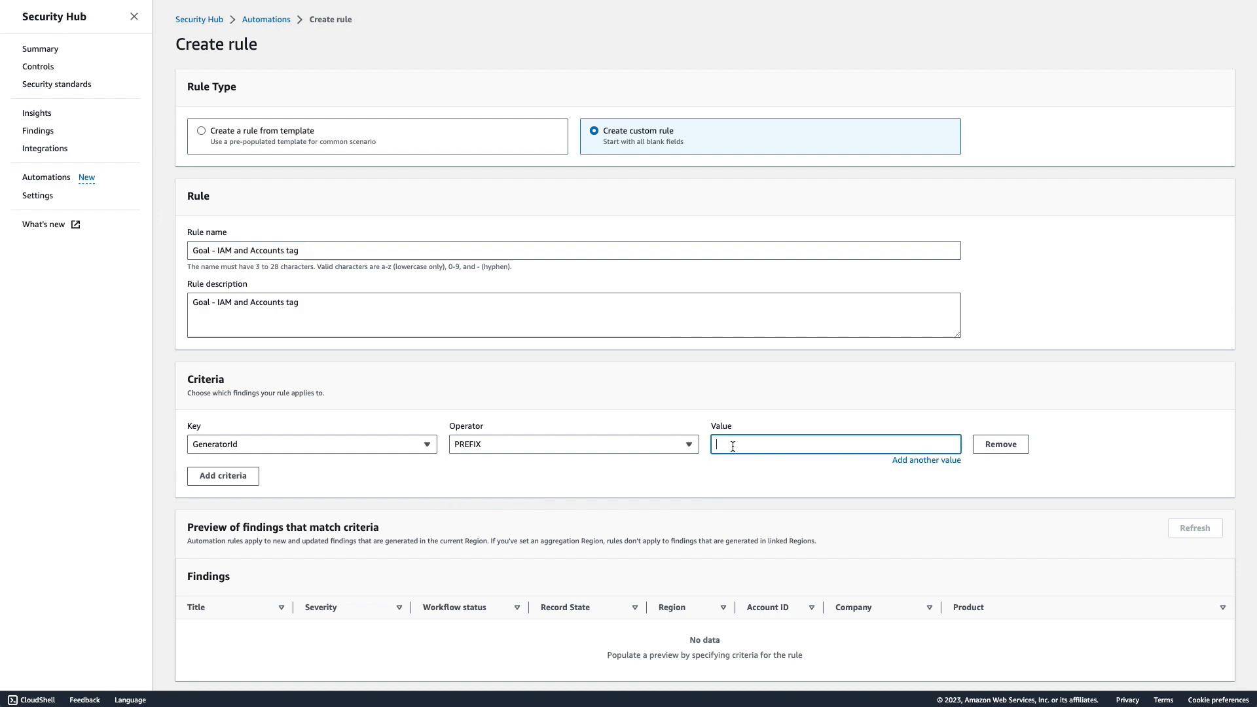
pyautogui.write('security-control/')
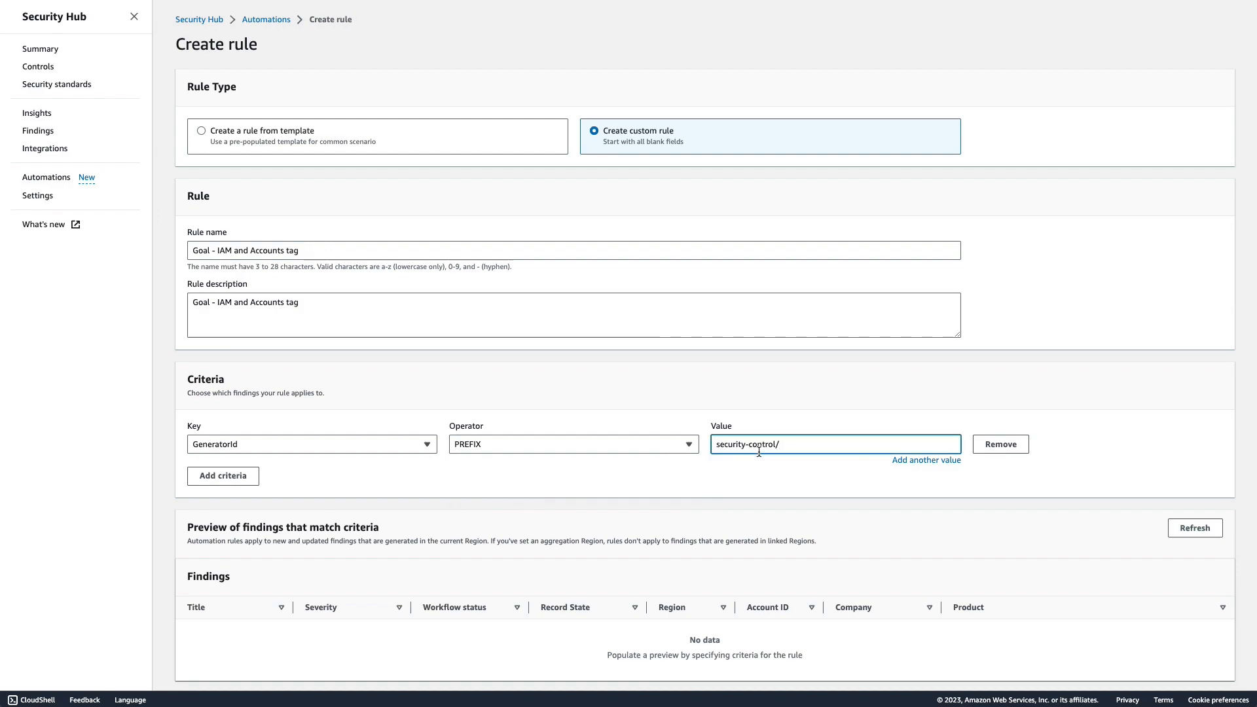
pyautogui.write('Acc')
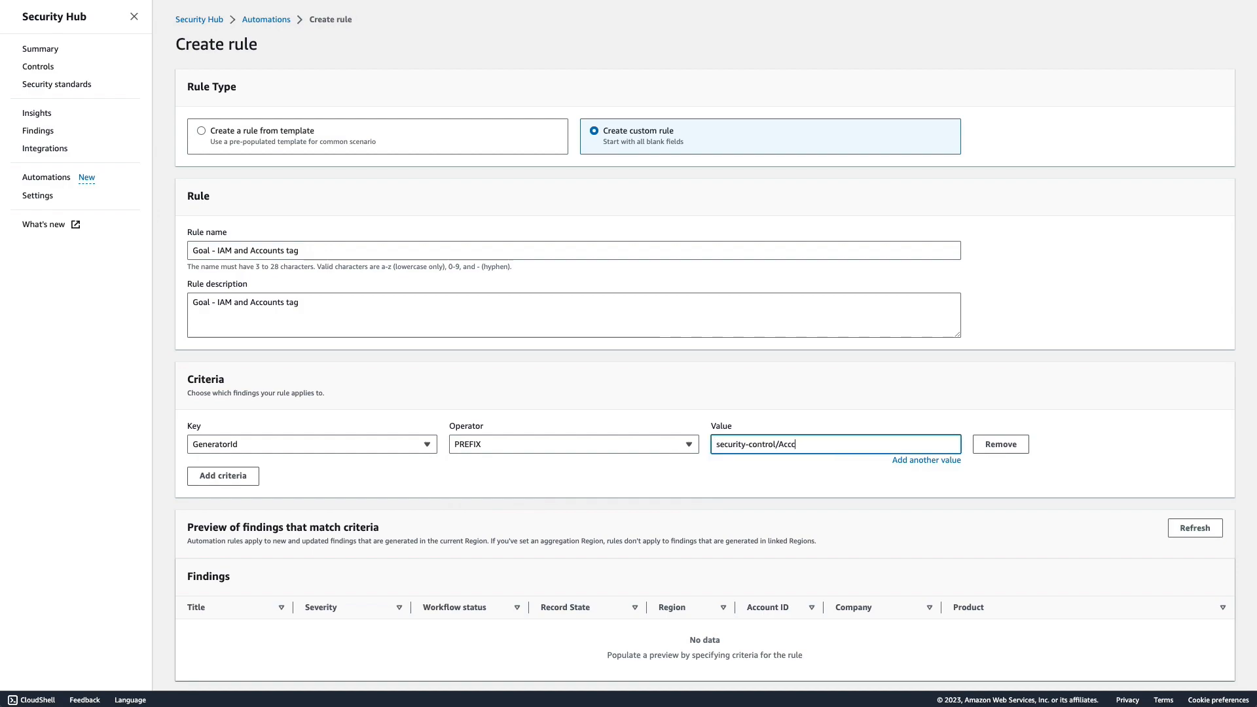
pyautogui.write('unt')
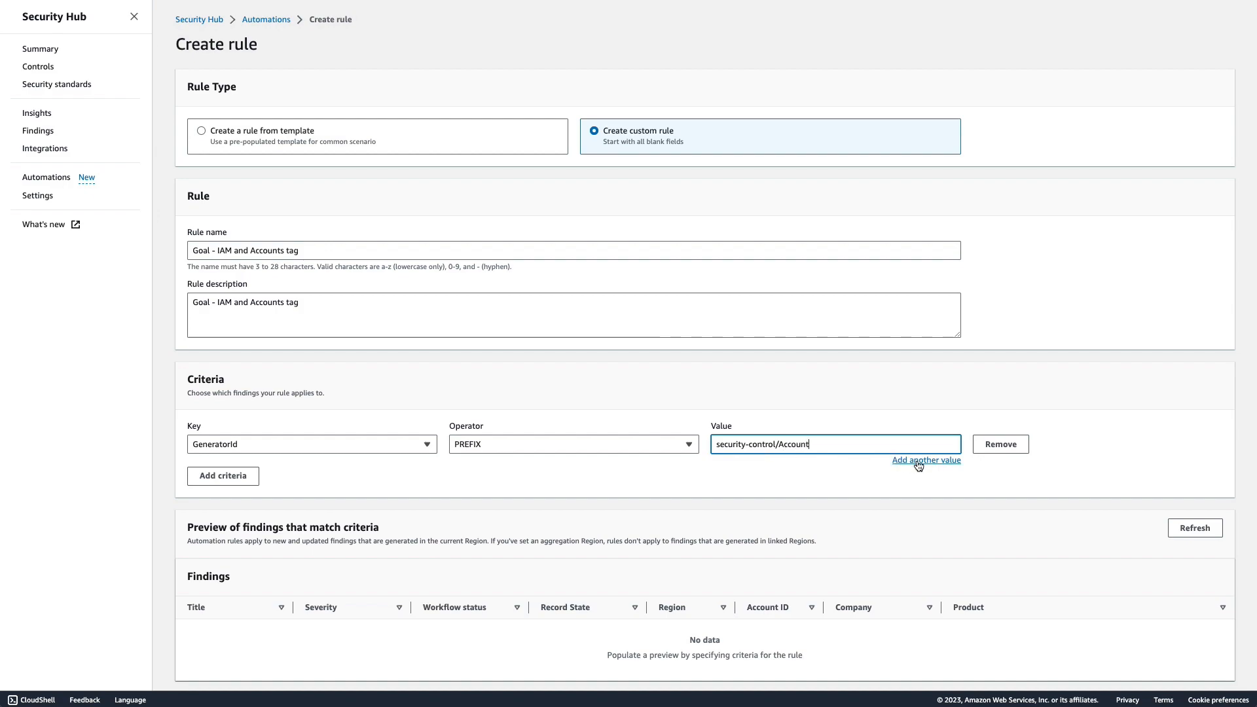
pyautogui.click(926, 460)
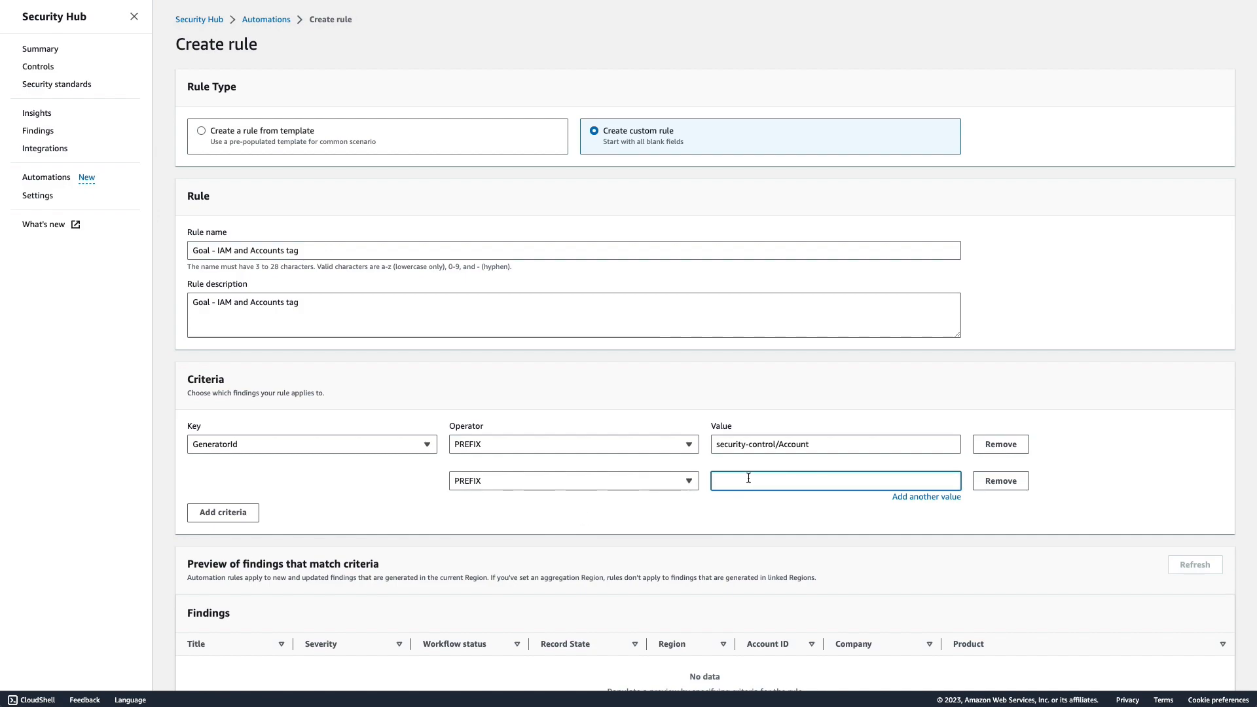
pyautogui.write('security-control/IAM')
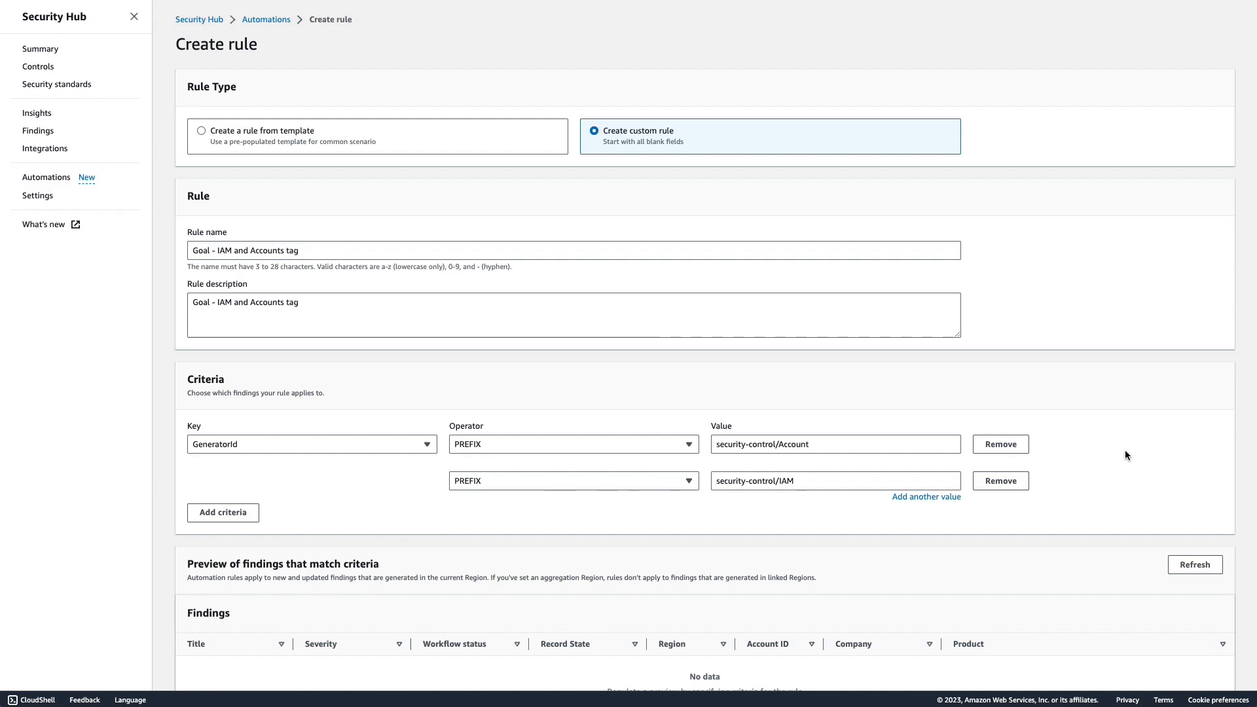
# Add user-defined field security-goal = account-and-iam and create the rule.
pyautogui.scroll(-3)
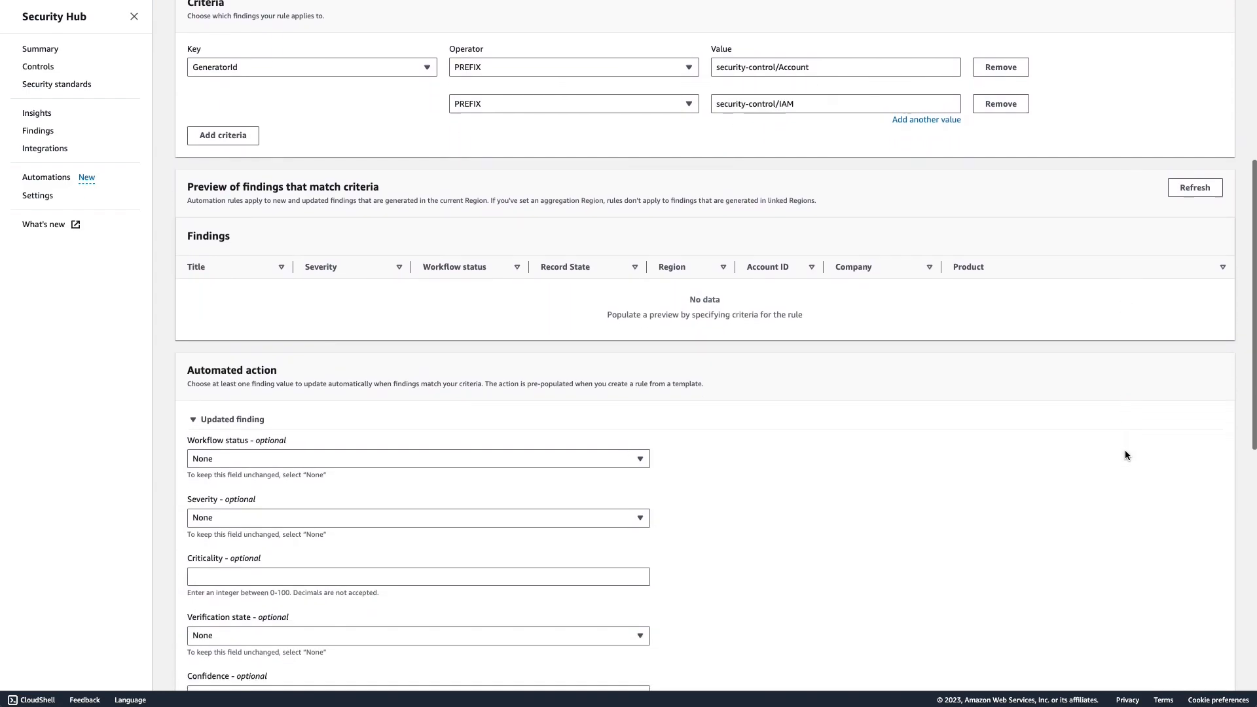
pyautogui.scroll(-3)
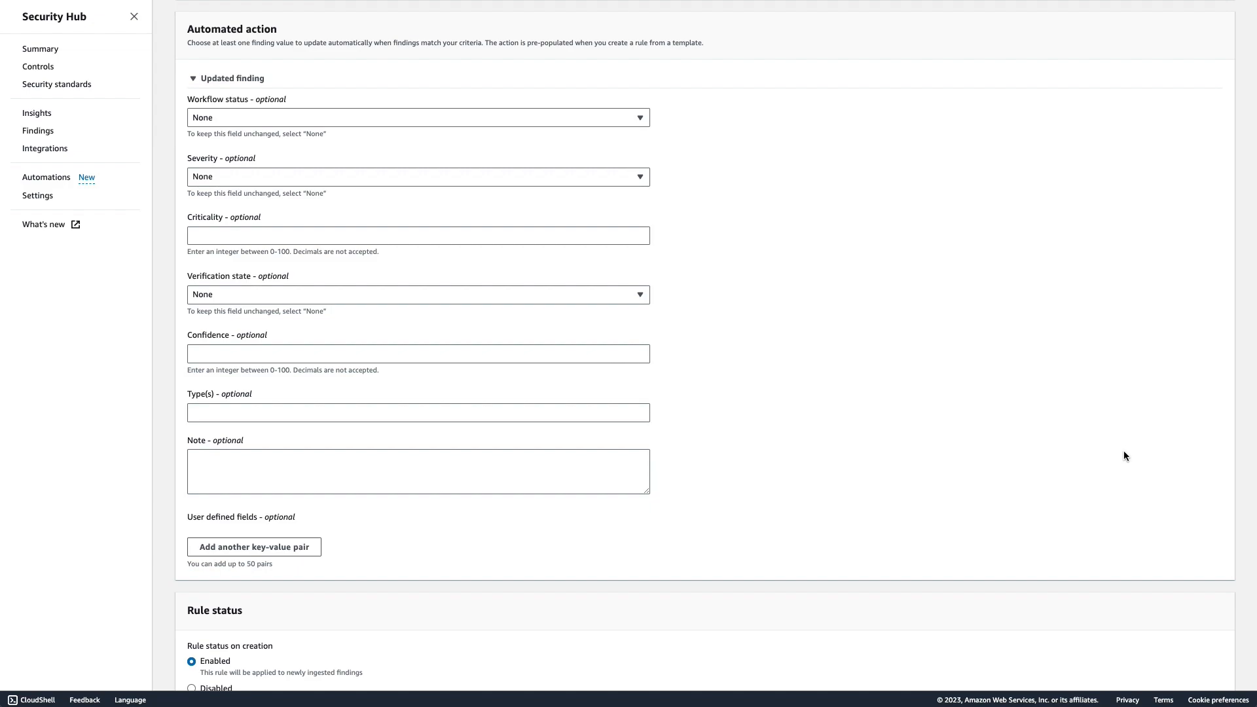
pyautogui.moveTo(287, 541)
pyautogui.write('security-goal')
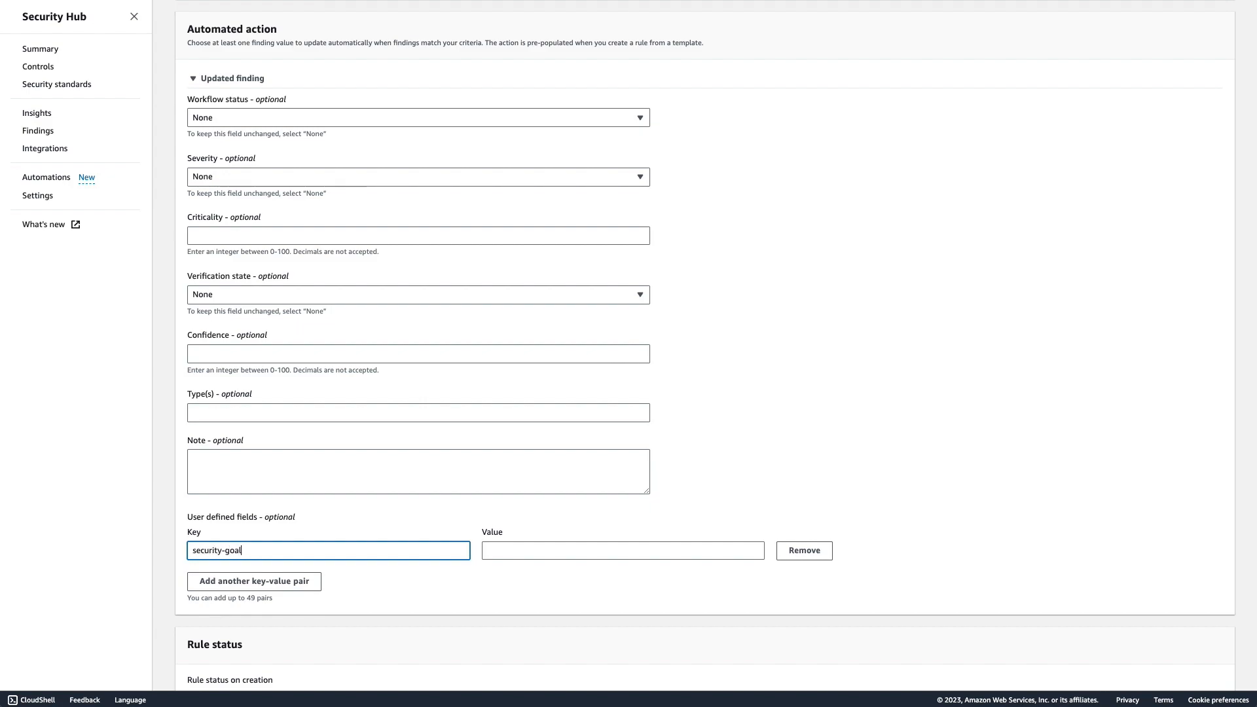
pyautogui.write('a')
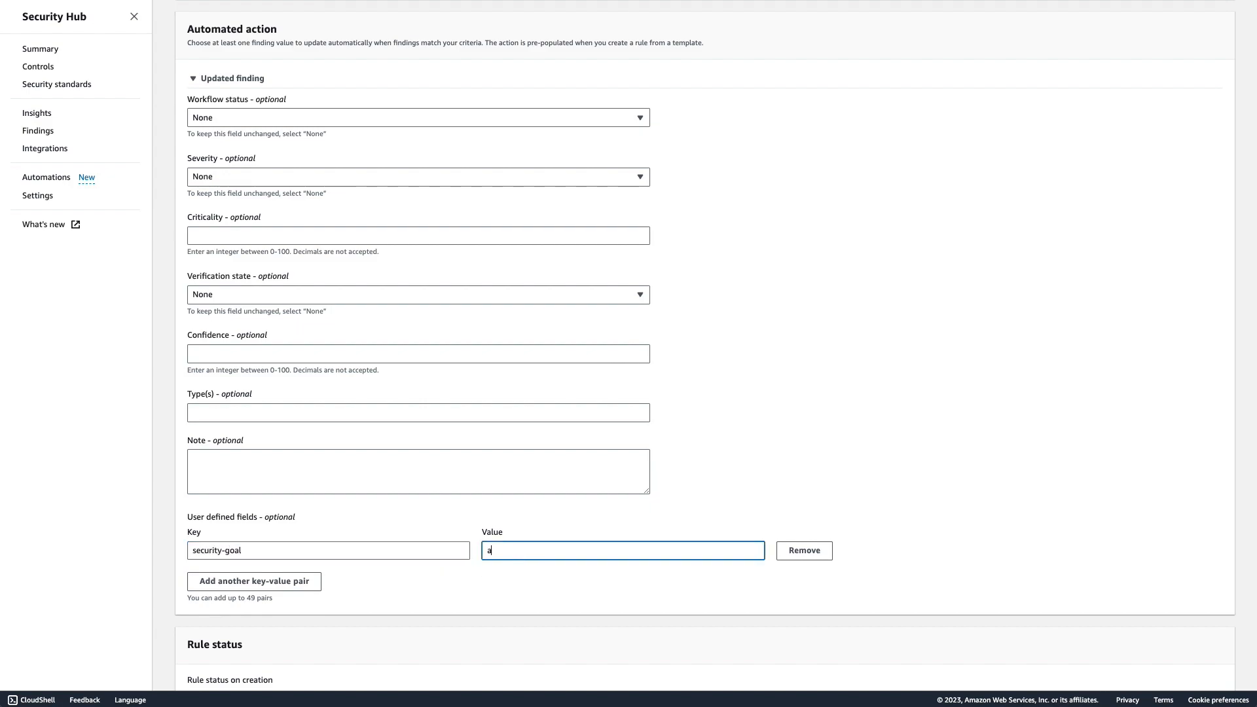
pyautogui.write('ccount-and-')
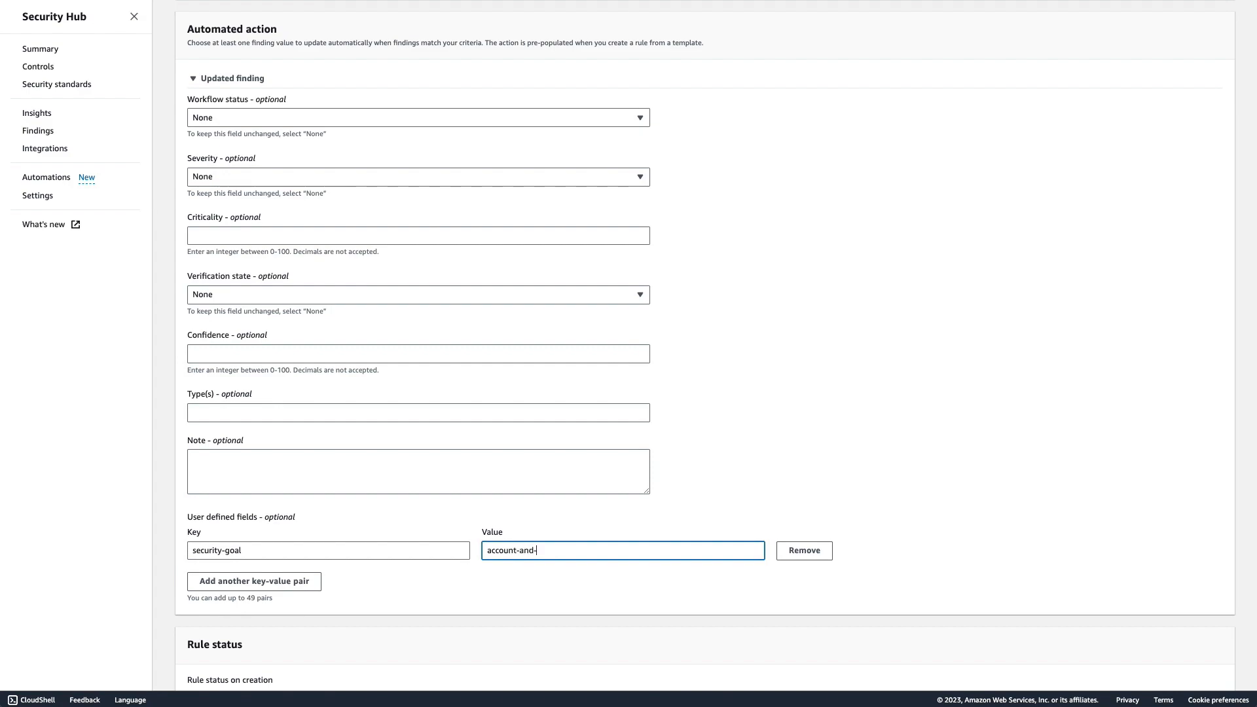
pyautogui.write('iam')
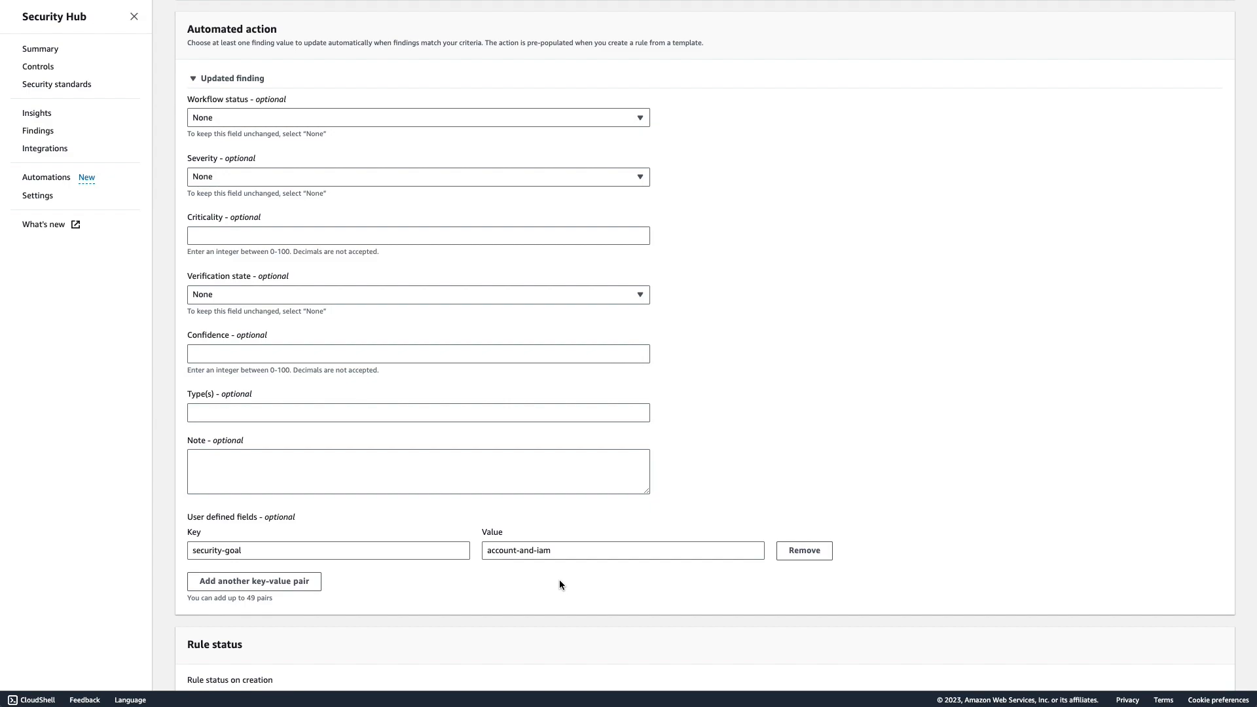
pyautogui.scroll(-3)
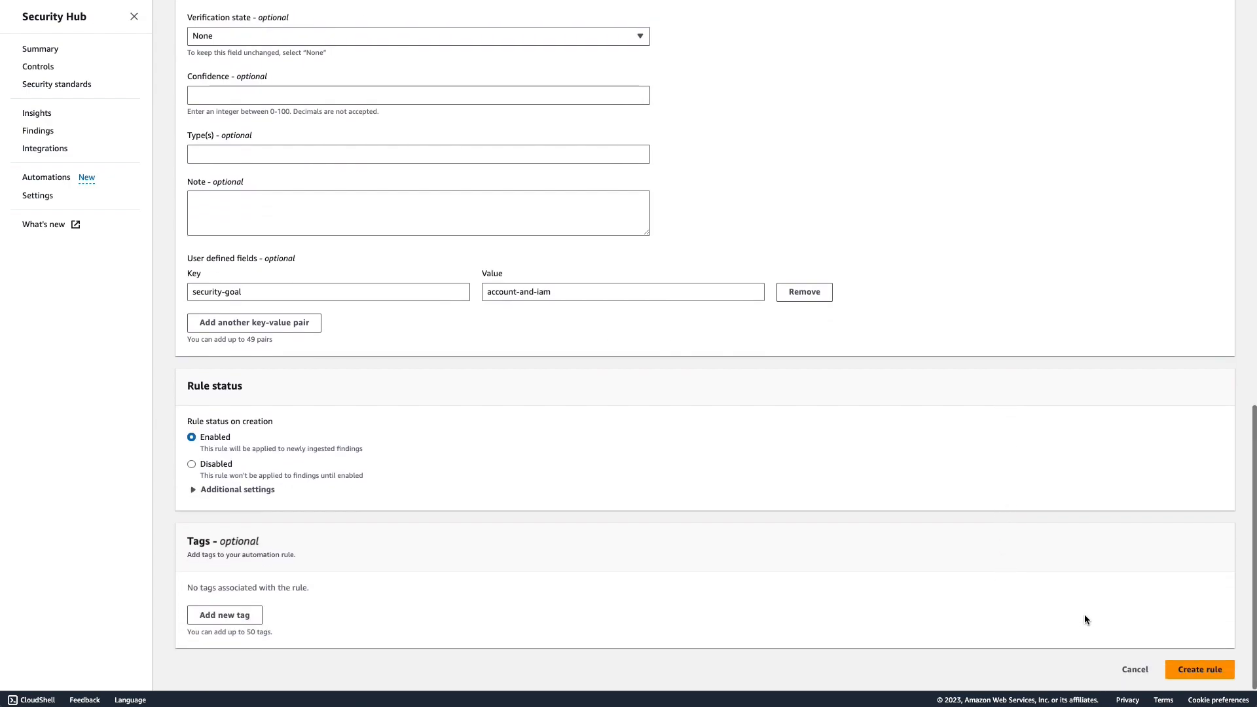
pyautogui.click(1200, 669)
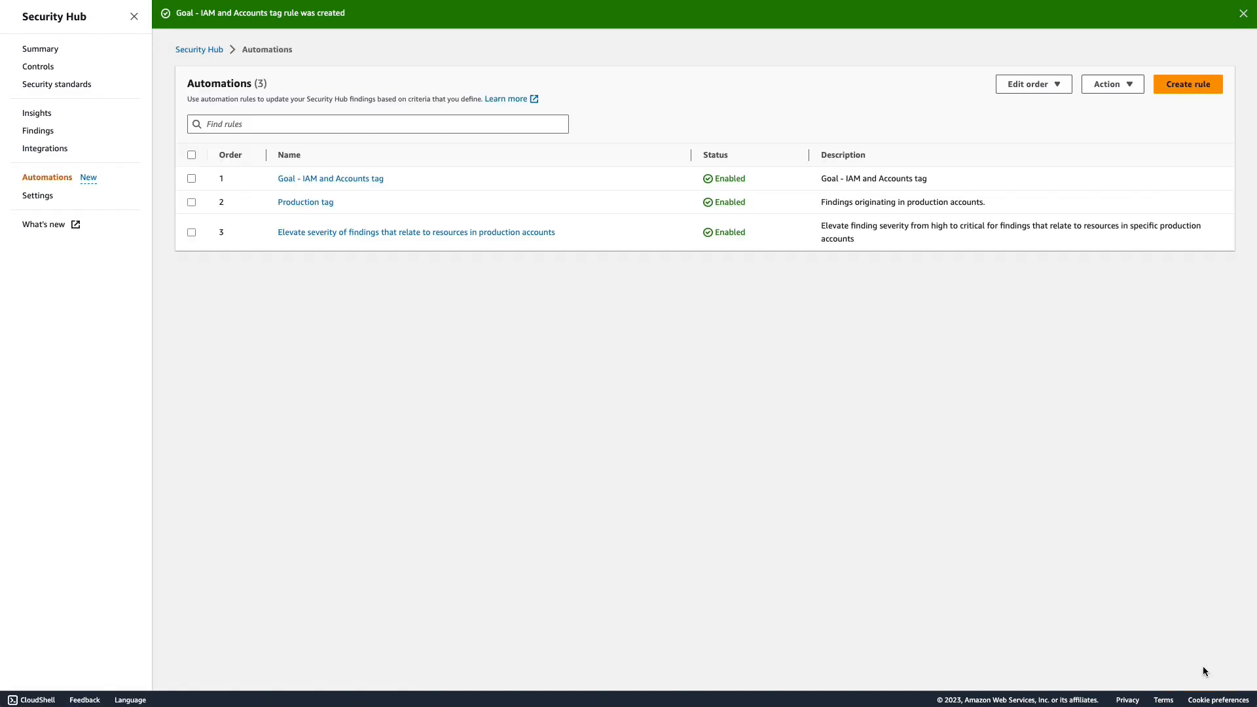
pyautogui.moveTo(1245, 101)
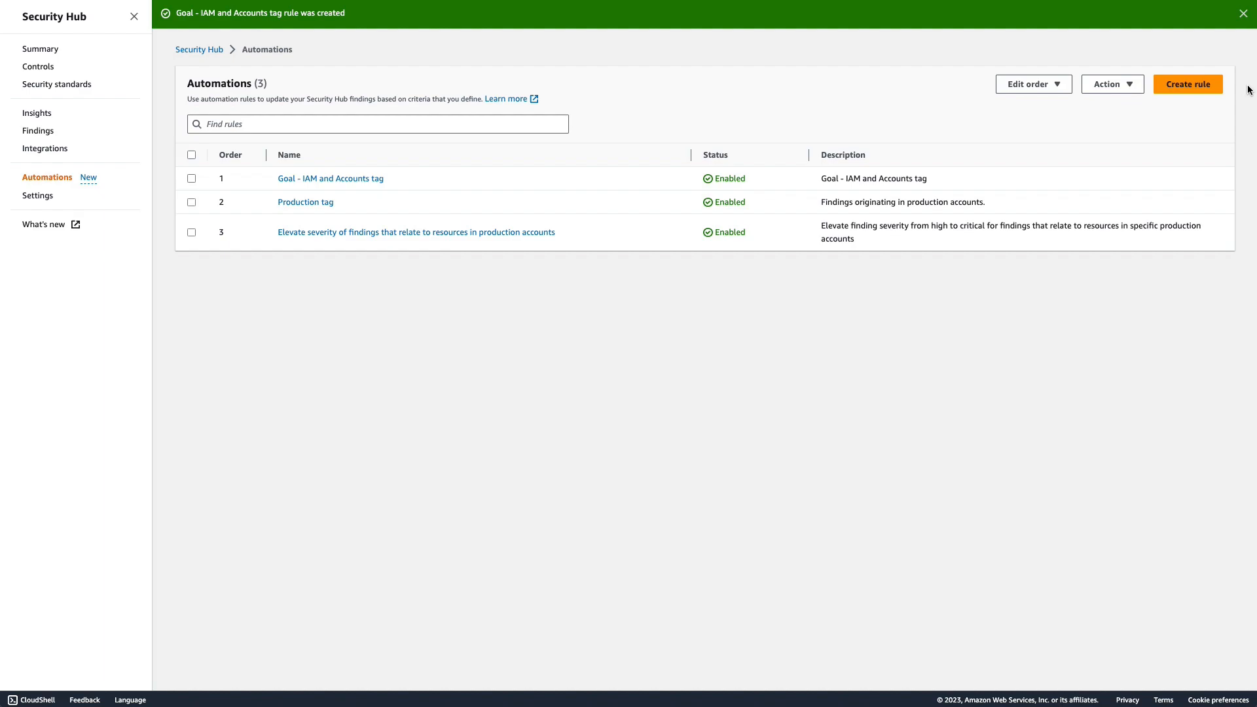
pyautogui.moveTo(1188, 83)
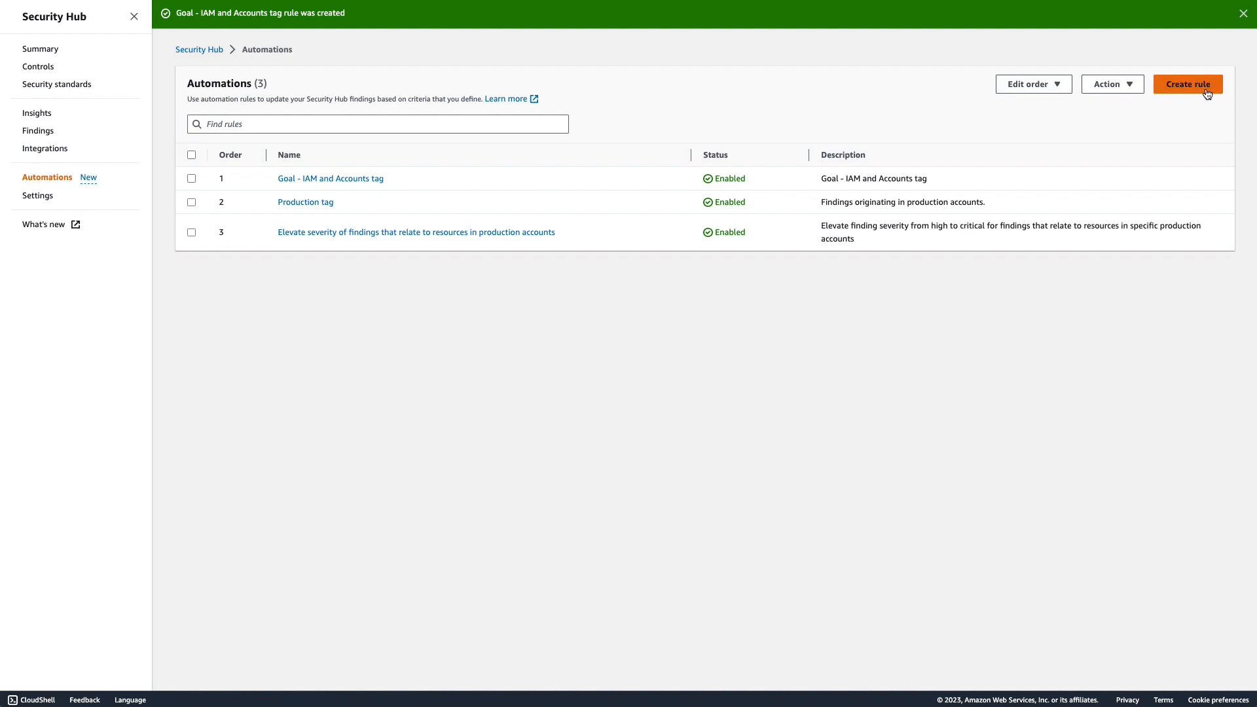
# Start a blank custom rule named and described 'Suppress low severity Inspector findings'.
pyautogui.click(1188, 84)
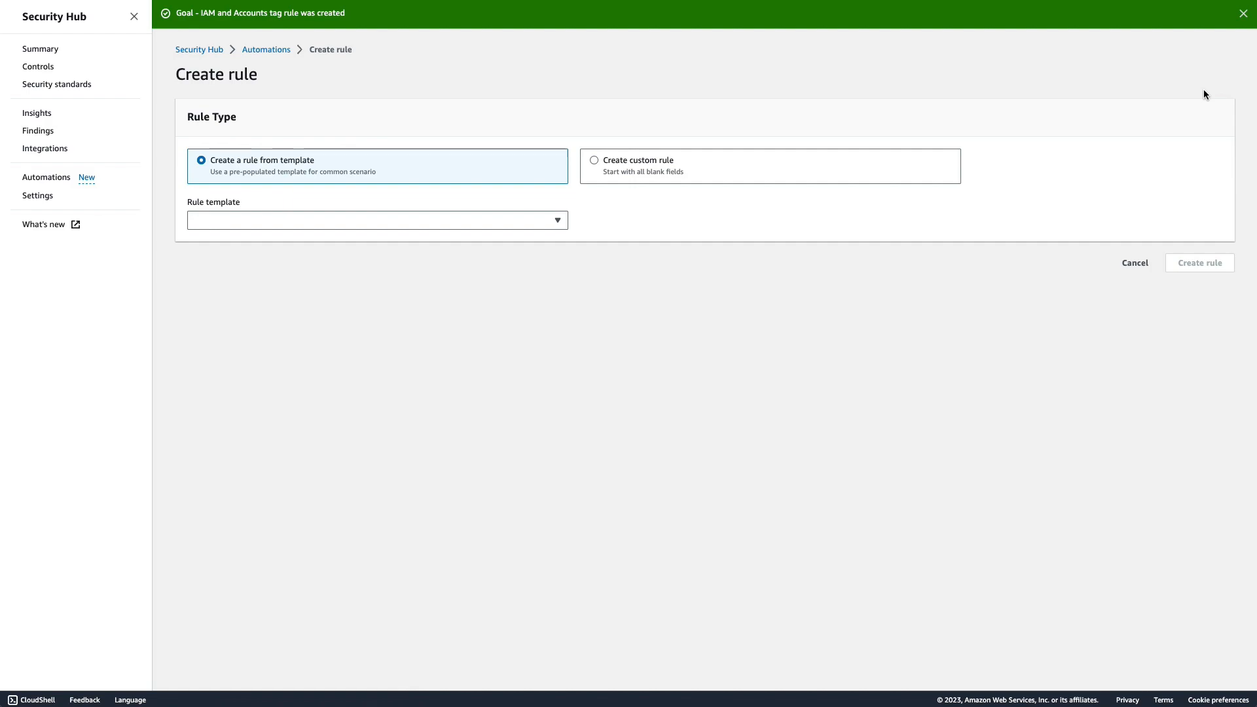
pyautogui.moveTo(710, 191)
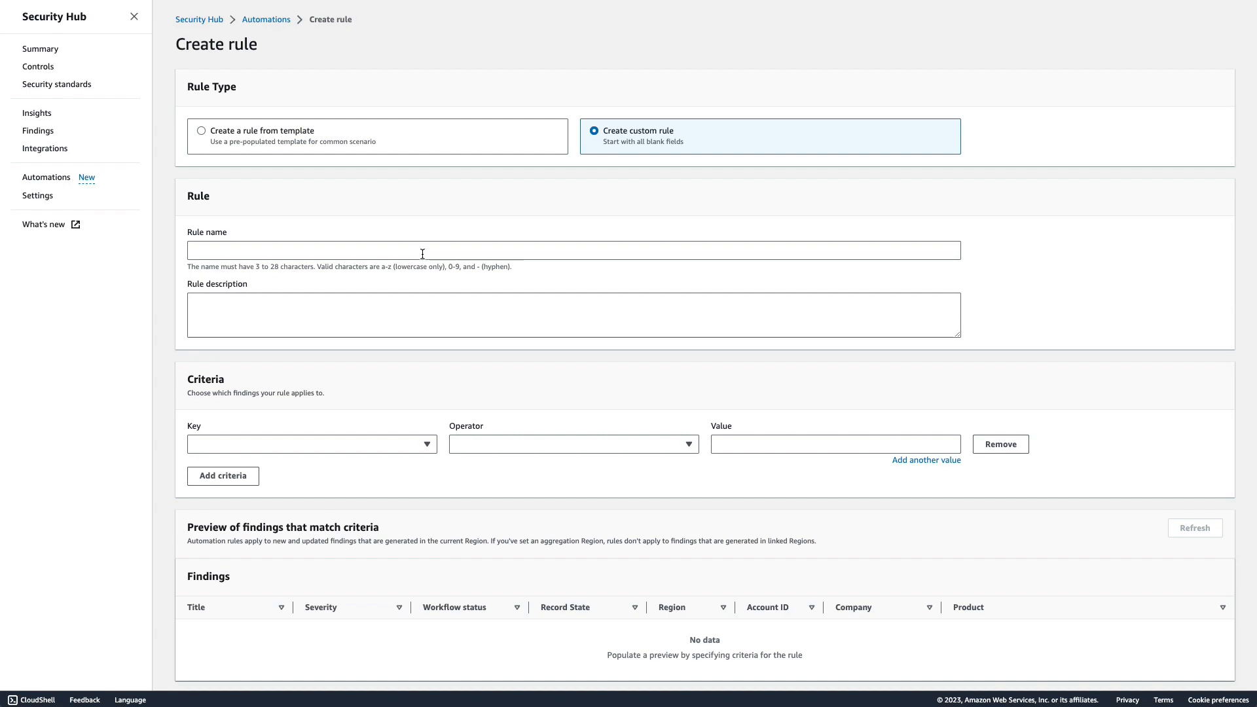
pyautogui.write('Suppress low severity Inspector findings')
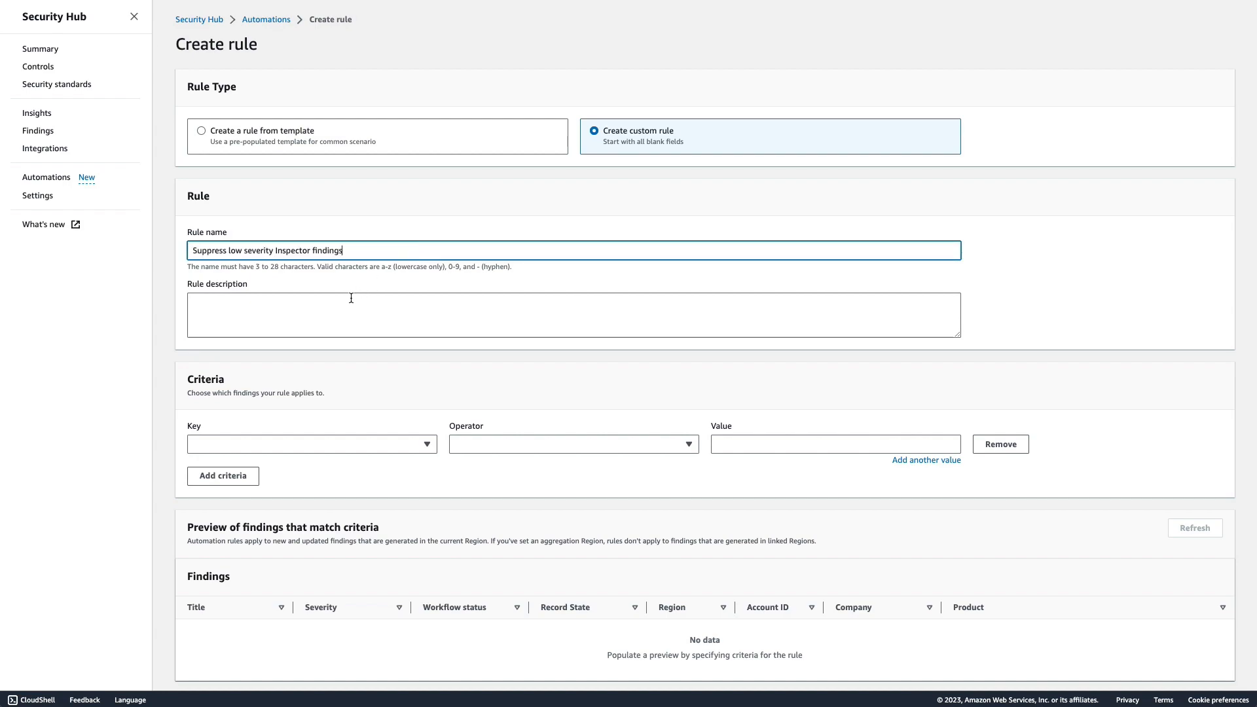
pyautogui.write('Suppress low severity Inspector findings')
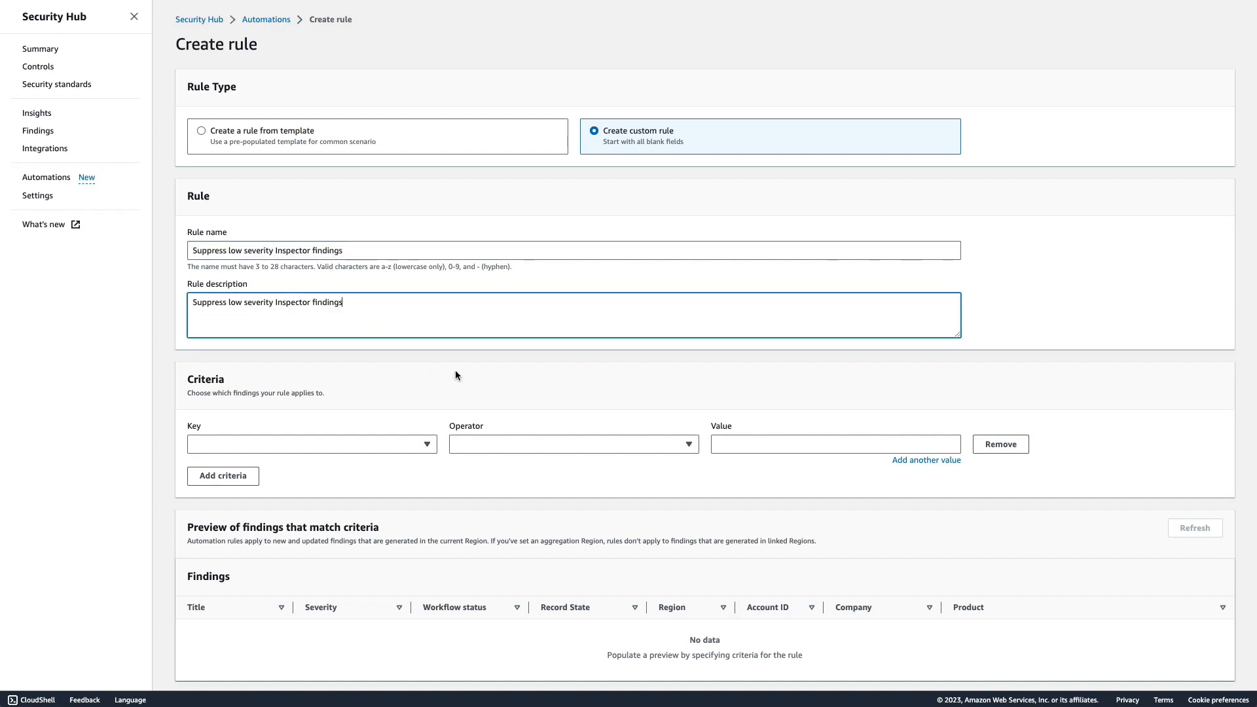
pyautogui.scroll(-3)
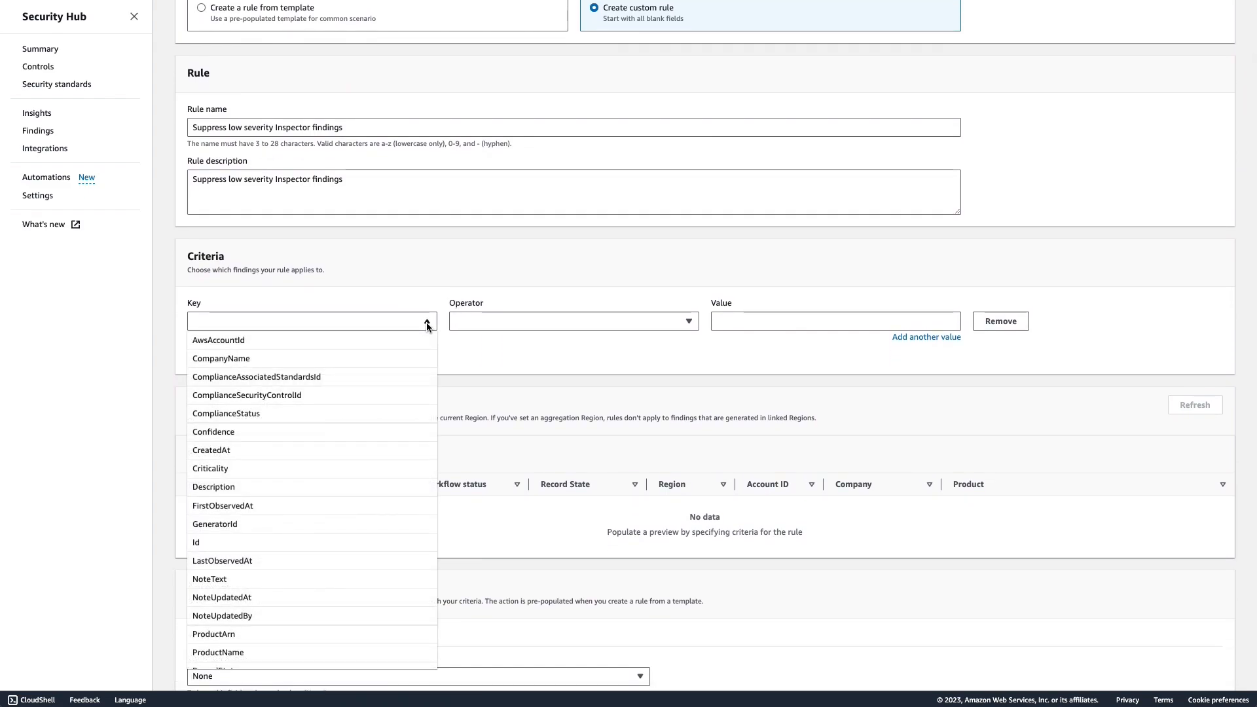
# Add the criterion ProductName EQUALS Inspector.
pyautogui.click(217, 653)
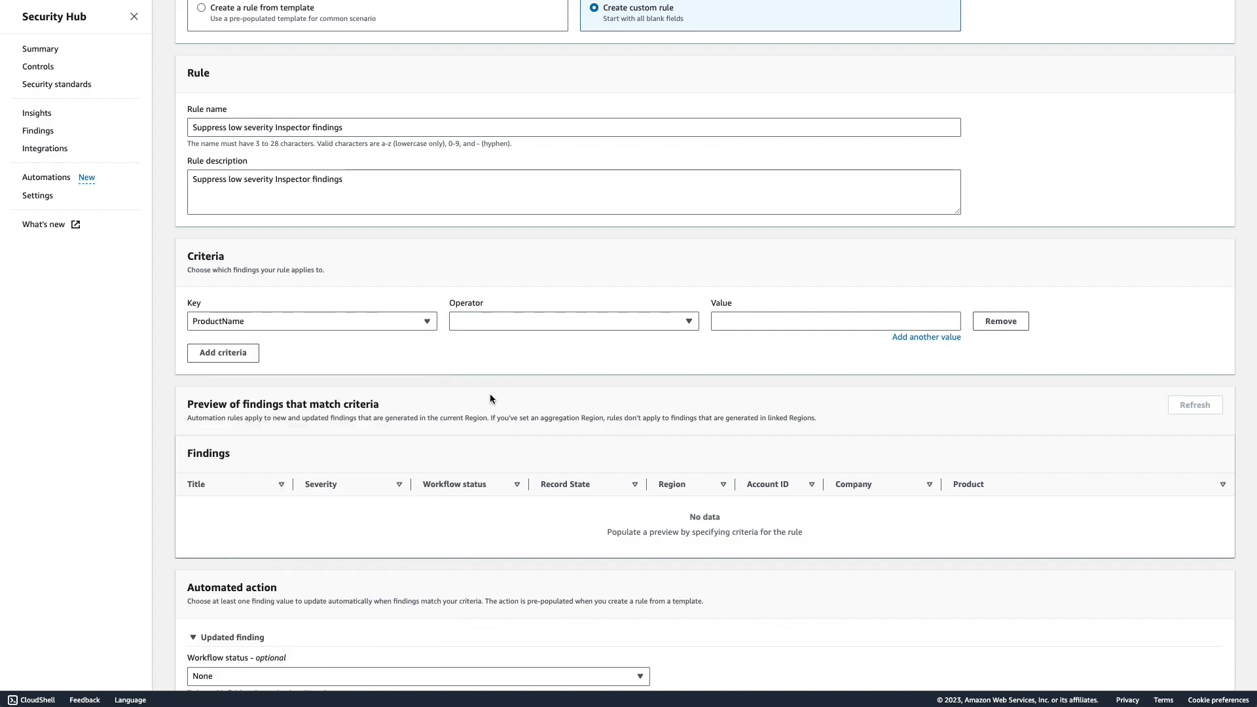
pyautogui.click(574, 321)
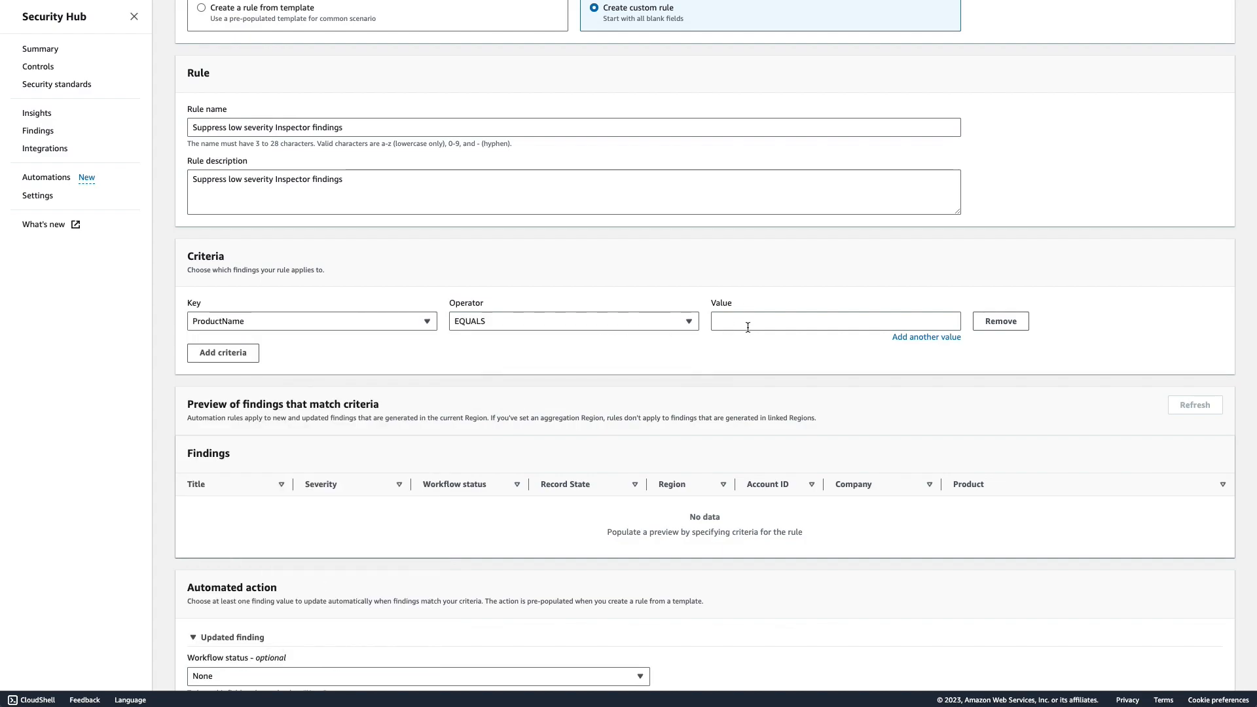
pyautogui.write('Inspec')
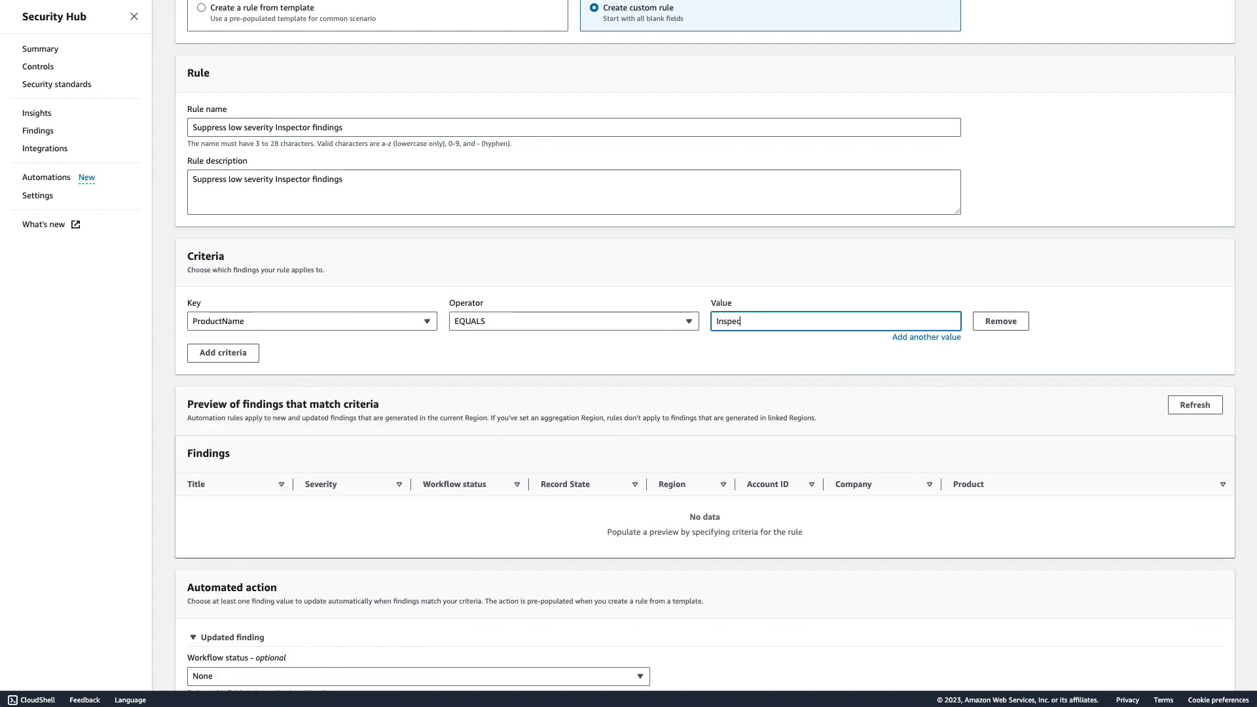
pyautogui.write('tor')
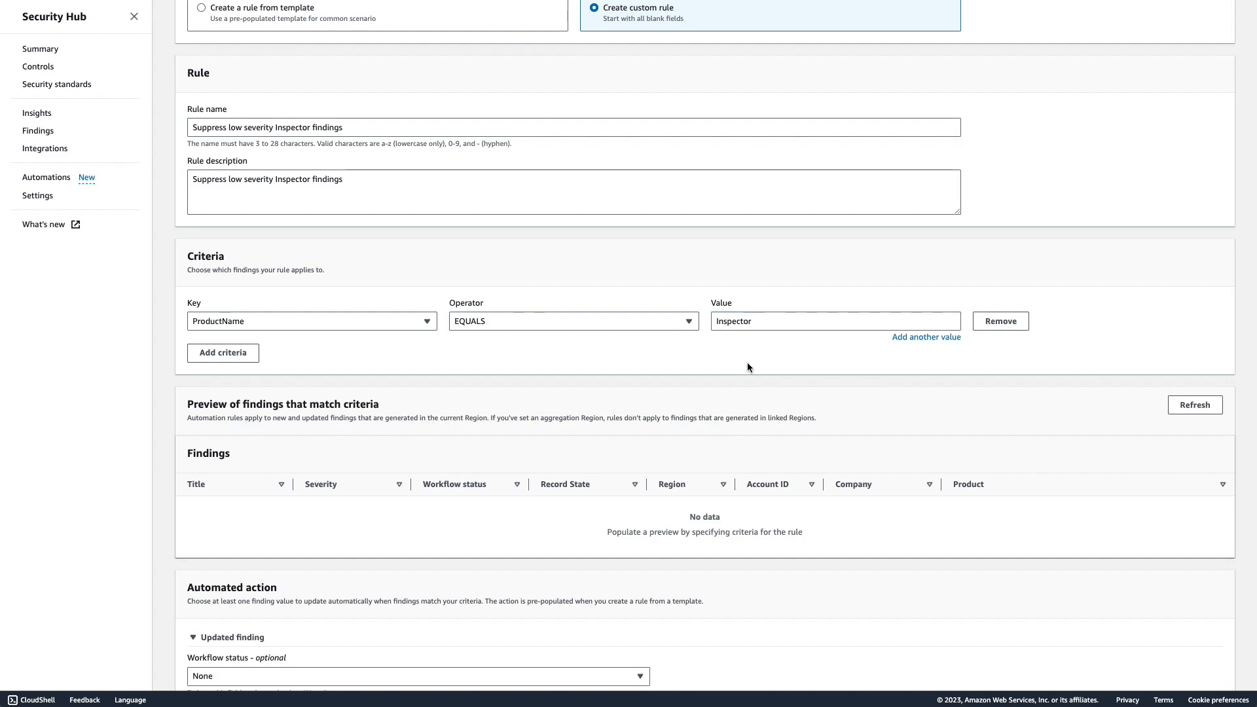
pyautogui.scroll(-3)
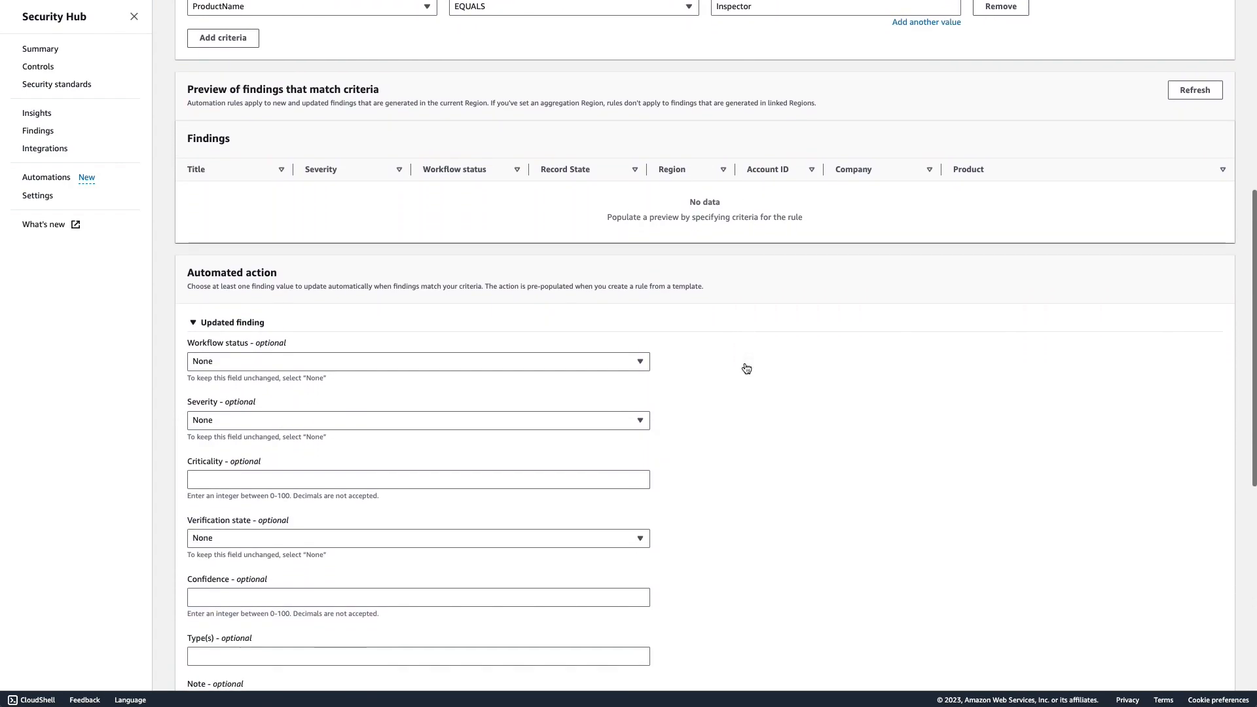
# Set workflow status SUPPRESSED with note 'Suppressed via automation.' and create the rule.
pyautogui.click(418, 361)
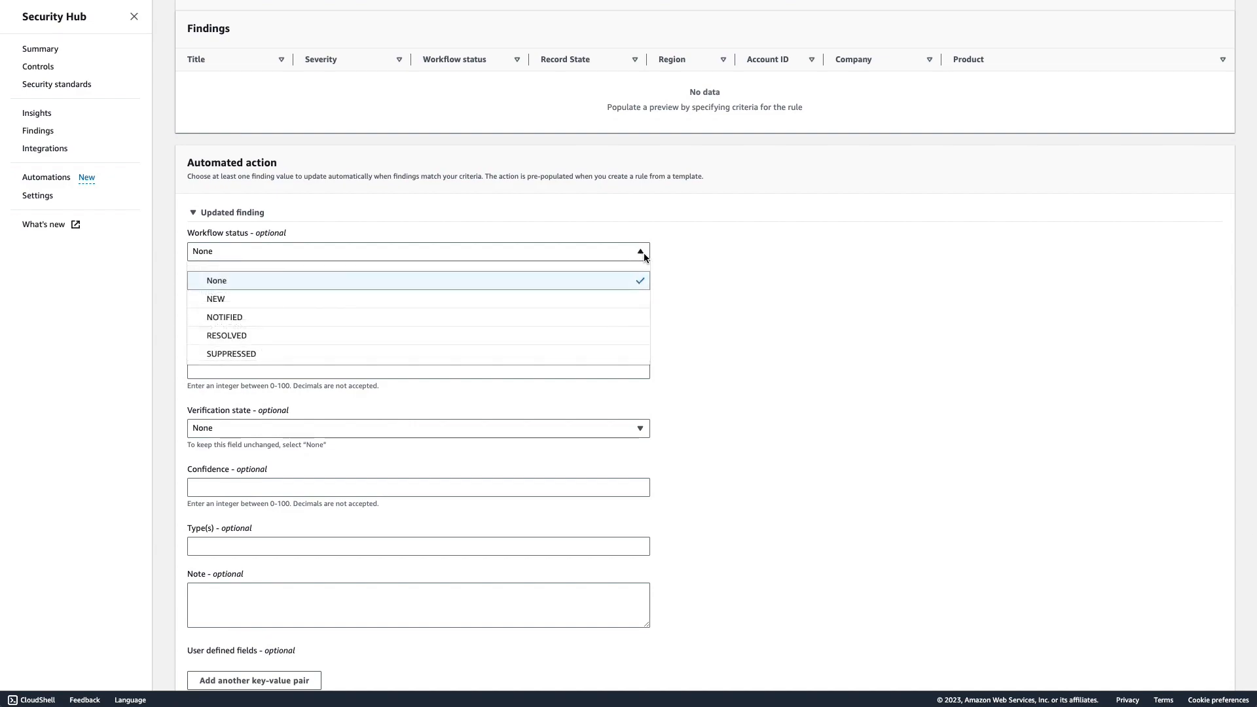
pyautogui.click(231, 353)
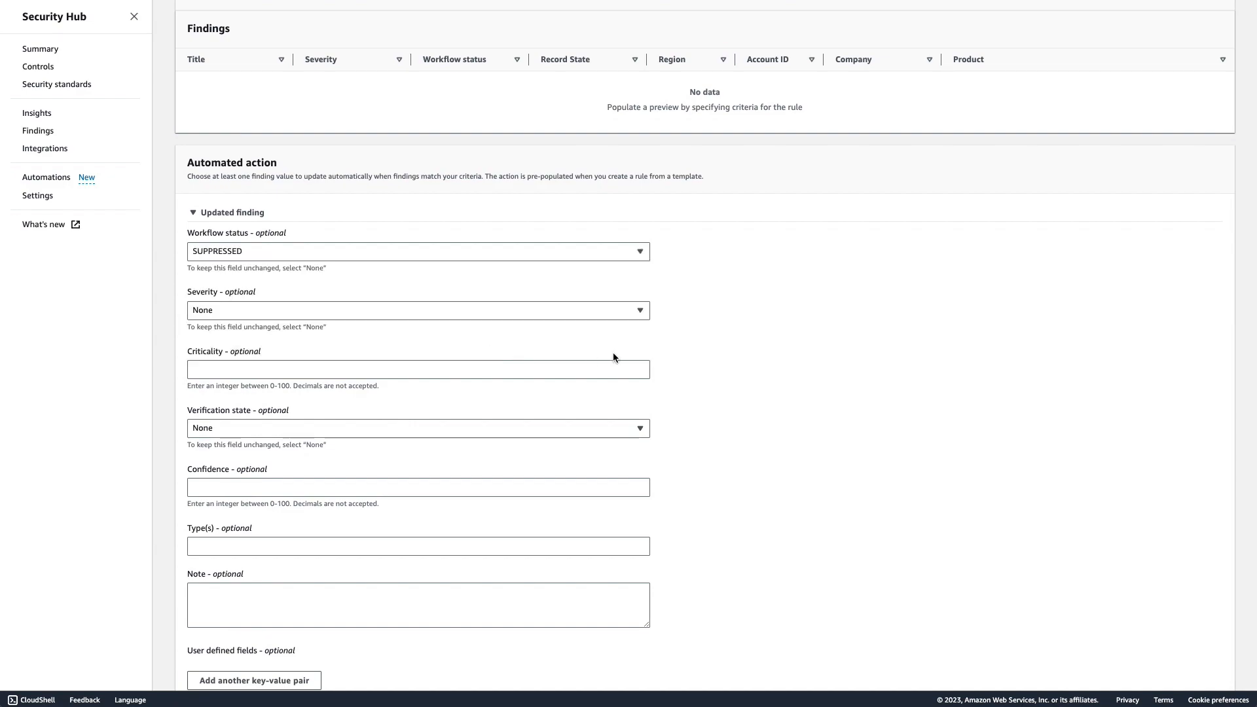
pyautogui.scroll(-3)
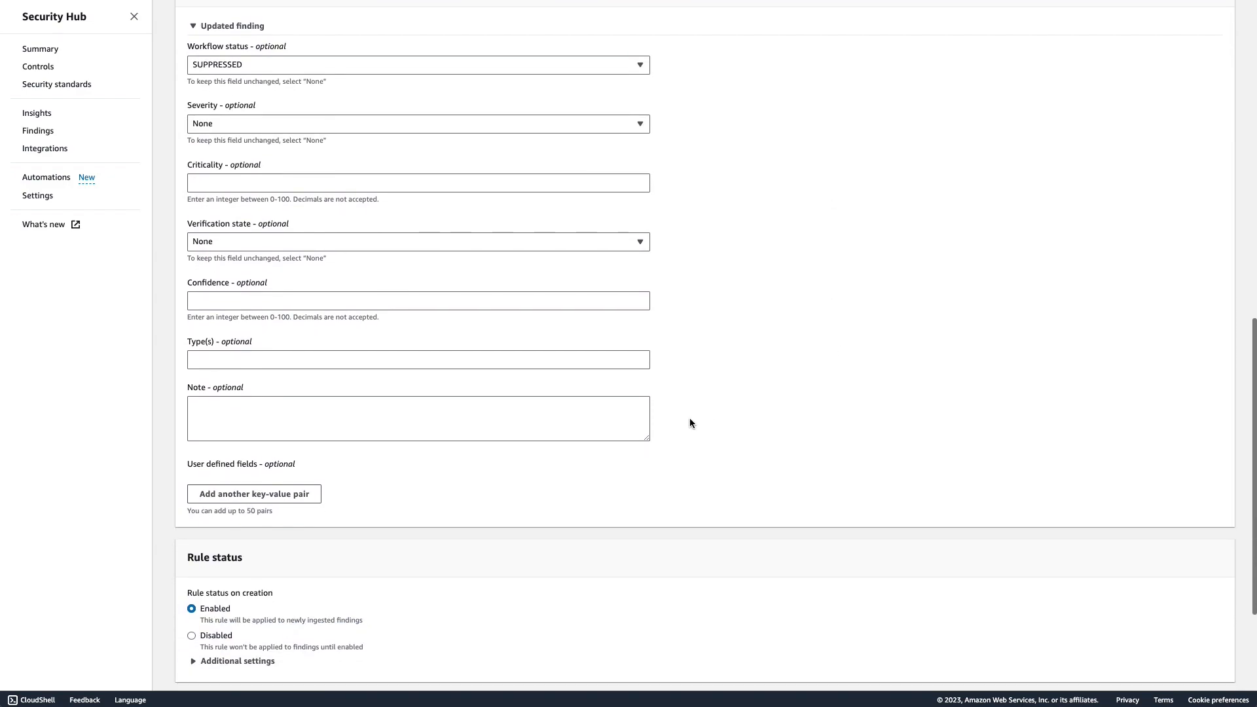
pyautogui.moveTo(719, 425)
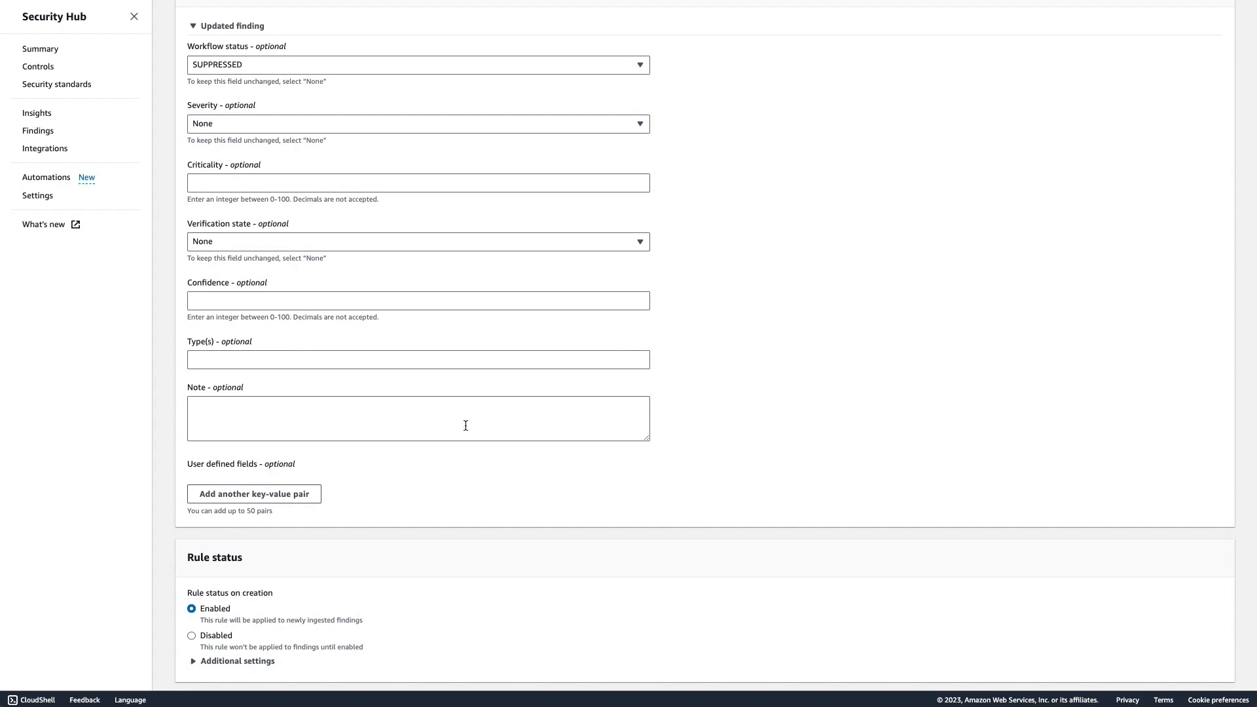
pyautogui.write('S')
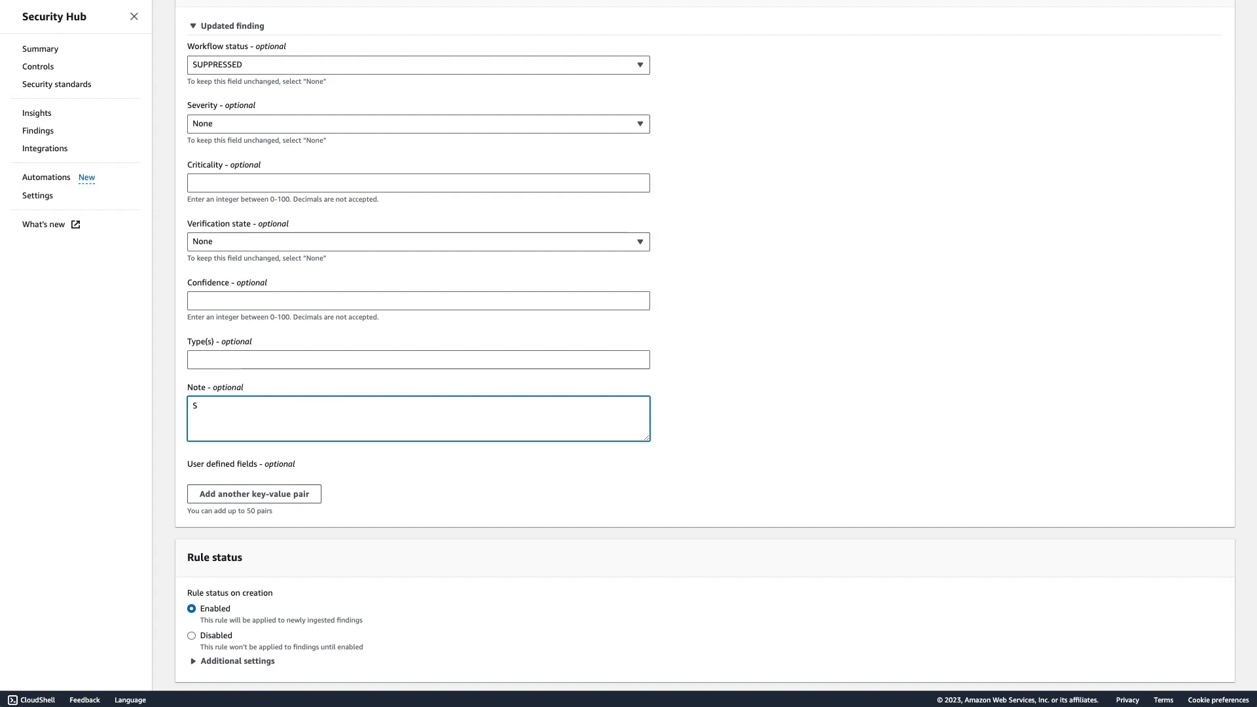
pyautogui.write('uppressed via automat')
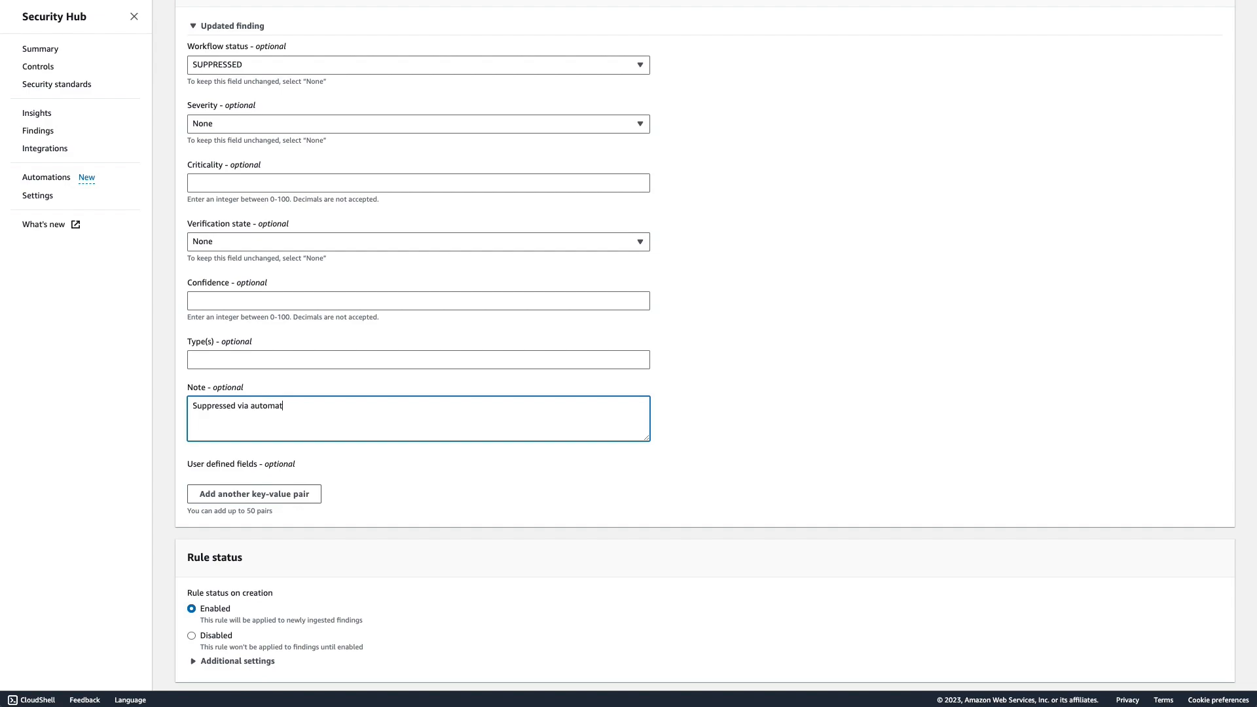
pyautogui.write('ion.')
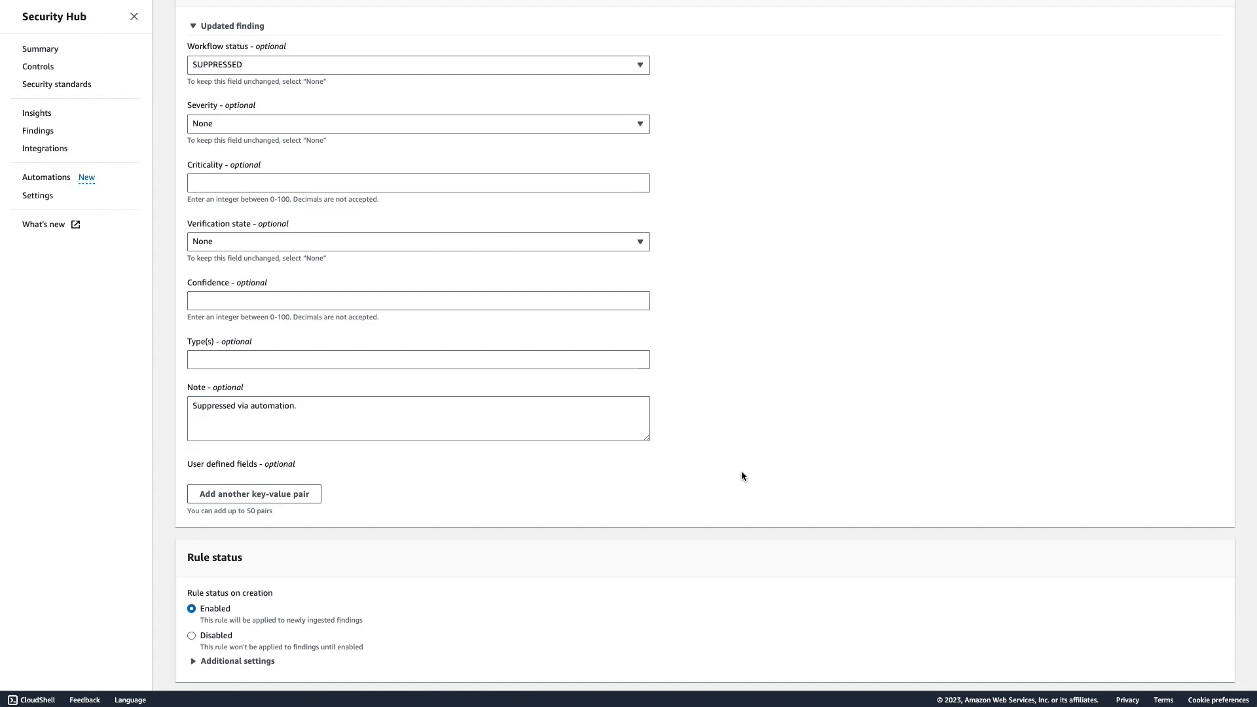
pyautogui.scroll(-3)
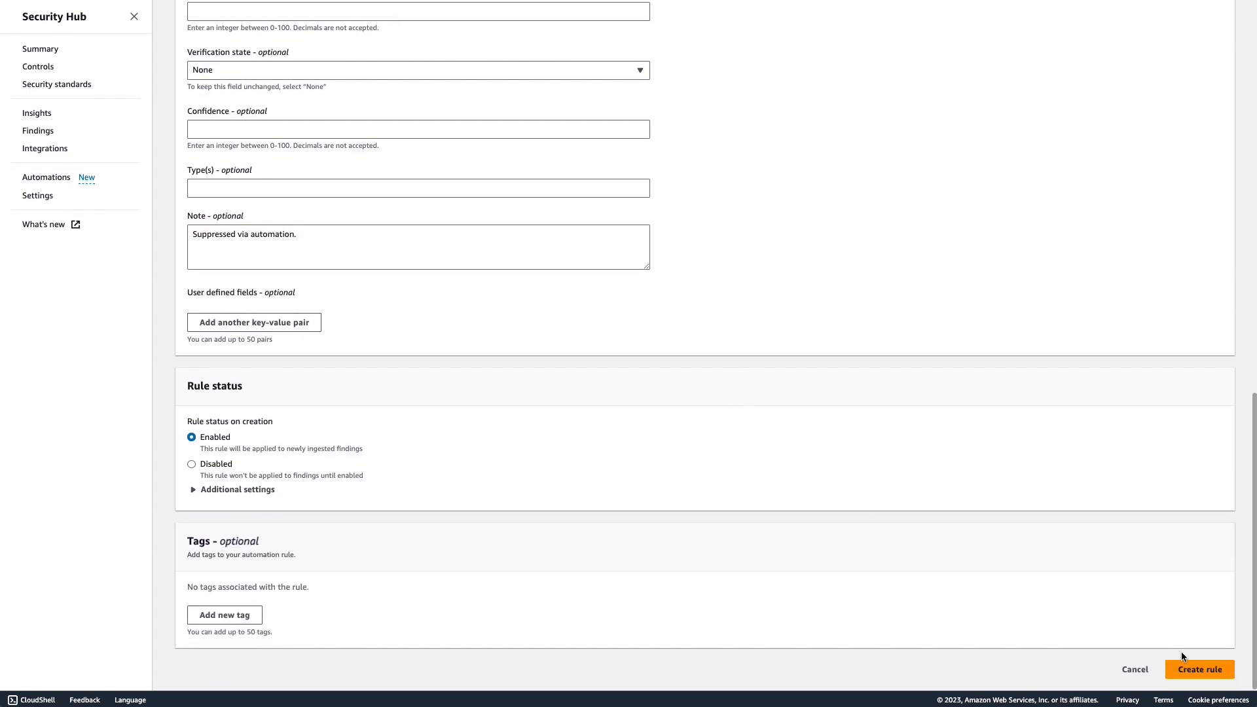
pyautogui.click(1198, 669)
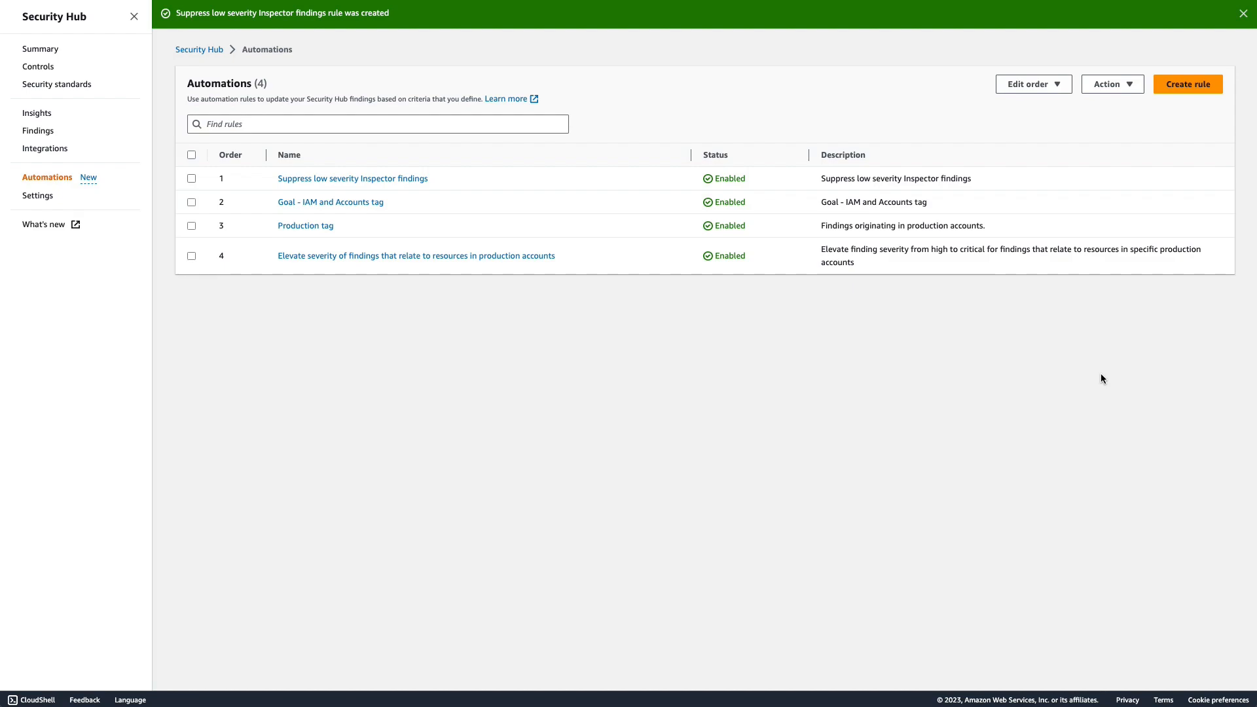
pyautogui.moveTo(791, 371)
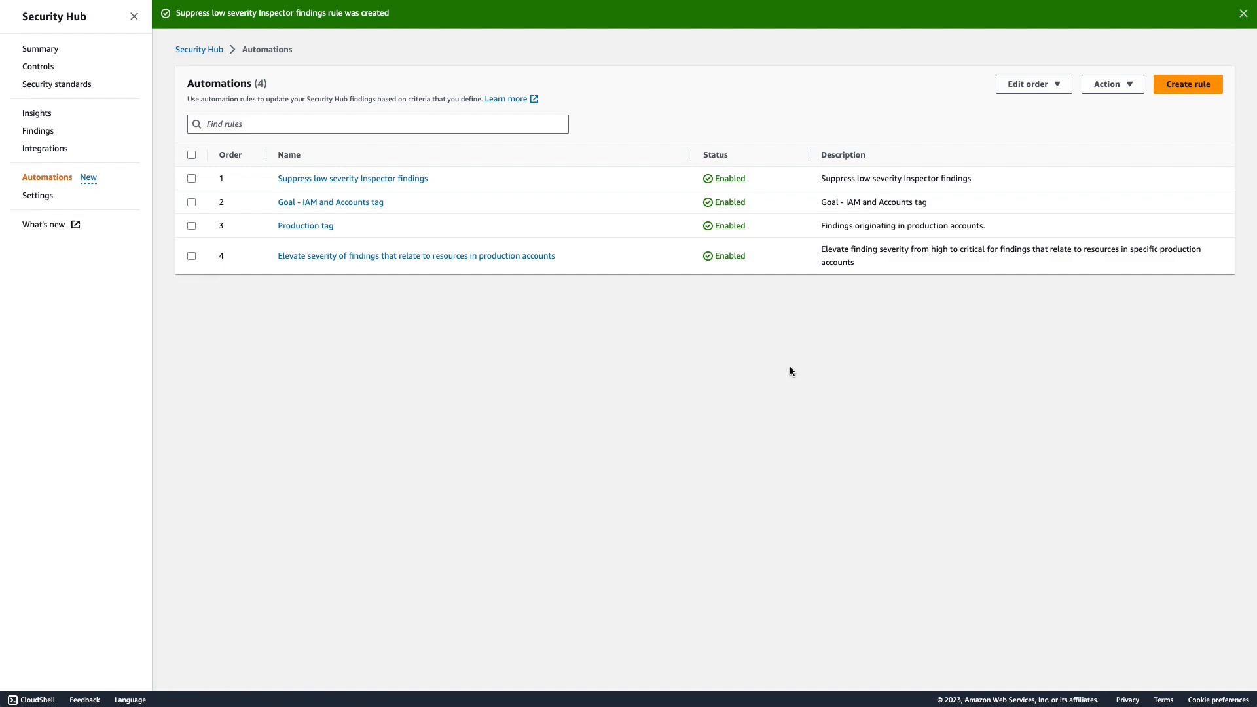
pyautogui.moveTo(192, 183)
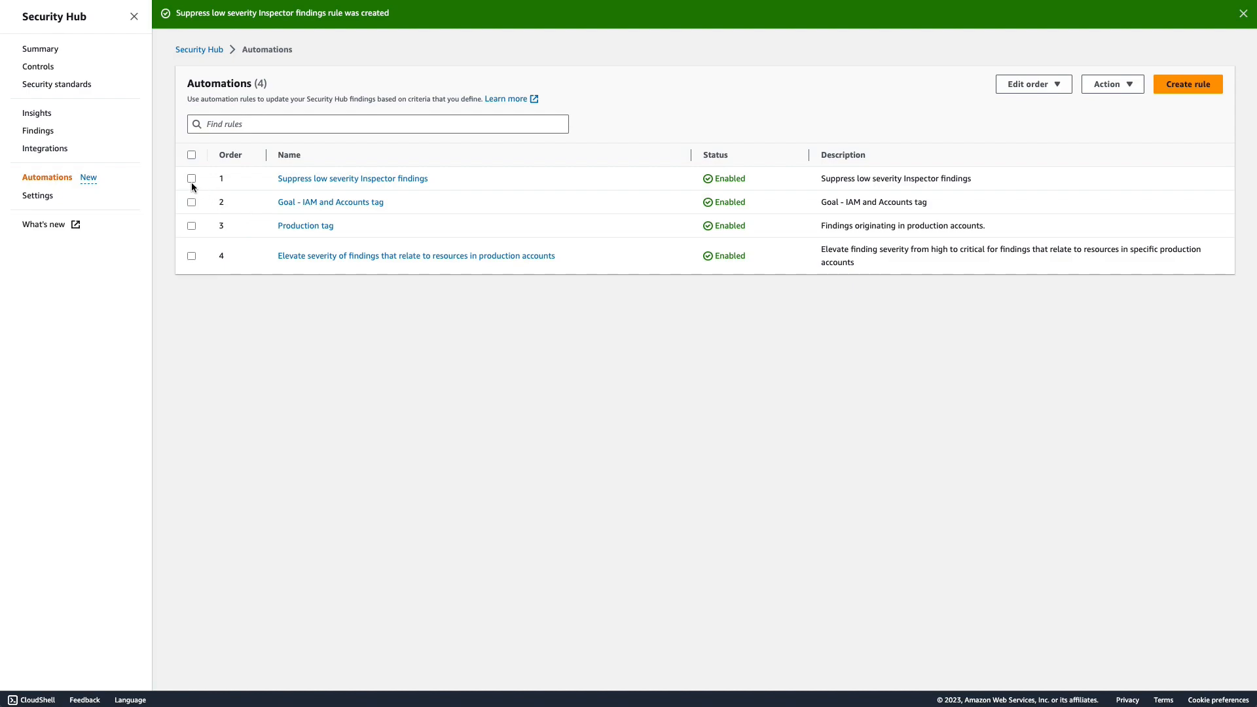
# Delete the Suppress low severity Inspector findings rule via the Action menu and confirm.
pyautogui.click(191, 179)
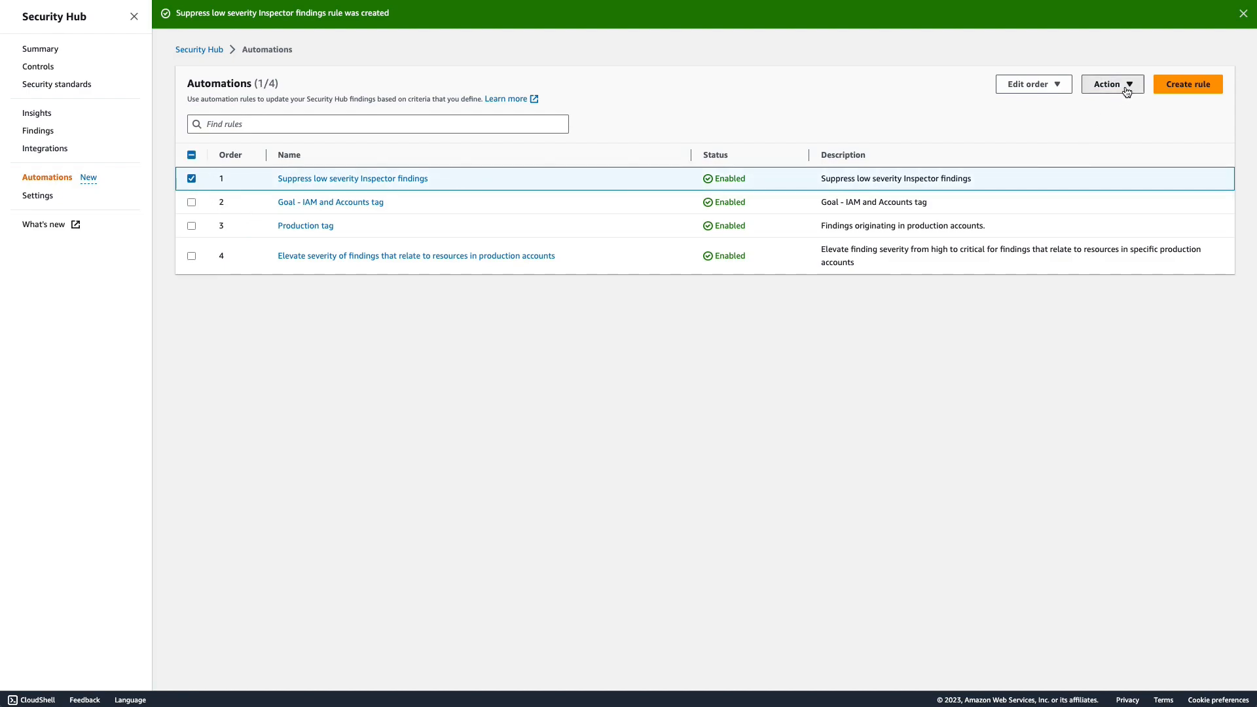
pyautogui.click(1112, 84)
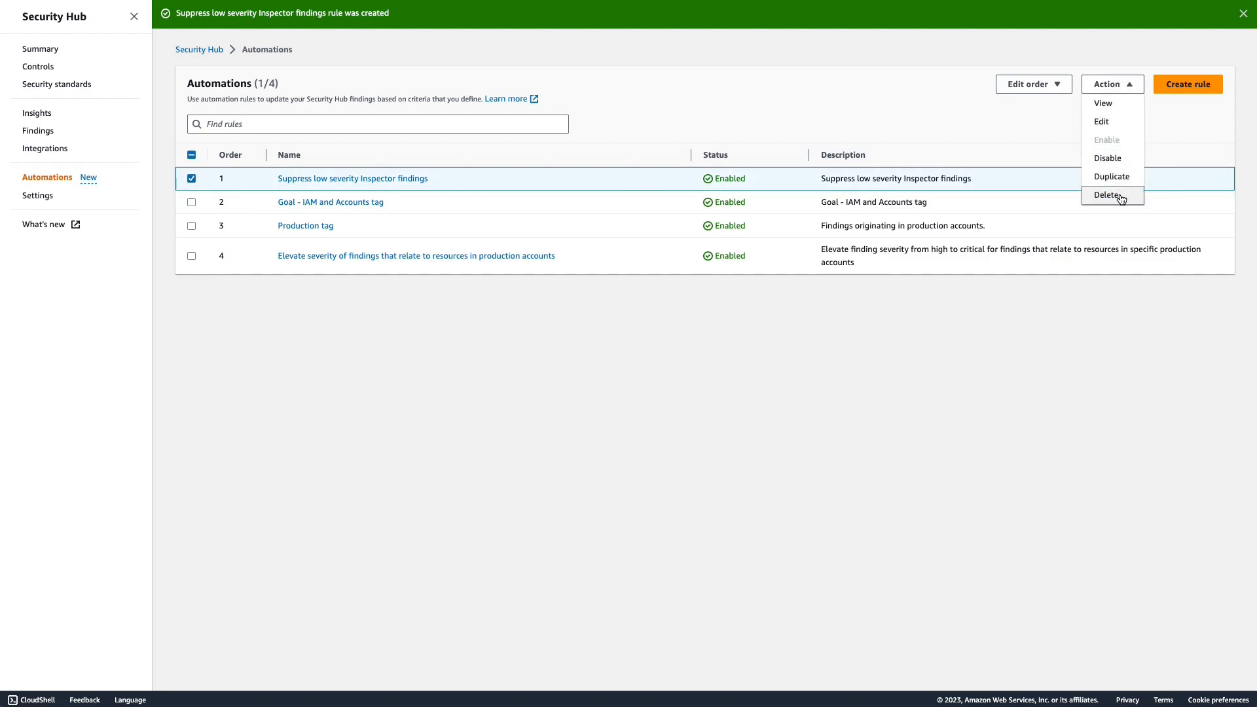
pyautogui.click(1107, 195)
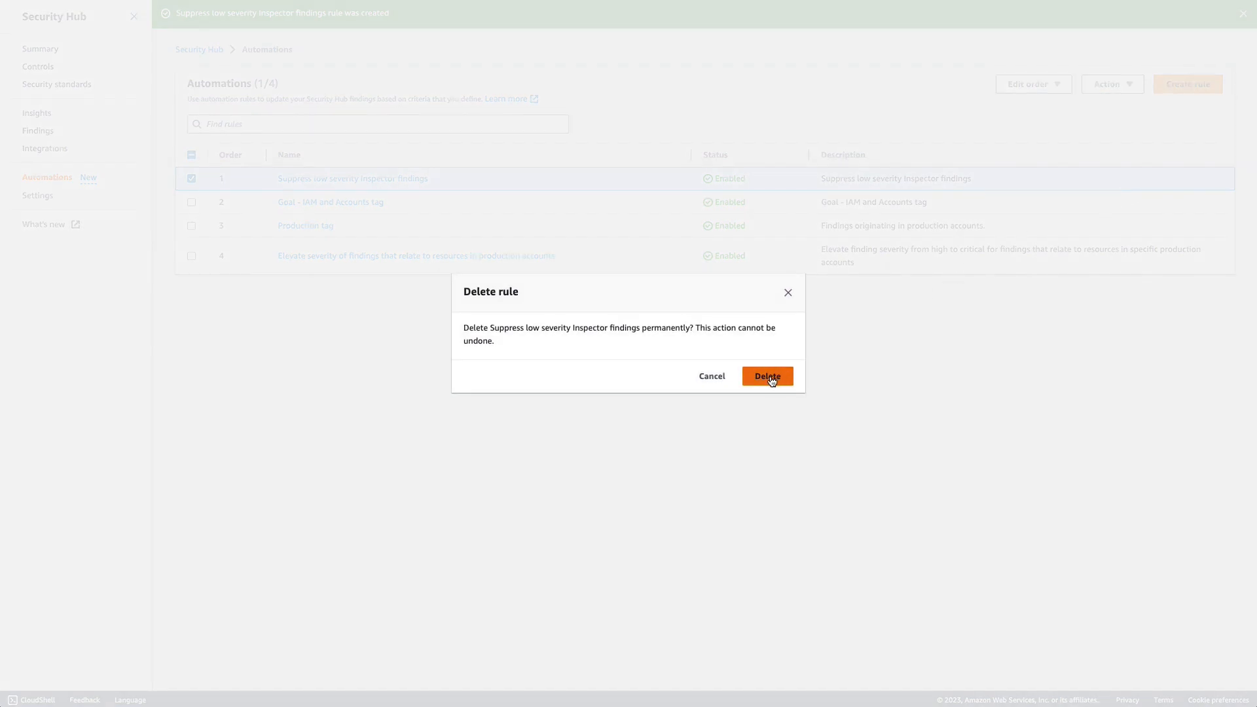
pyautogui.click(766, 376)
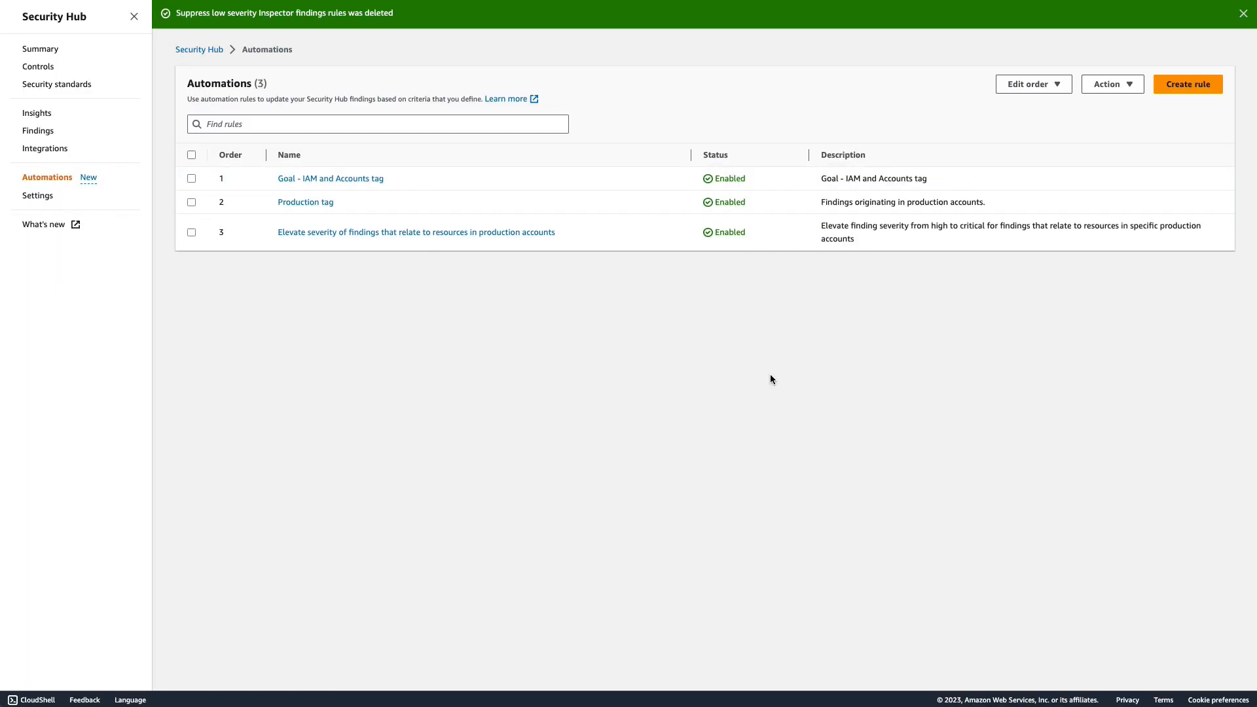